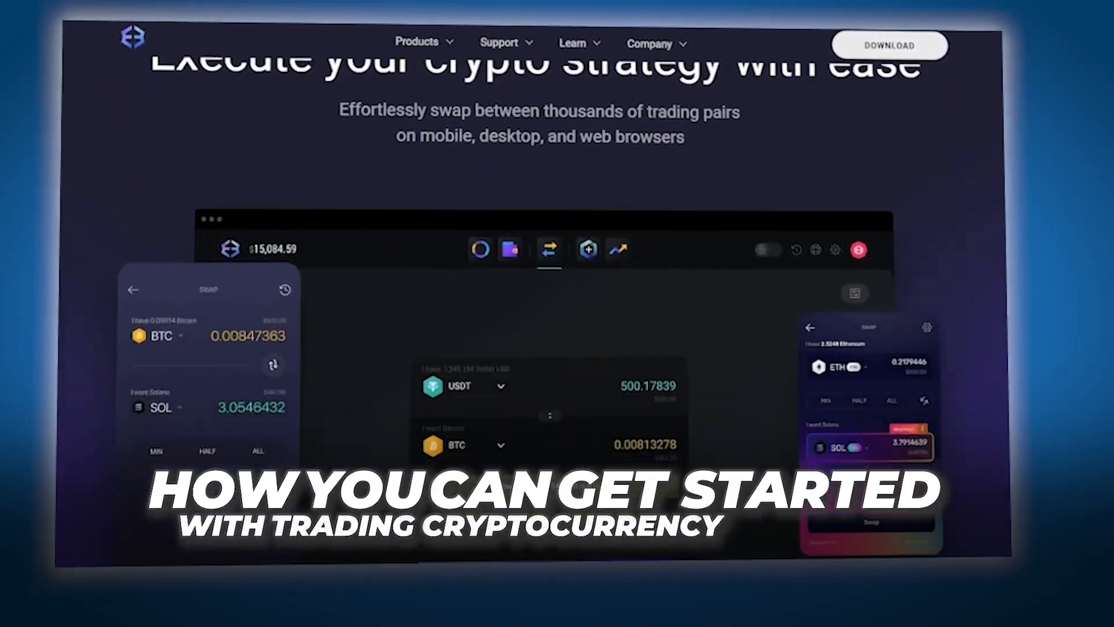
# Browse from the swap page to the Earn Crypto Rewards staking page and its download options.
pyautogui.scroll(-3)
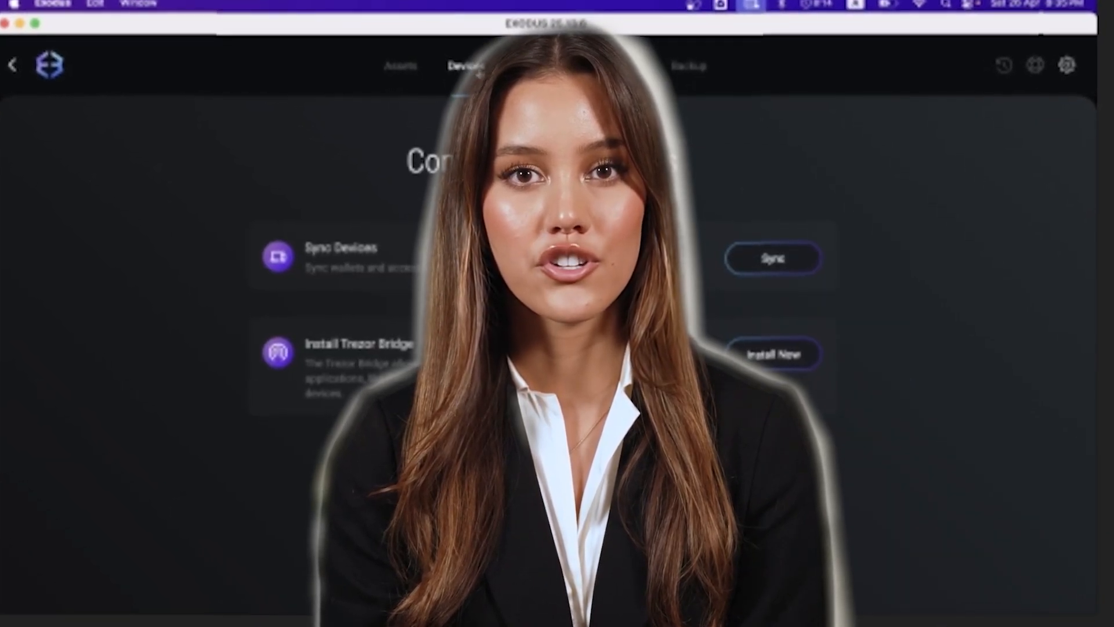
pyautogui.click(1085, 57)
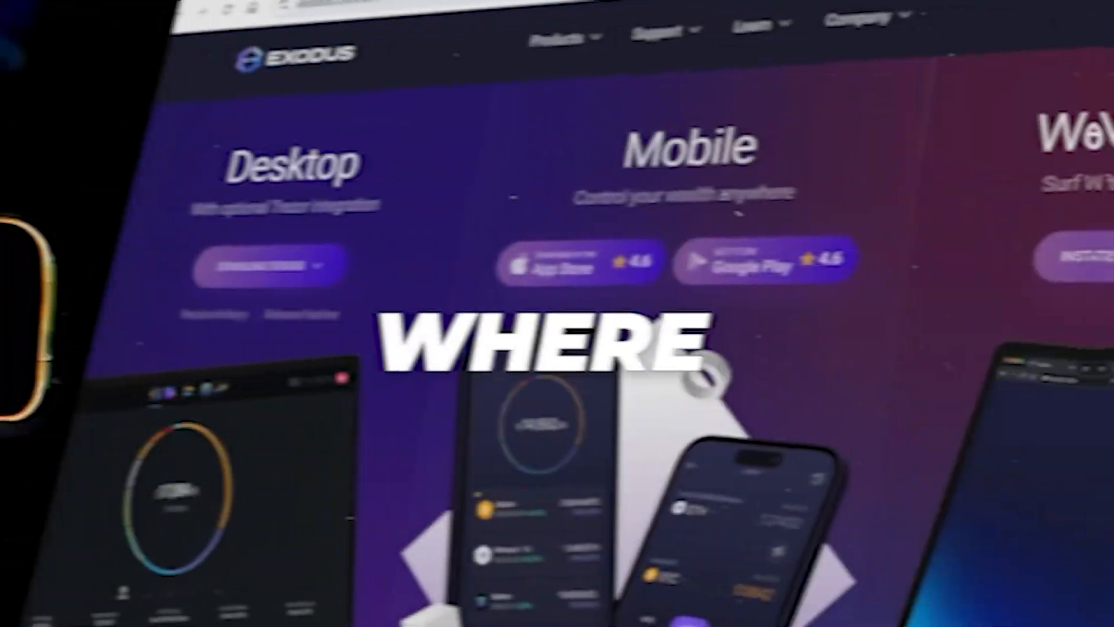
pyautogui.scroll(-3)
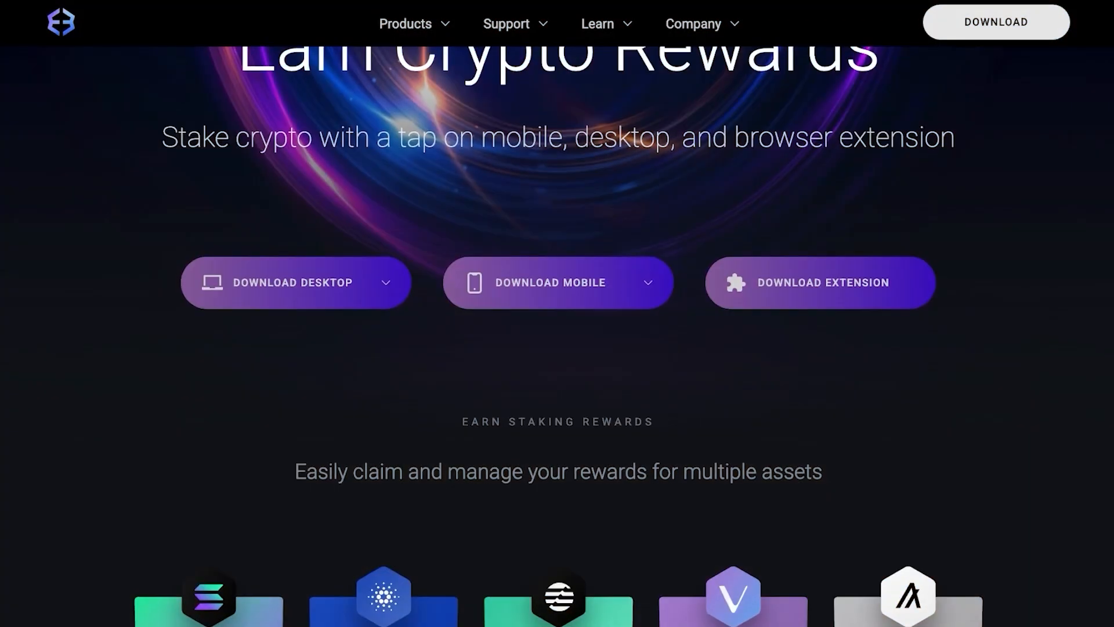
# Reach the Exodus Web3 Wallet's Chrome Web Store listing via Install for Chrome and Brave.
pyautogui.click(406, 23)
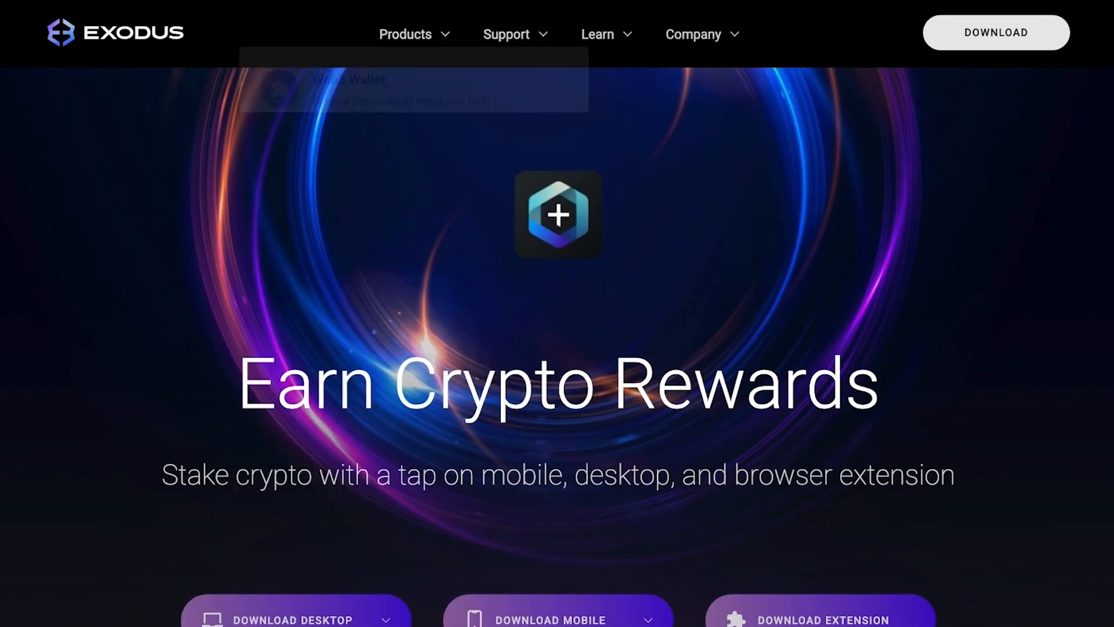
pyautogui.click(406, 33)
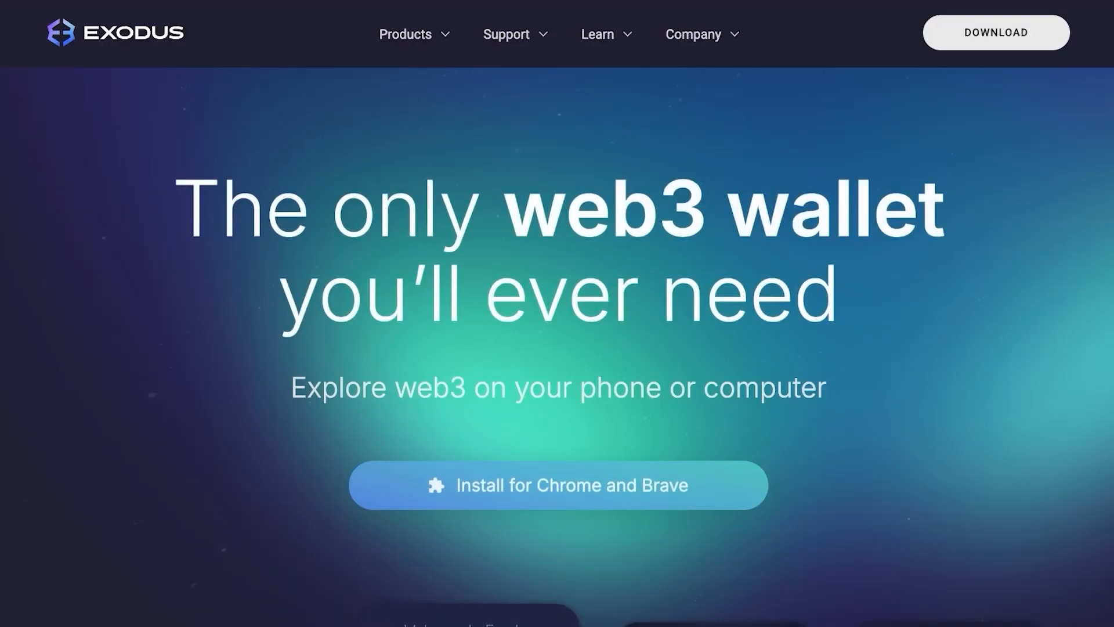
pyautogui.click(558, 485)
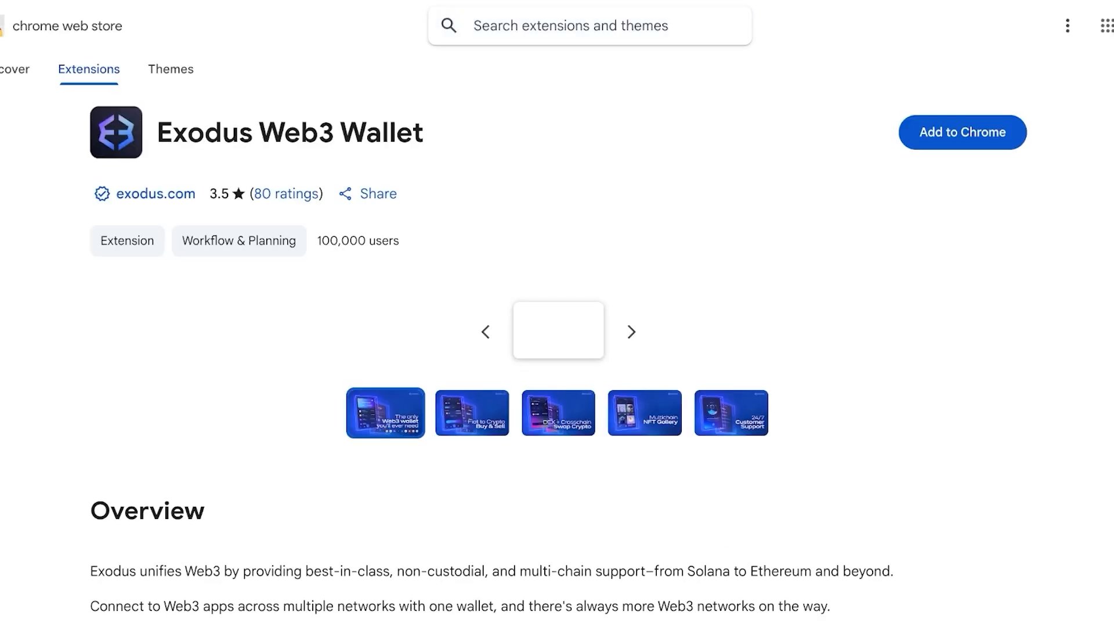
# Add the Exodus Web3 Wallet extension to Chrome and confirm, landing on its welcome page.
pyautogui.click(385, 413)
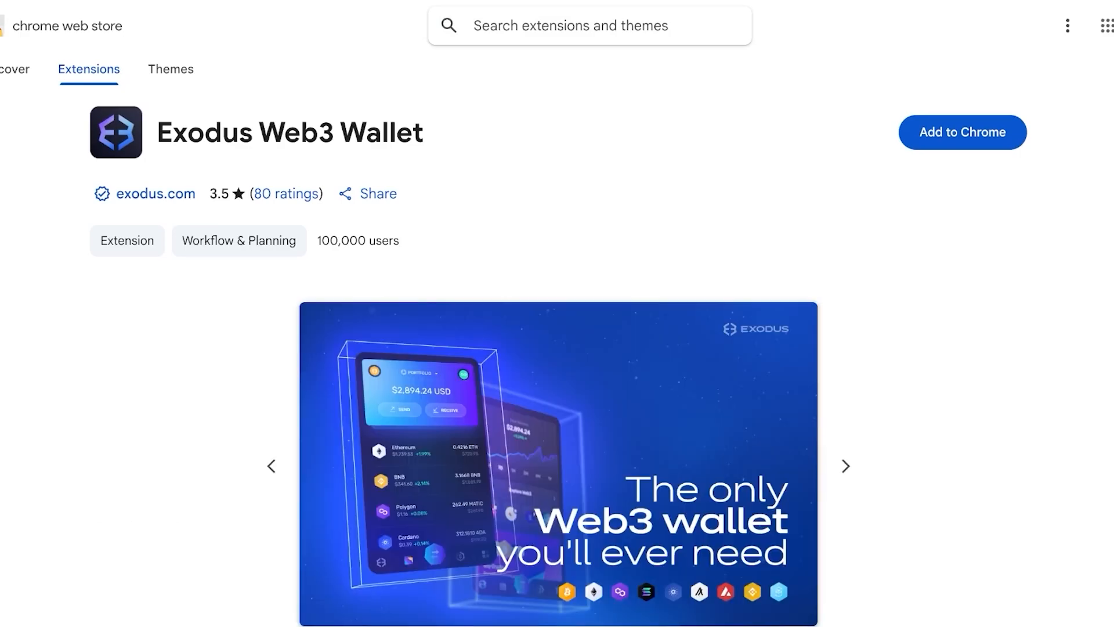
pyautogui.scroll(-3)
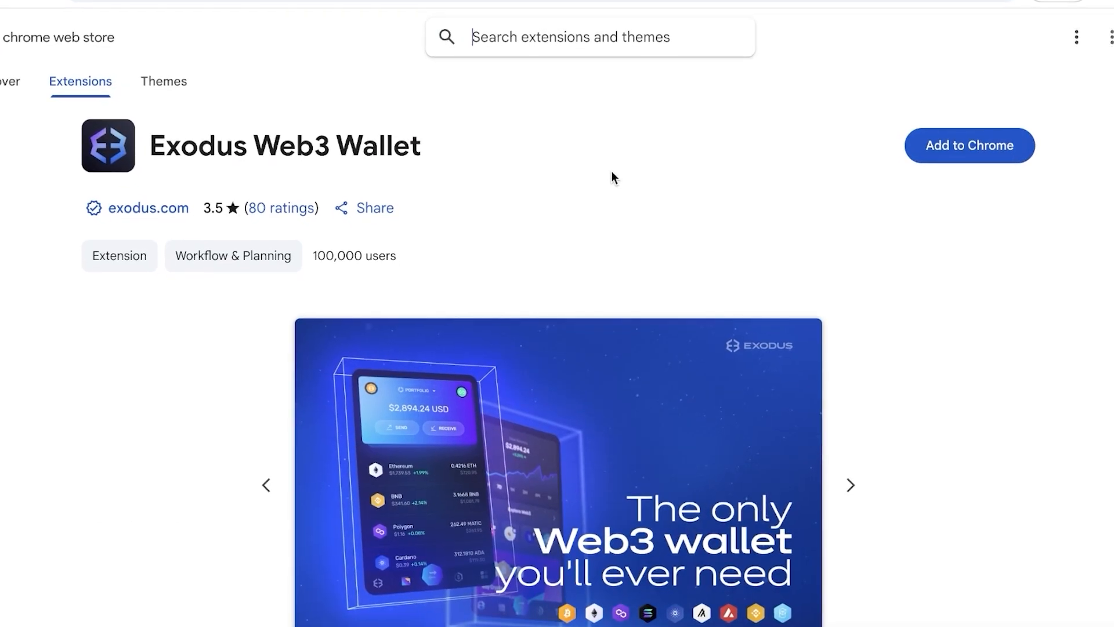
pyautogui.moveTo(923, 165)
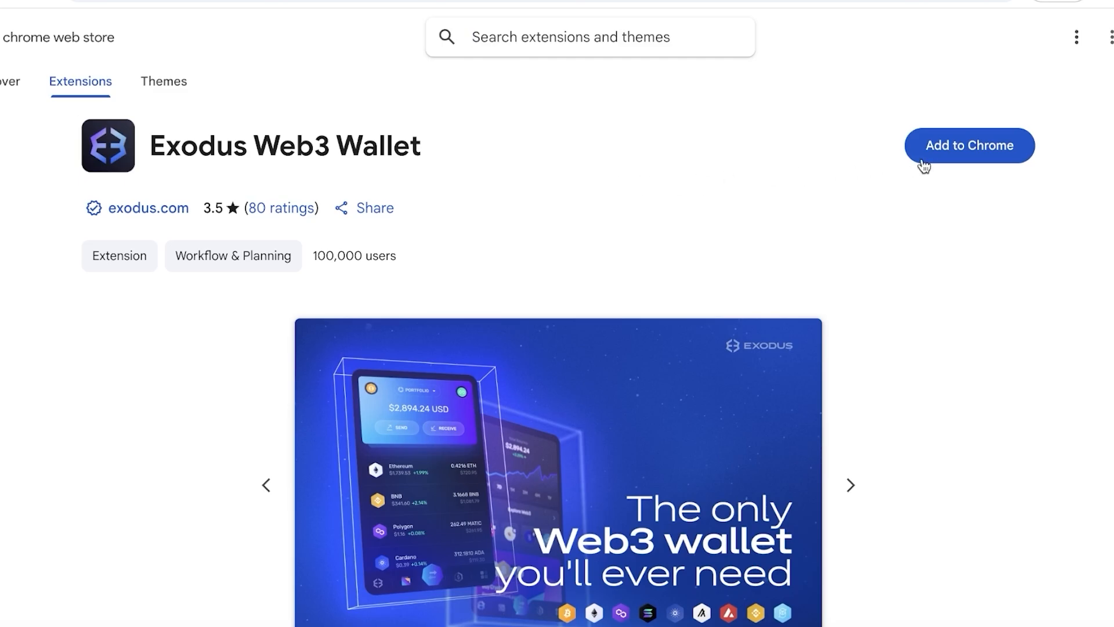
pyautogui.click(968, 145)
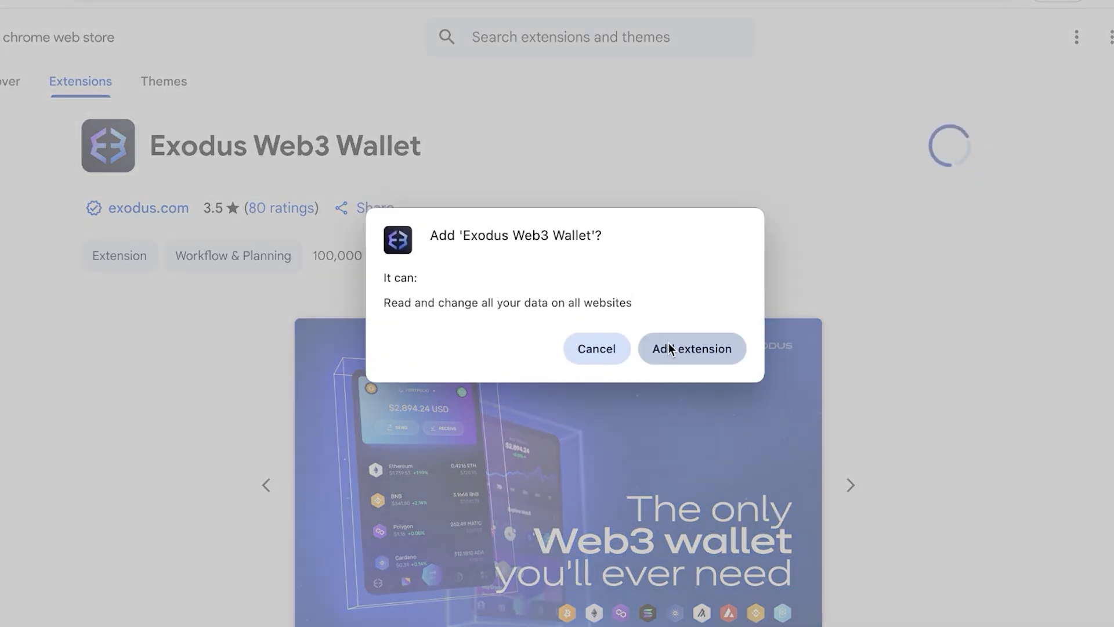
pyautogui.click(690, 348)
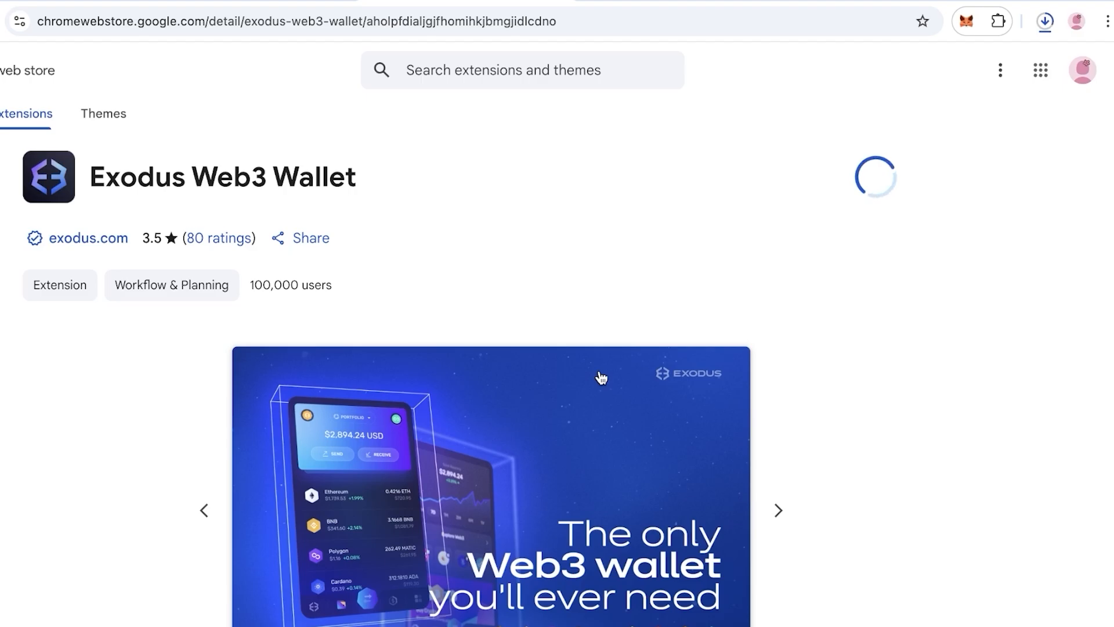
pyautogui.moveTo(976, 115)
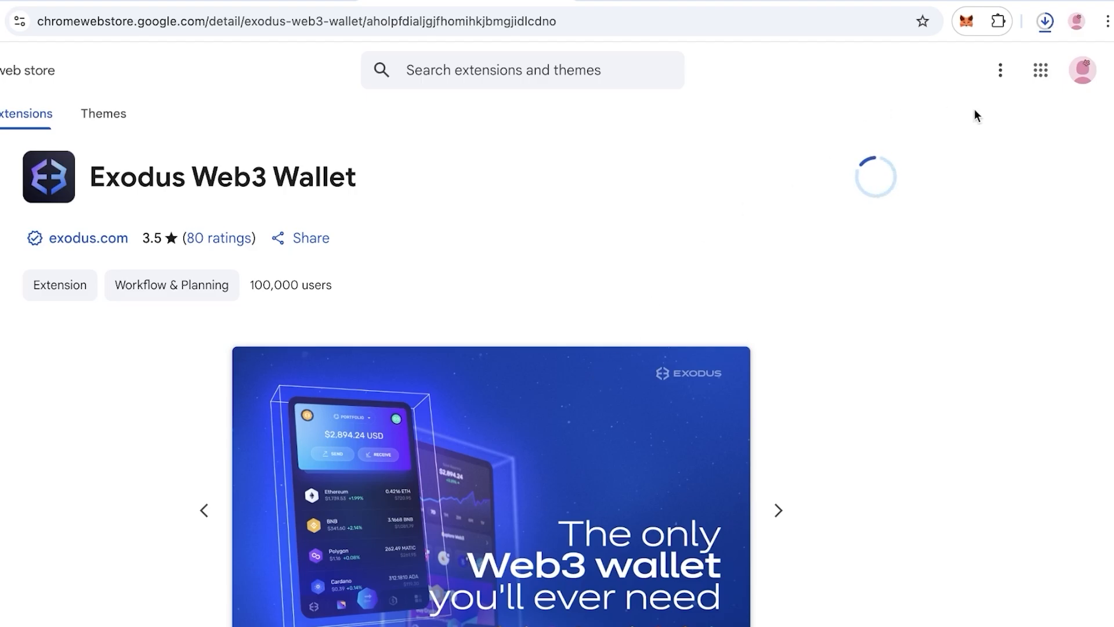
pyautogui.click(1044, 20)
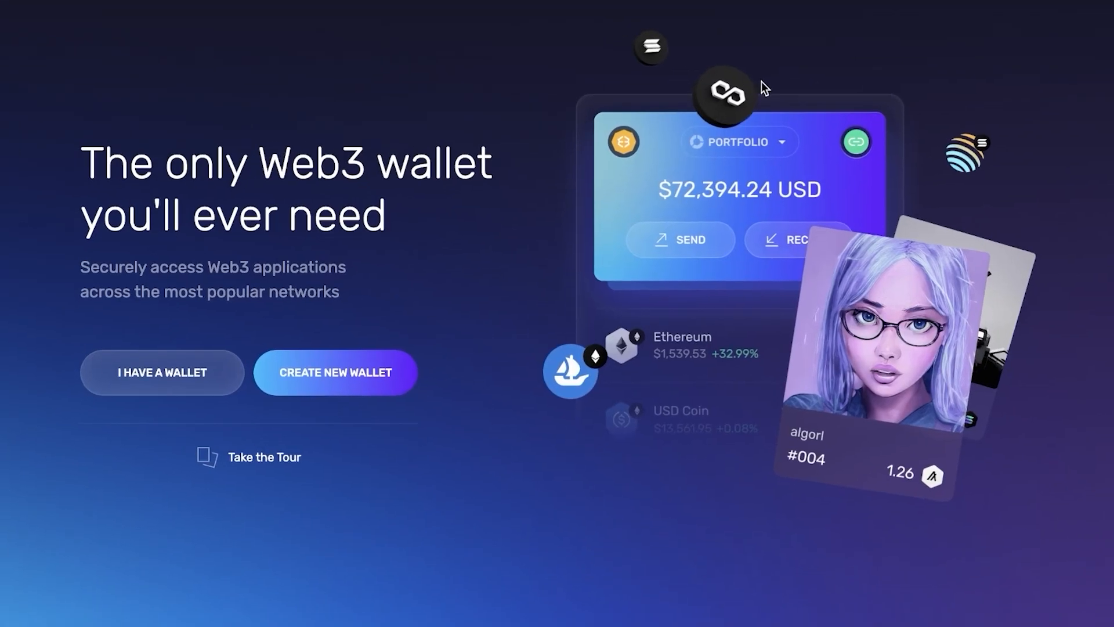
pyautogui.moveTo(656, 129)
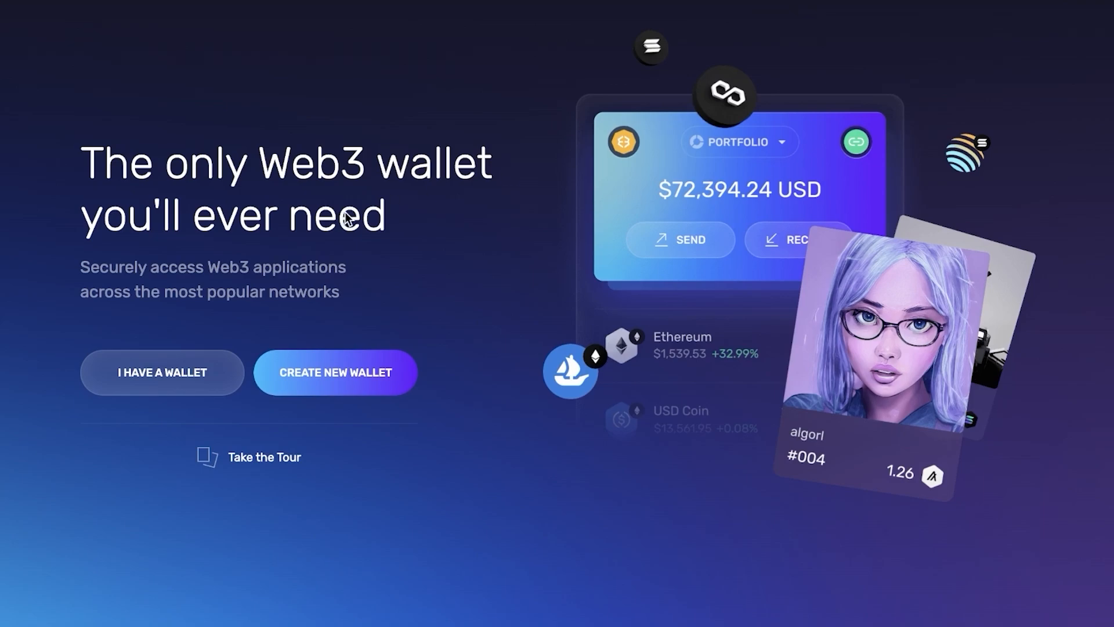
pyautogui.moveTo(361, 368)
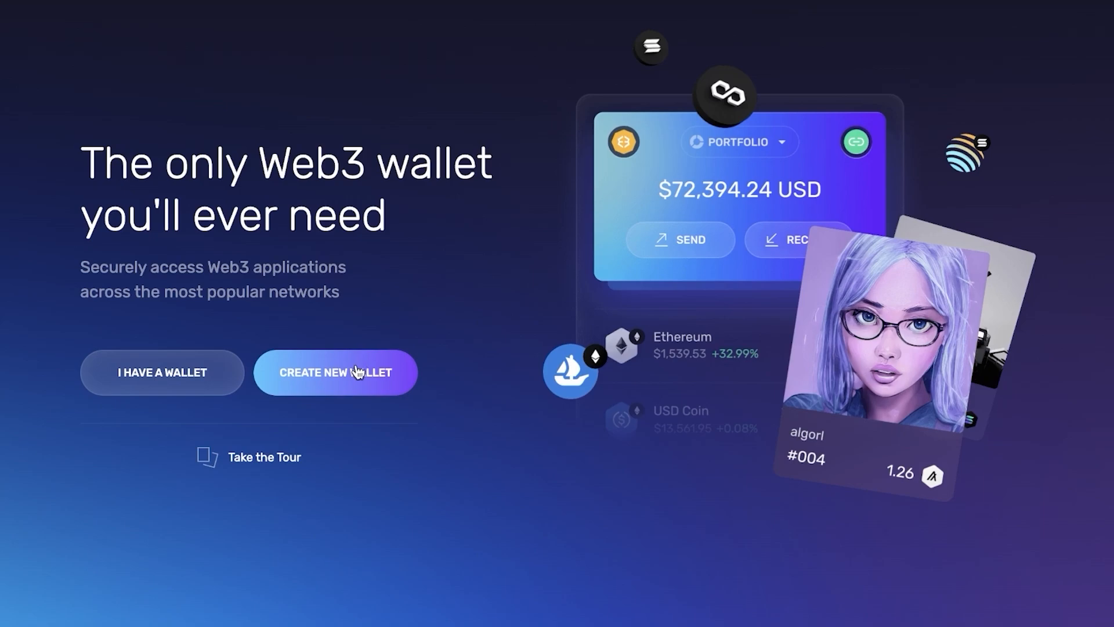
pyautogui.moveTo(455, 284)
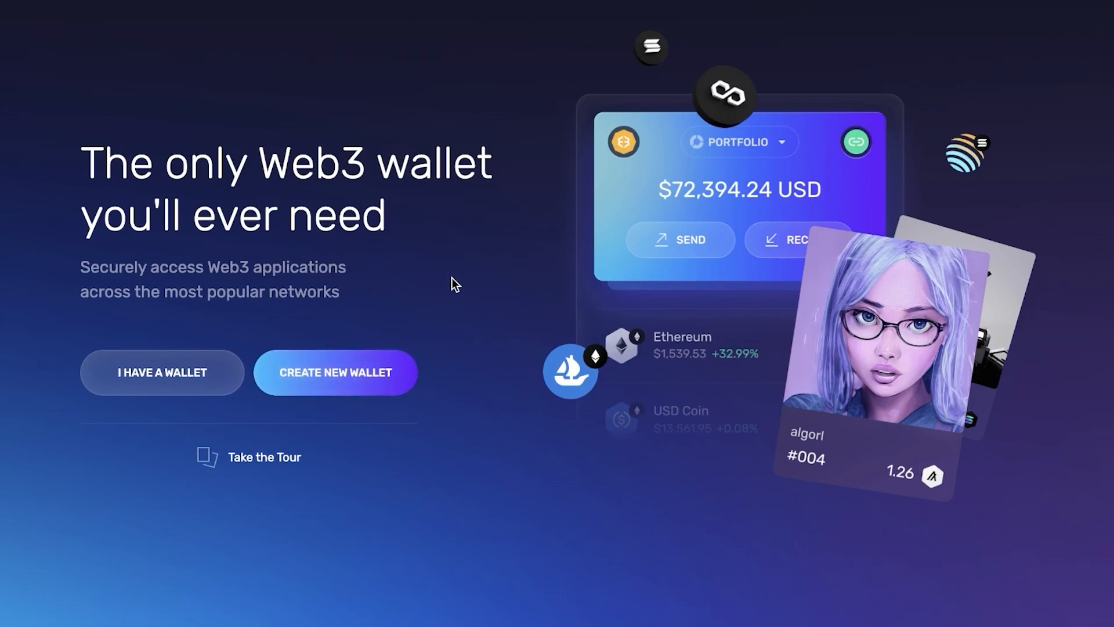
# Create a new wallet with a password set and confirmed, reaching Welcome To Exodus.
pyautogui.click(334, 372)
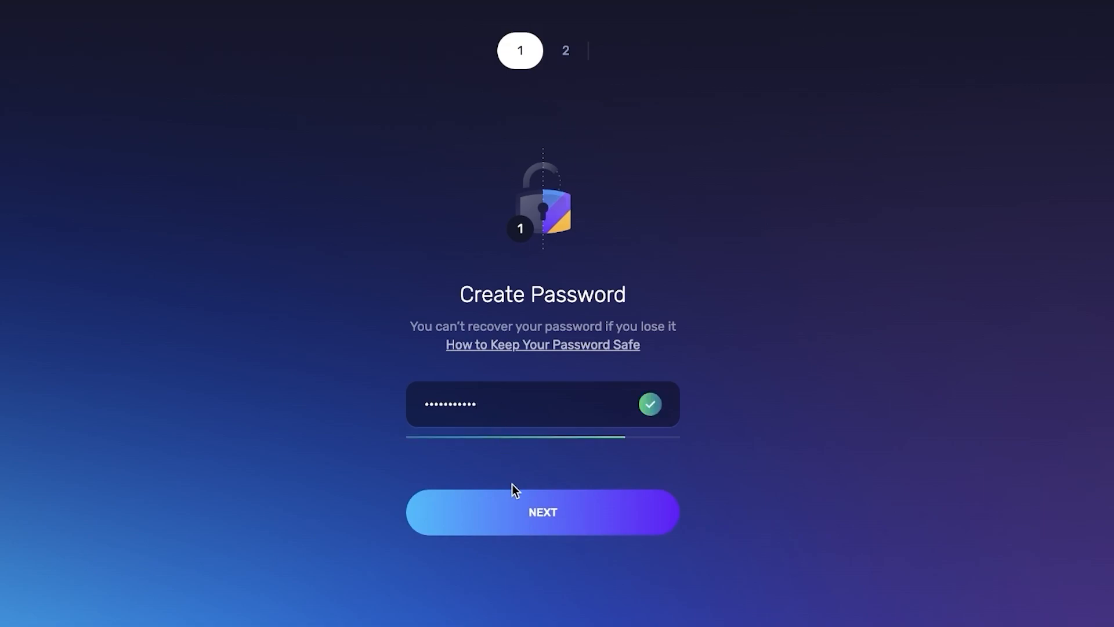
pyautogui.click(542, 512)
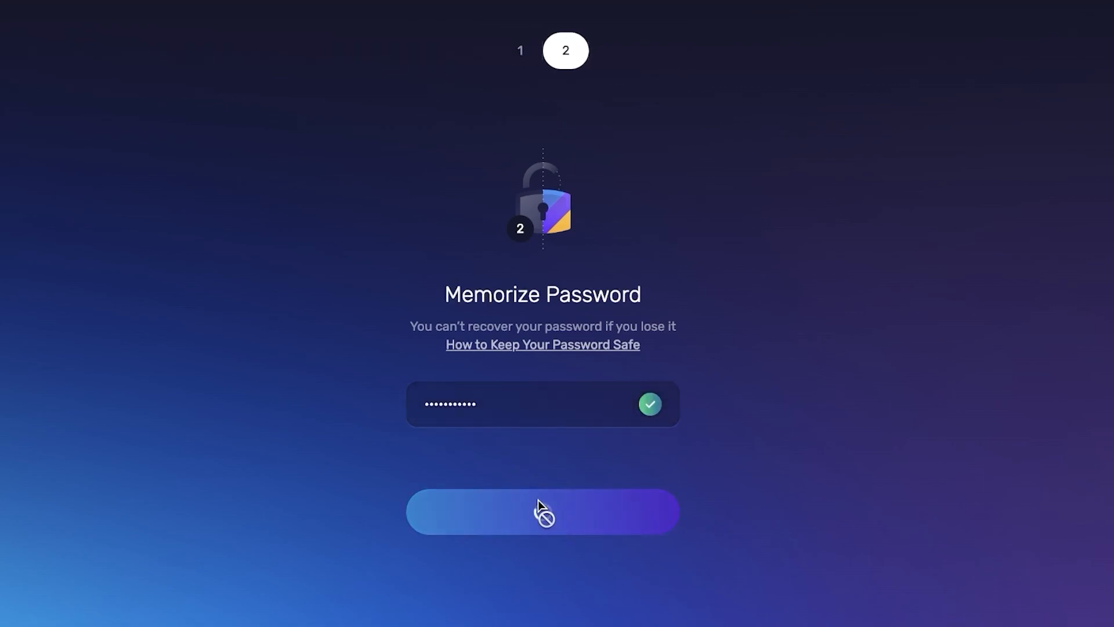
pyautogui.click(542, 510)
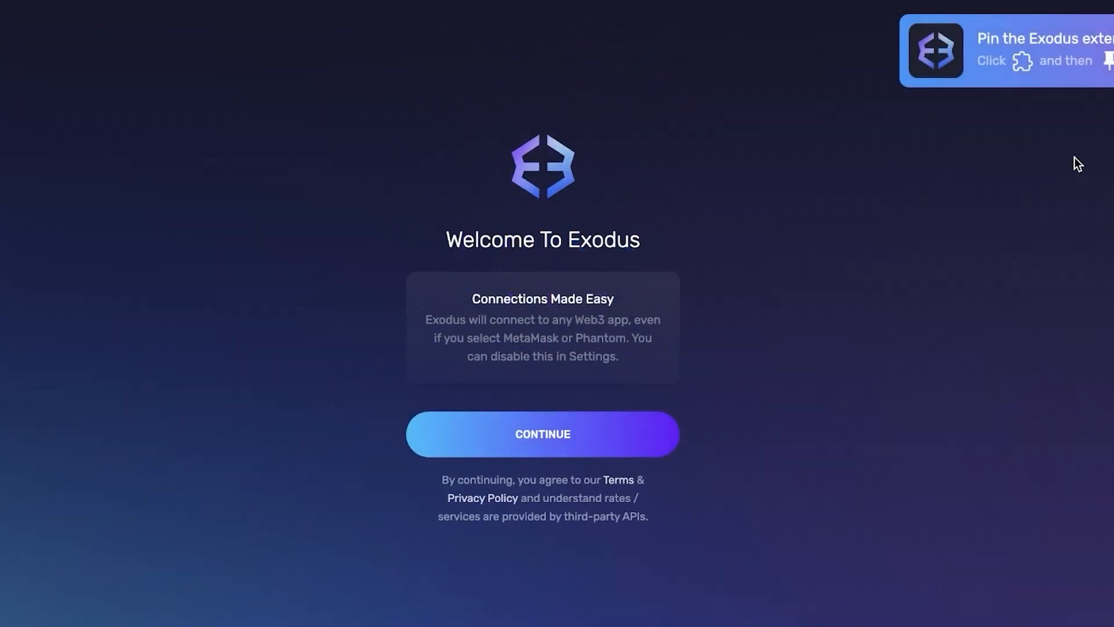
# Continue past the welcome, pin Exodus in the extensions list and open it in its own window.
pyautogui.click(542, 433)
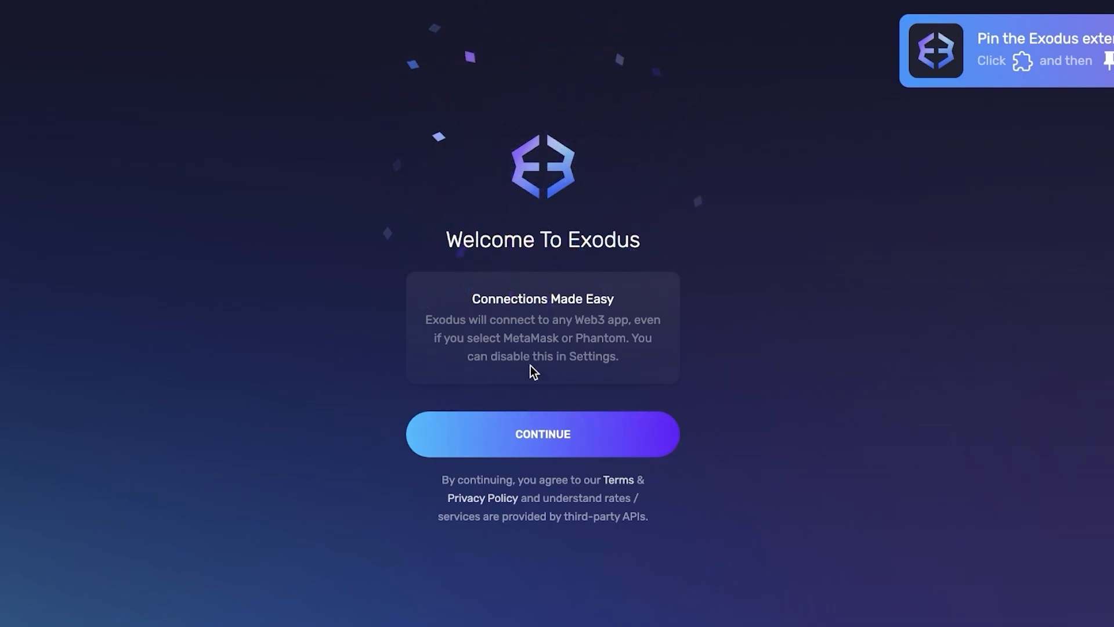
pyautogui.moveTo(452, 323)
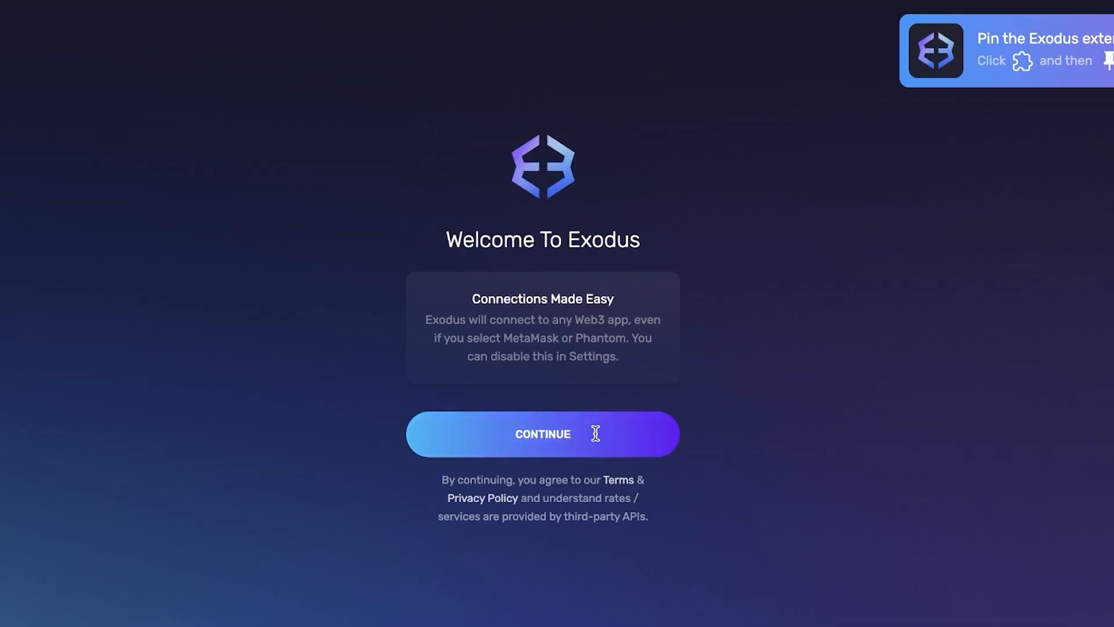
pyautogui.click(541, 432)
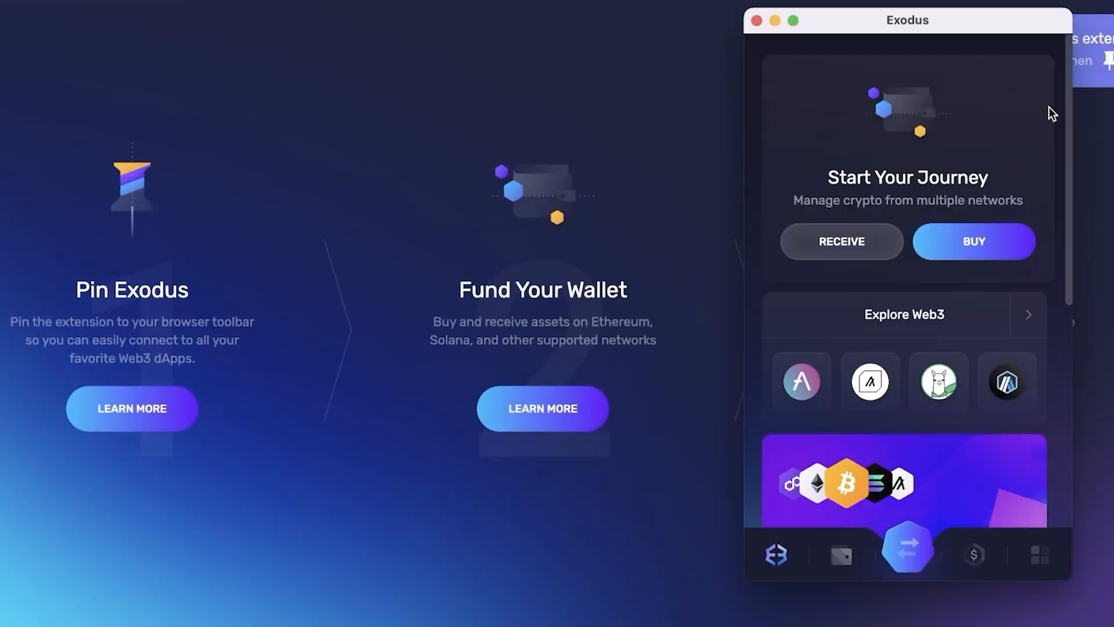
pyautogui.moveTo(878, 20)
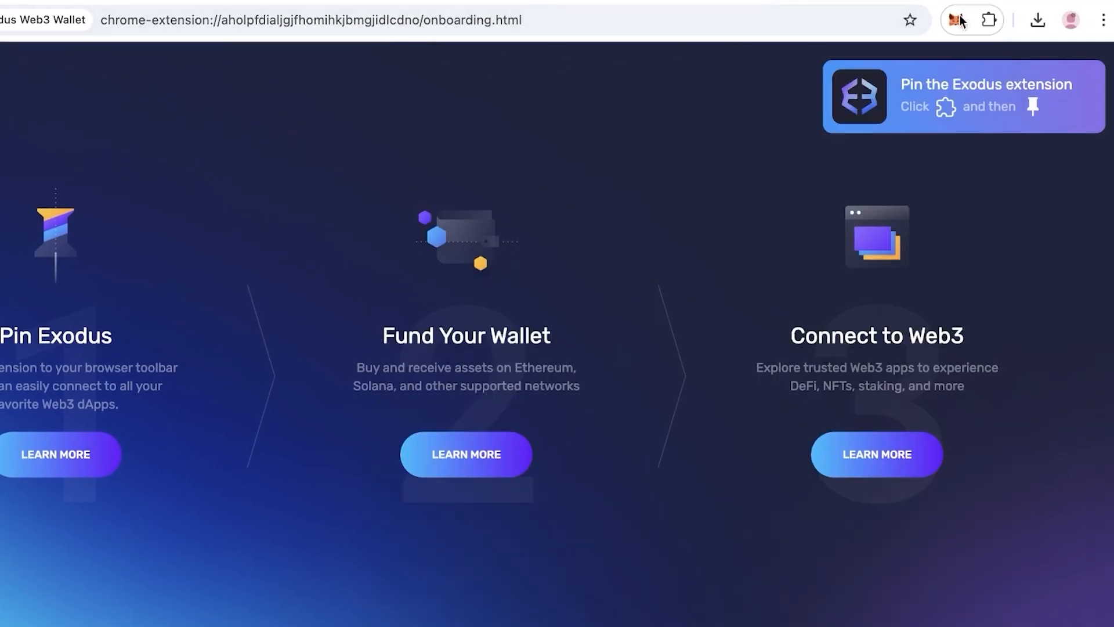
pyautogui.click(988, 20)
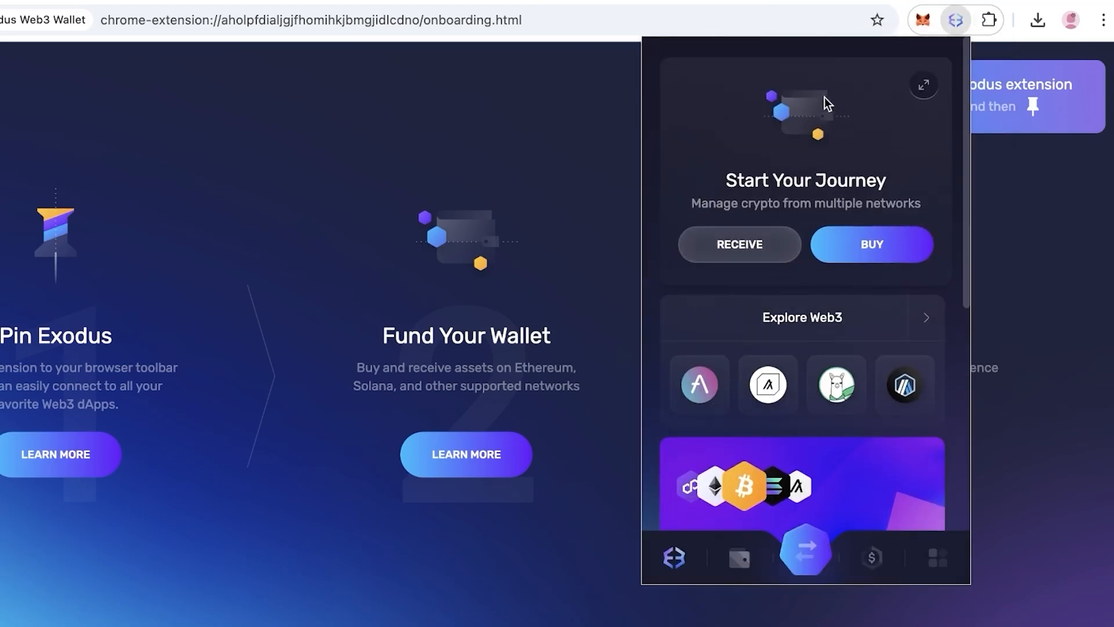
pyautogui.moveTo(924, 85)
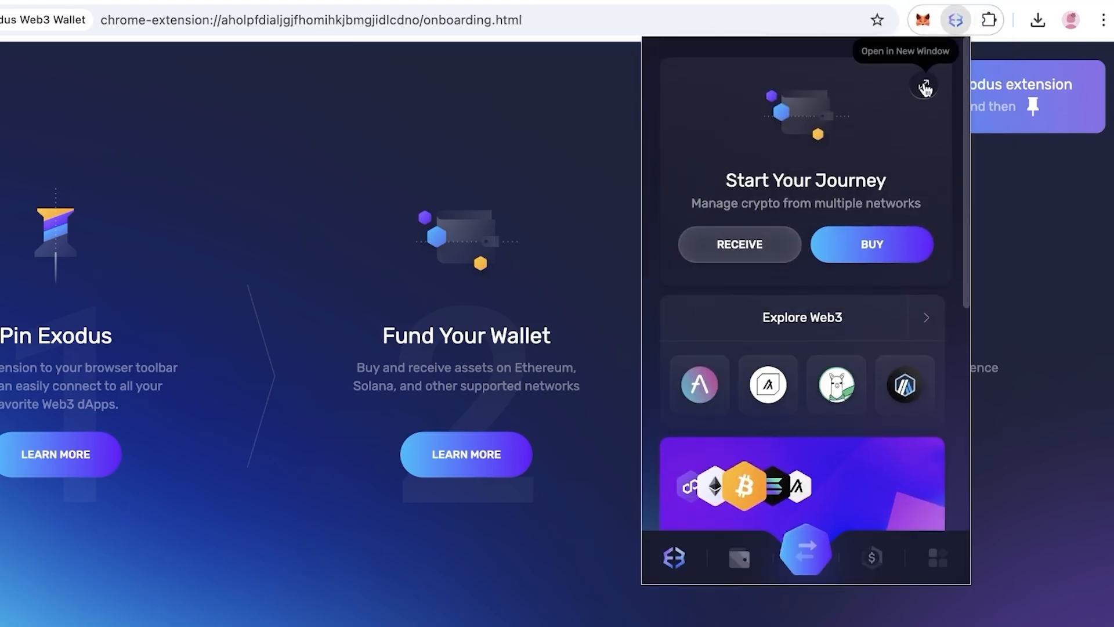
pyautogui.click(923, 88)
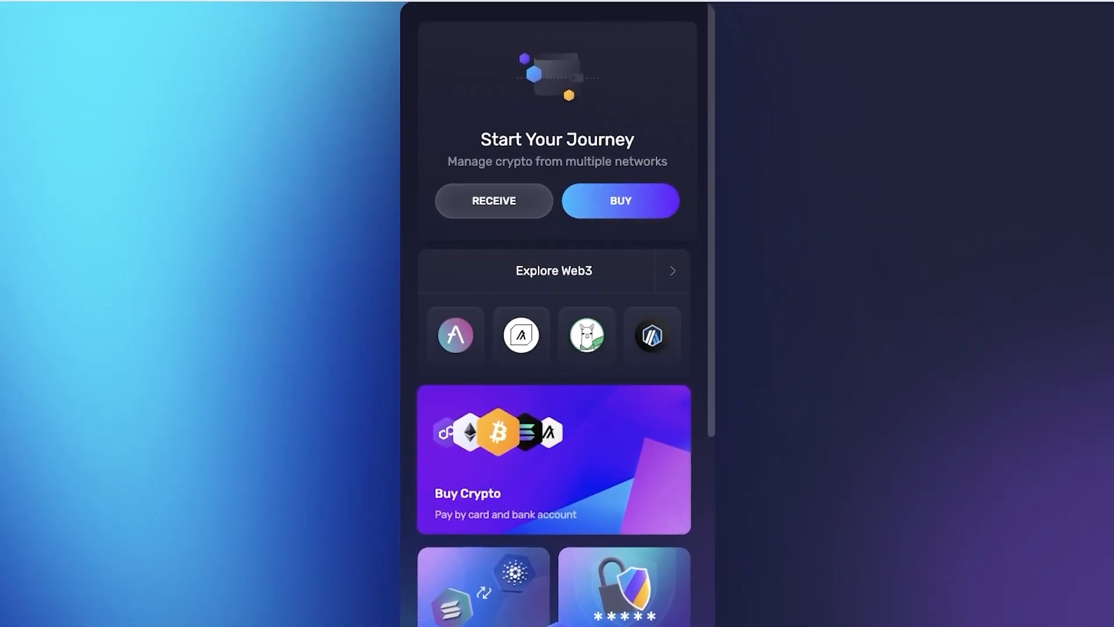
# Review the wallet's token balances and the Portfolio network list.
pyautogui.click(496, 618)
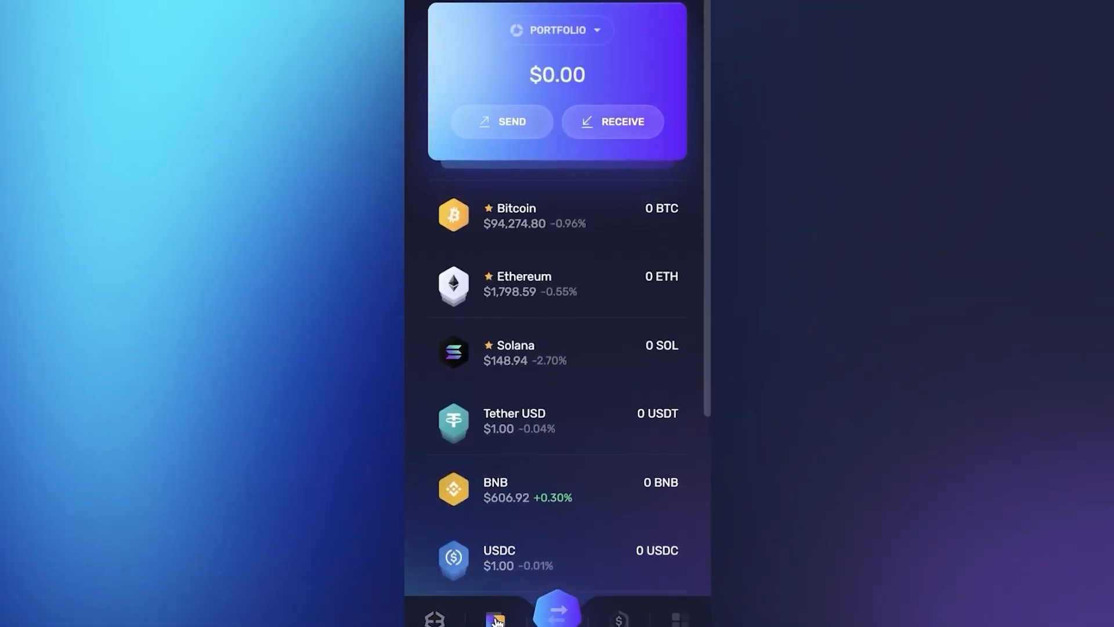
pyautogui.click(555, 30)
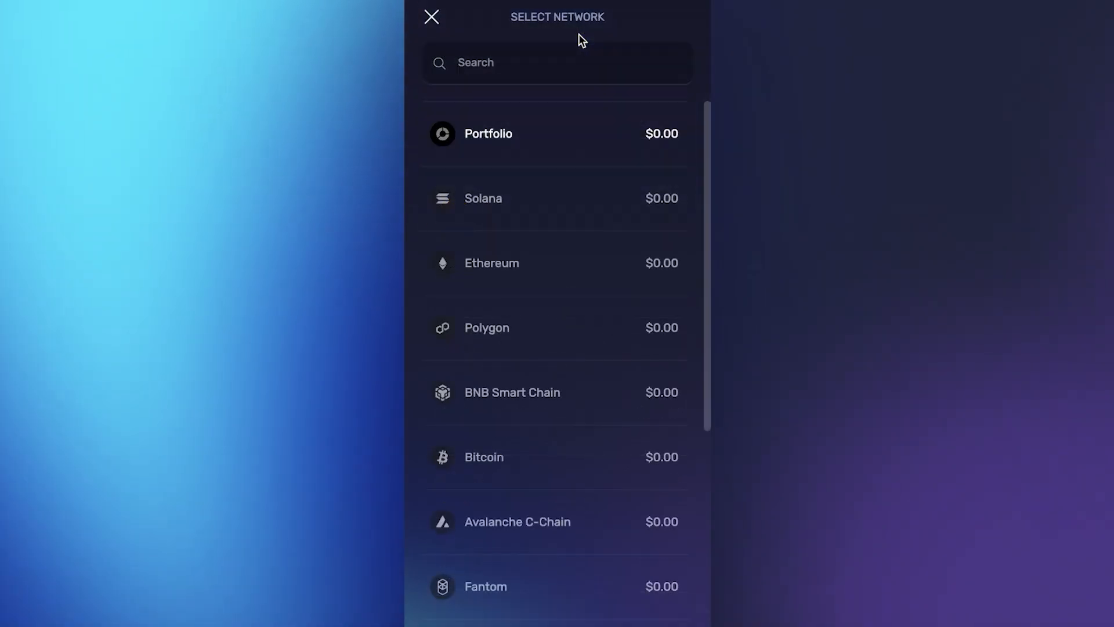
pyautogui.click(489, 134)
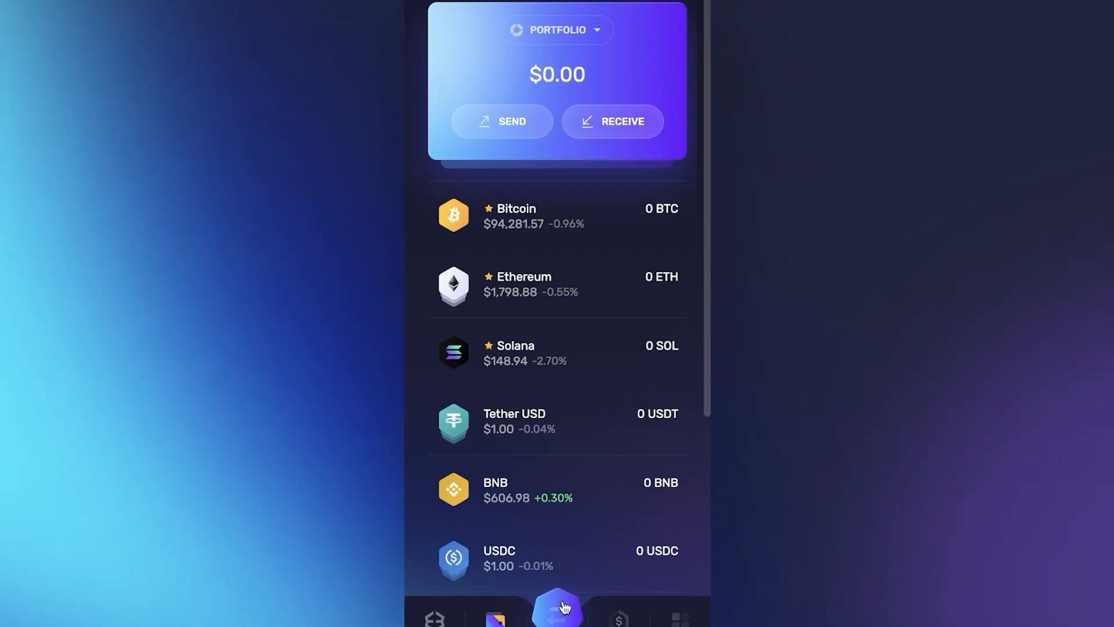
# Visit the buy/sell section and continue past the unsupported-location notice.
pyautogui.click(557, 608)
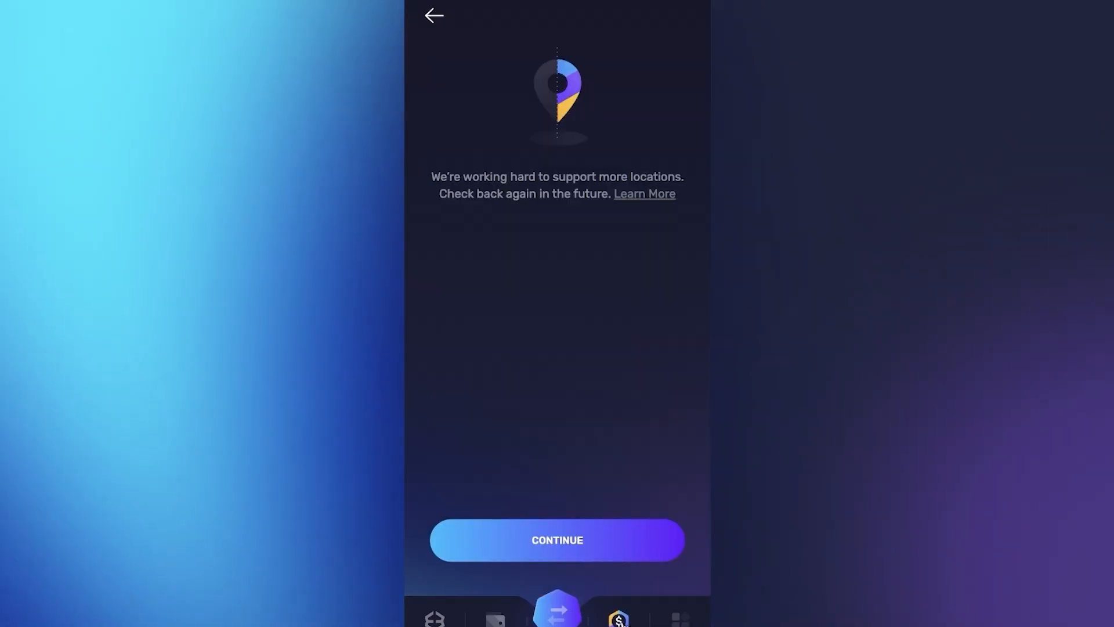
pyautogui.click(676, 615)
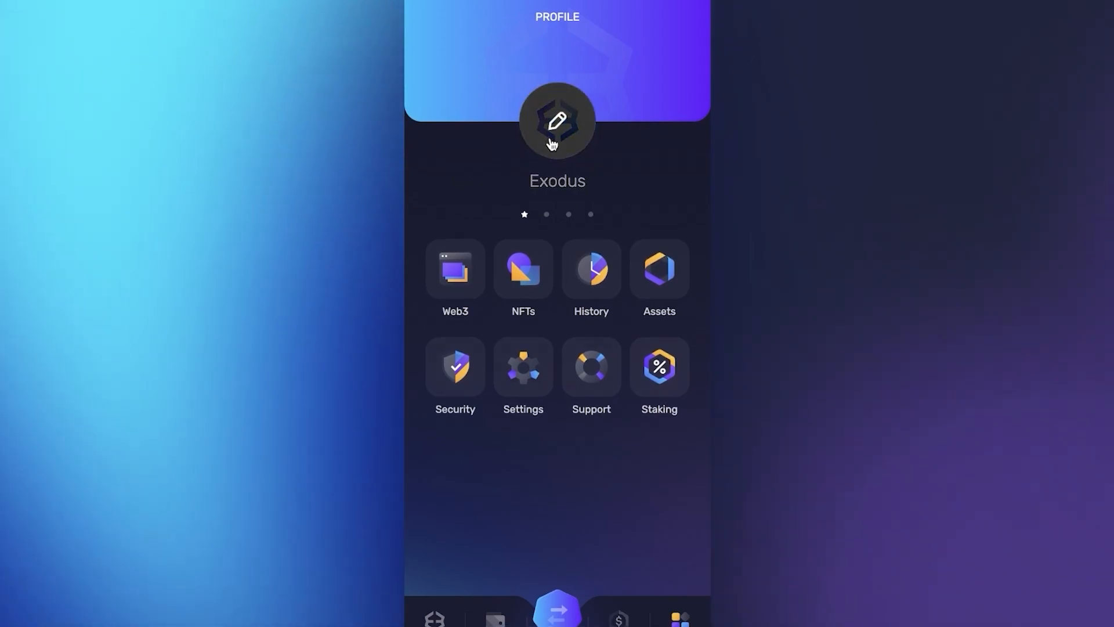
# Edit the profile to a pixel-art avatar and the name Lily, peeking at Receive NFT, and save.
pyautogui.click(557, 120)
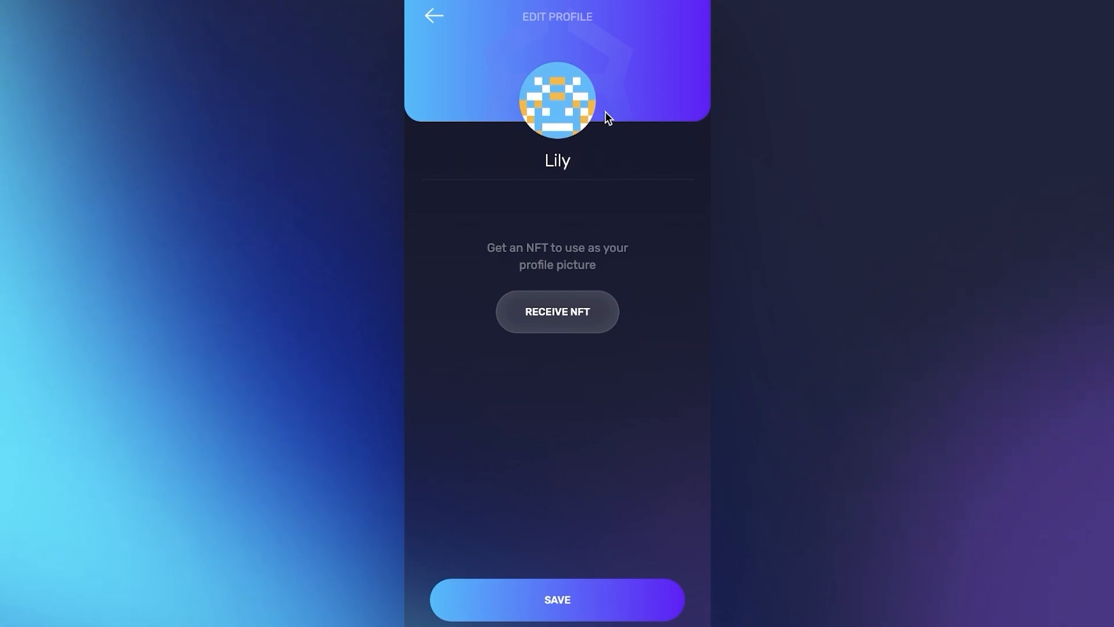
pyautogui.click(557, 311)
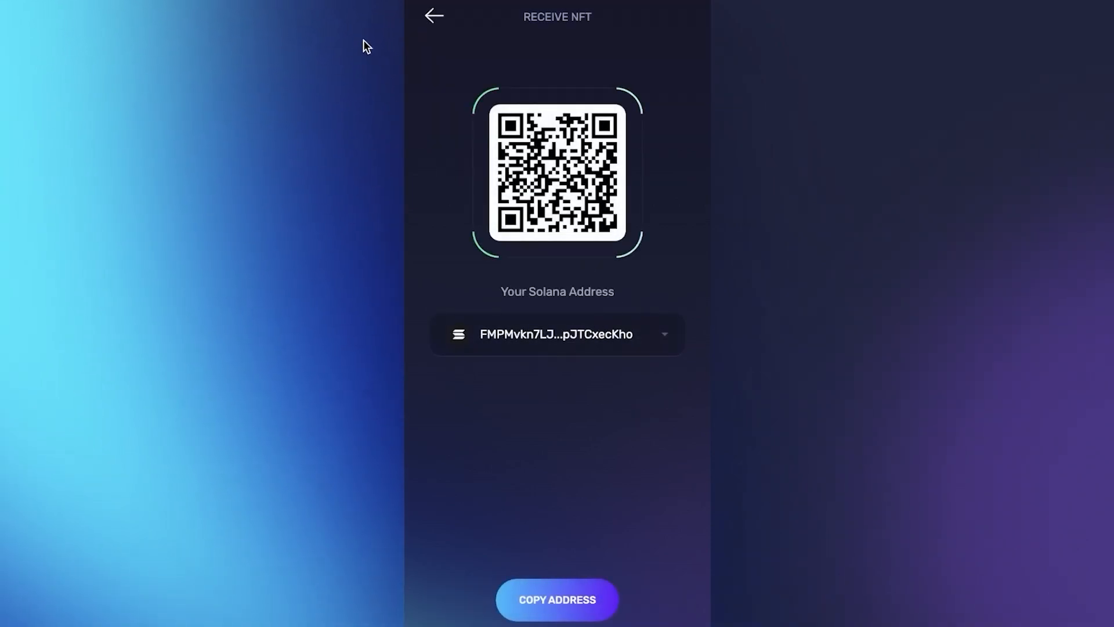
pyautogui.click(433, 15)
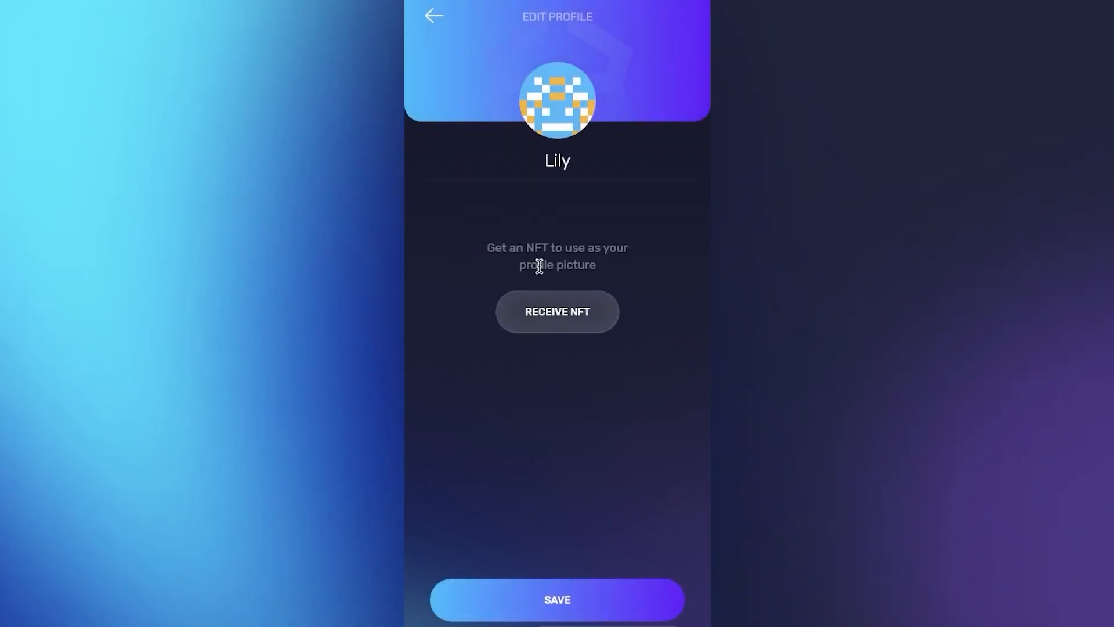
pyautogui.click(432, 15)
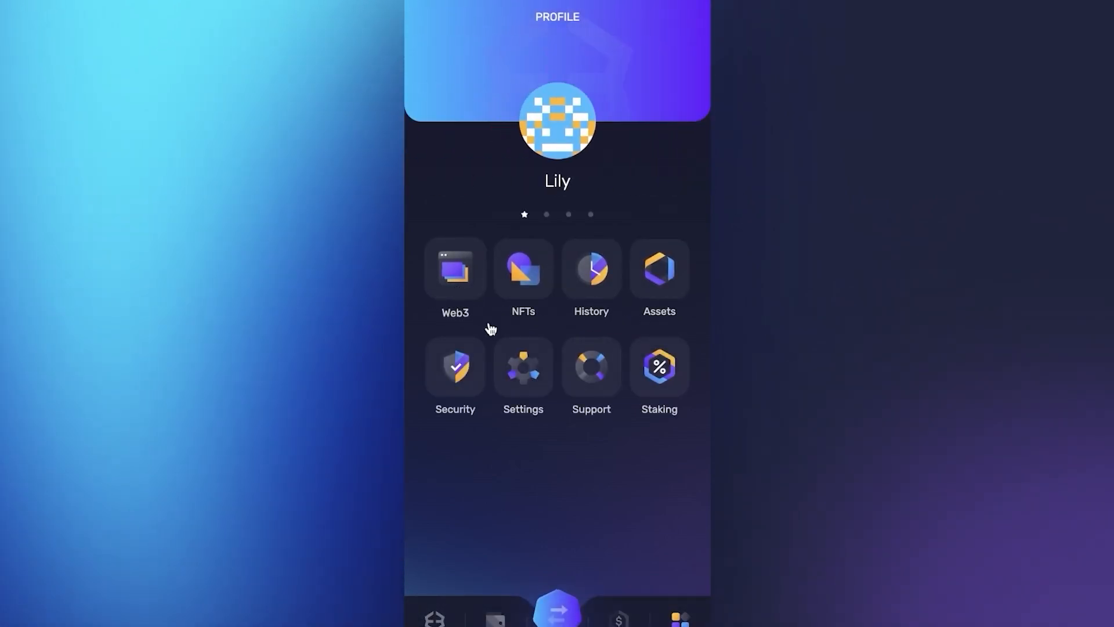
# Return home, page the Explore Web3 carousel and scroll to Backup your wallet.
pyautogui.click(434, 615)
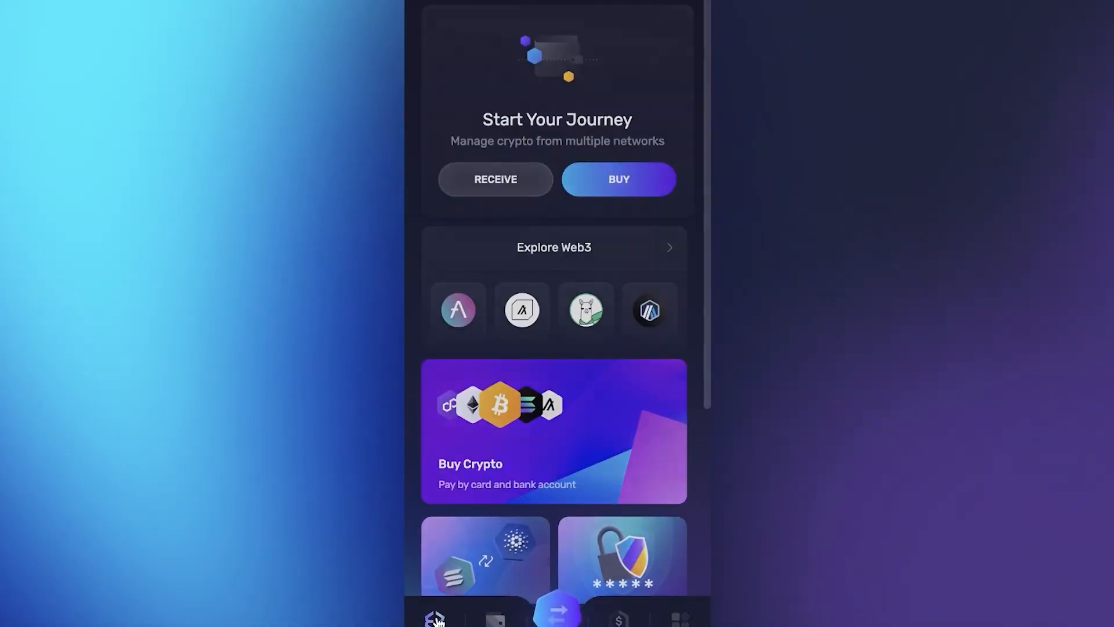
pyautogui.click(669, 247)
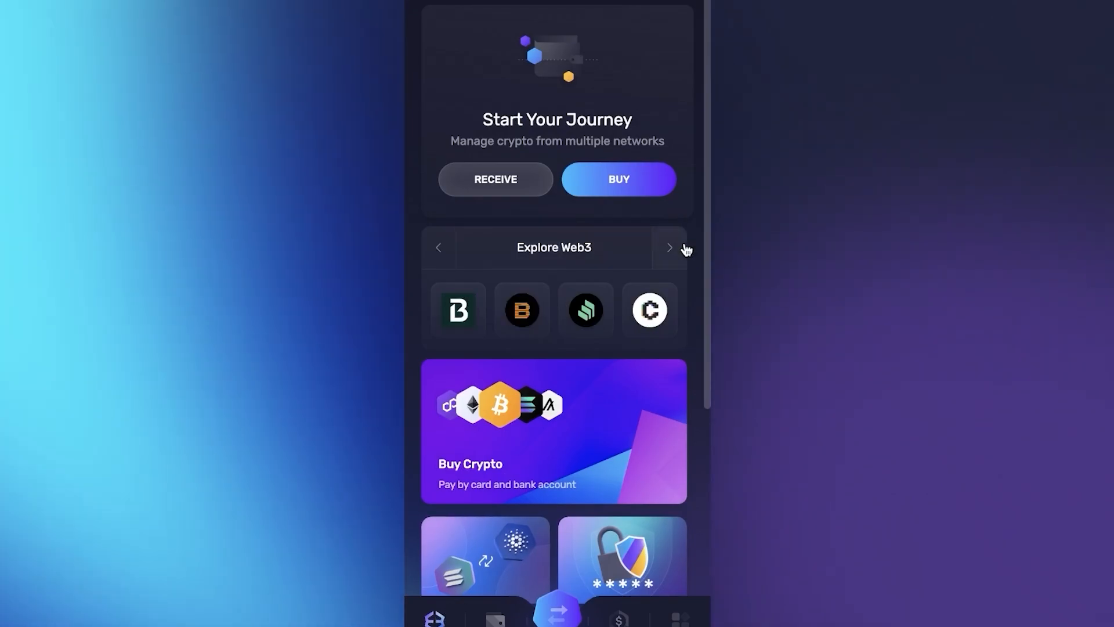
pyautogui.scroll(-3)
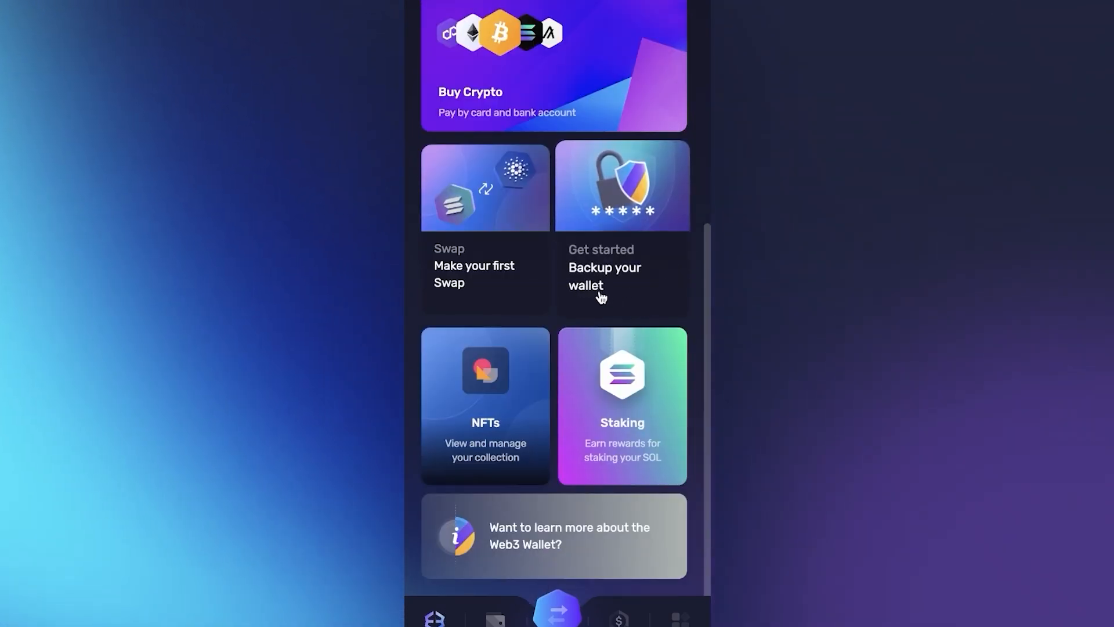
pyautogui.moveTo(893, 324)
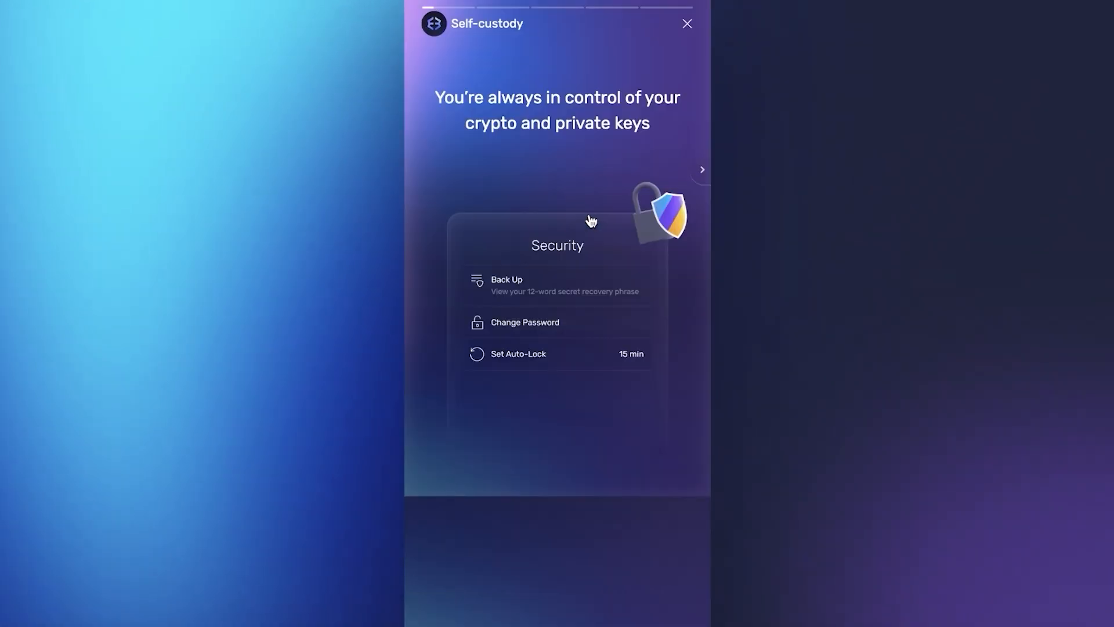
# Page the backup walkthrough through self-custody and recovery slides to Keep it safe.
pyautogui.click(701, 169)
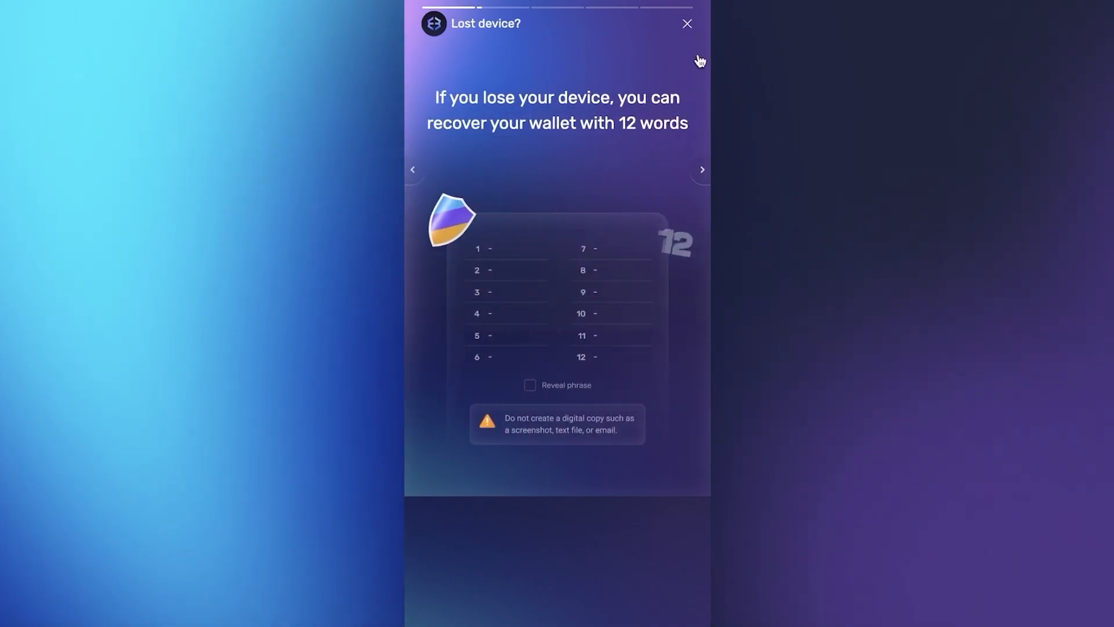
pyautogui.click(702, 170)
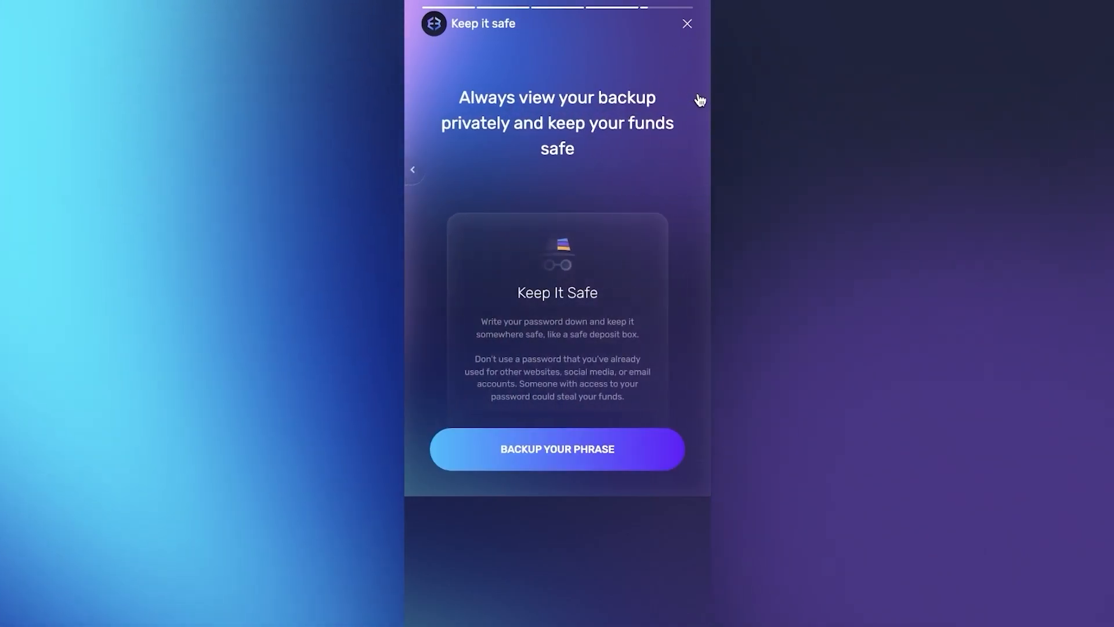
pyautogui.click(412, 170)
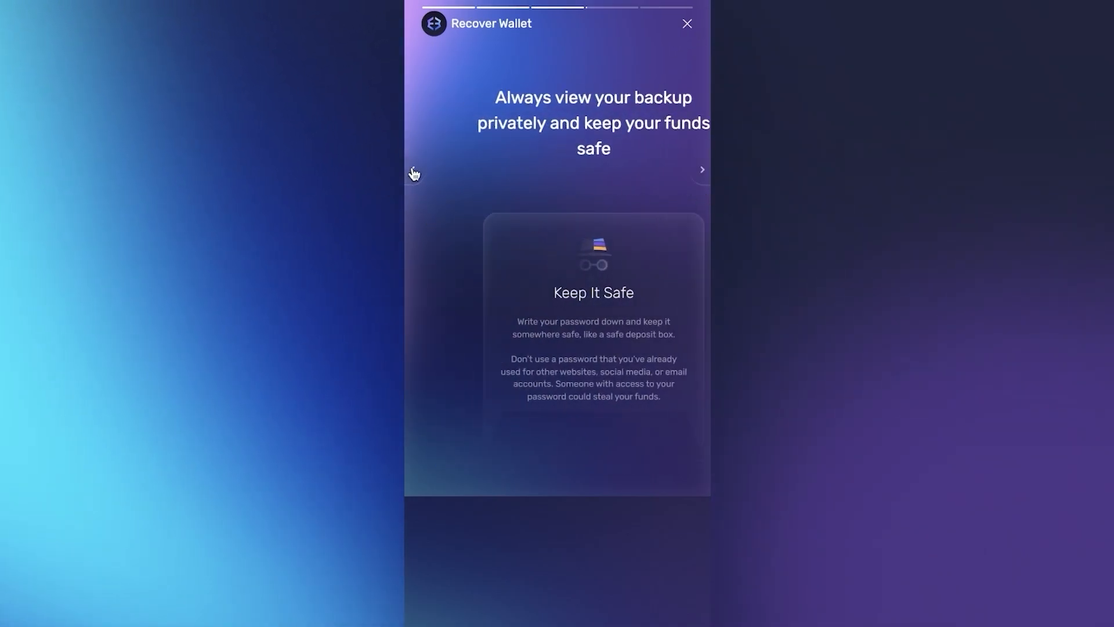
pyautogui.click(701, 169)
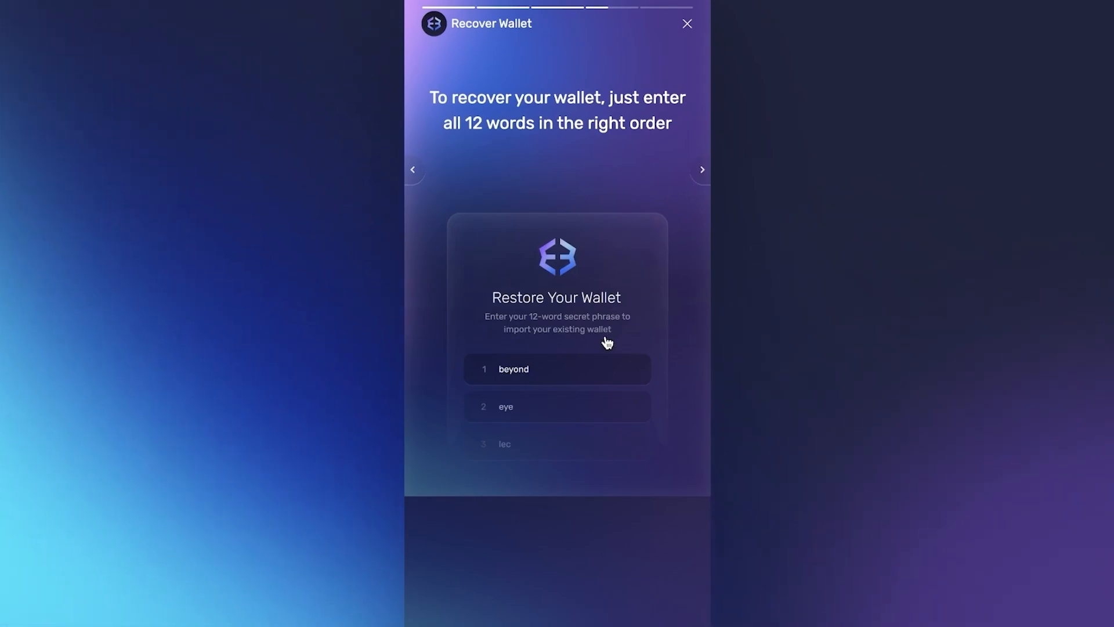
pyautogui.click(701, 169)
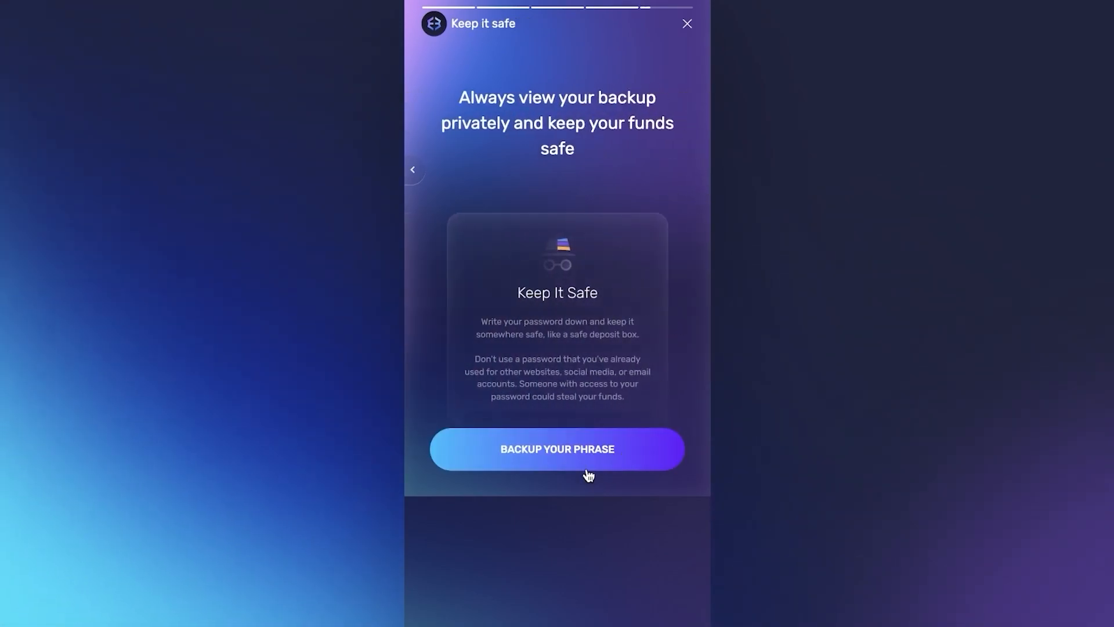
# Start Backup Your Phrase and focus the password field on the Password Security step.
pyautogui.click(557, 448)
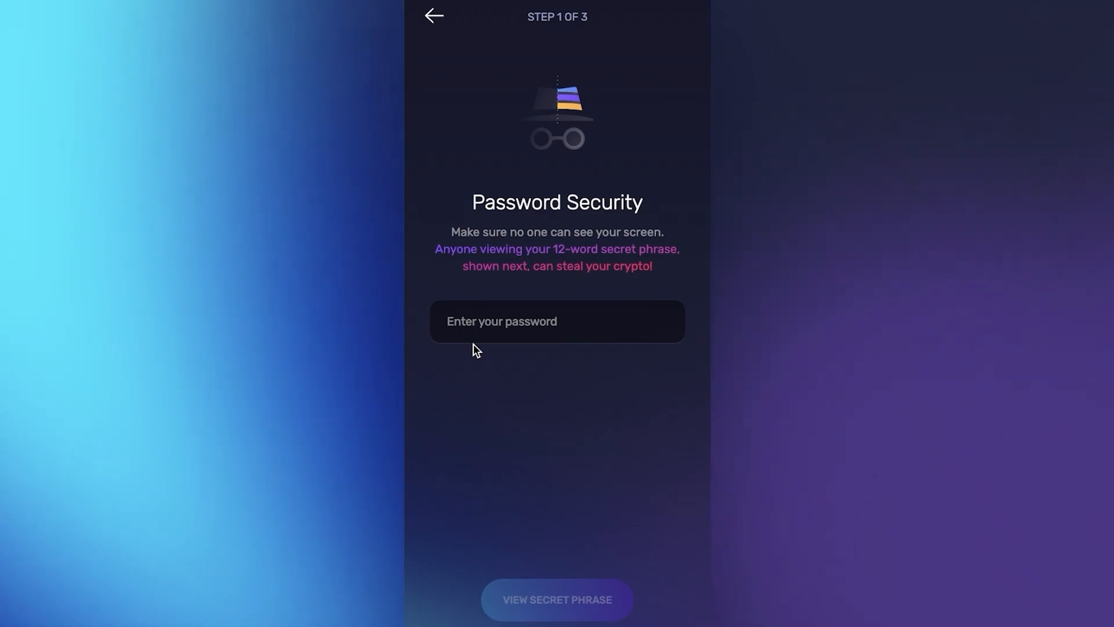
pyautogui.click(556, 321)
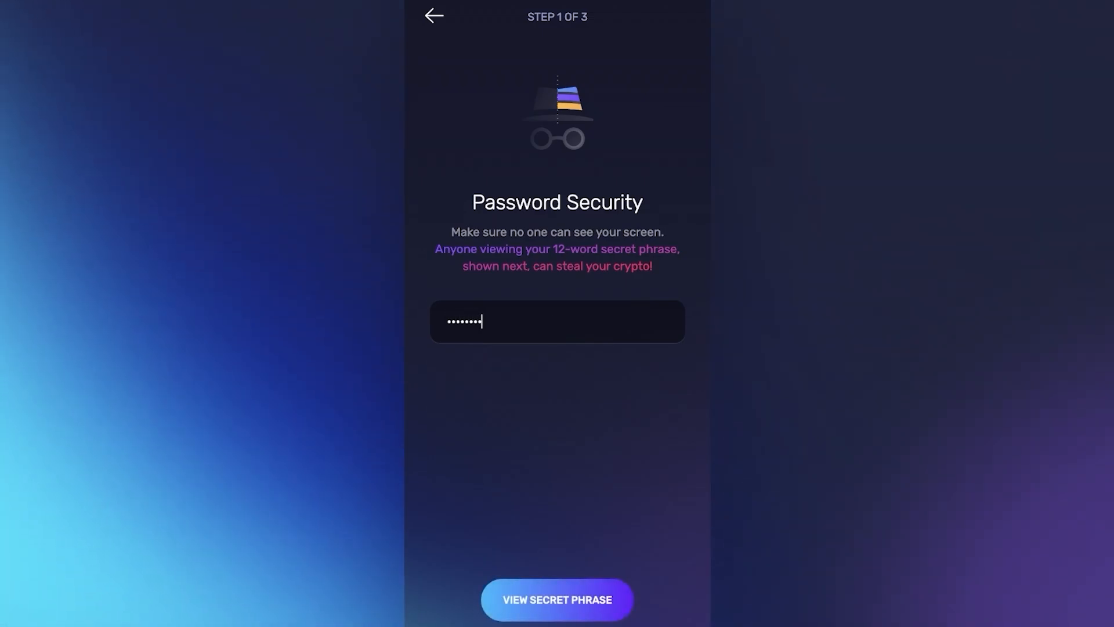
# Enter the password, view the secret phrase and reveal the 12 recovery words.
pyautogui.write('••')
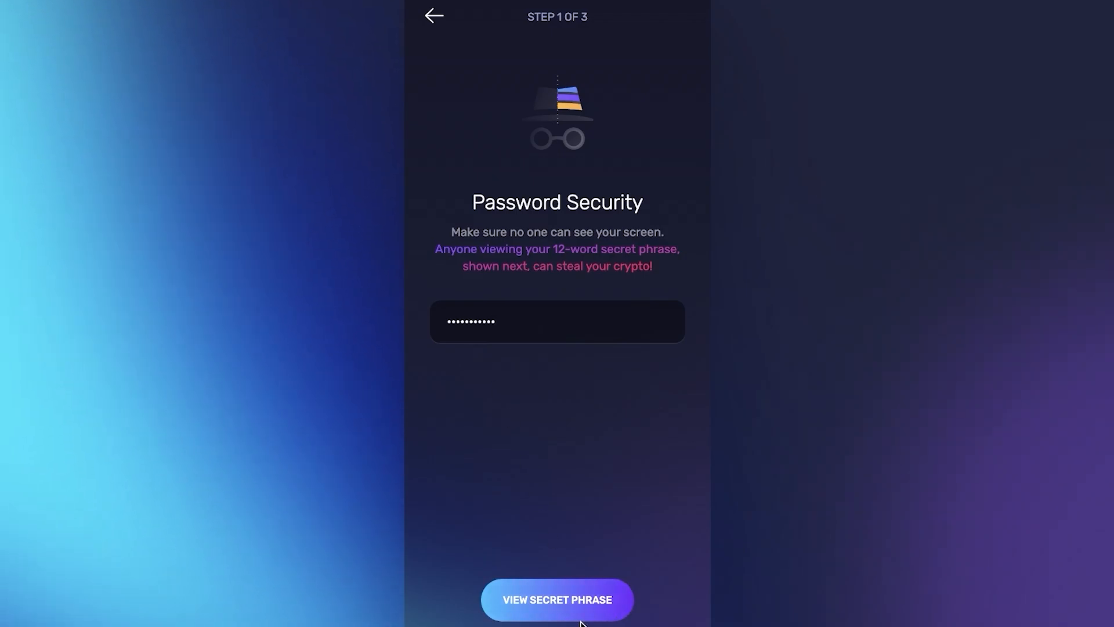
pyautogui.click(555, 598)
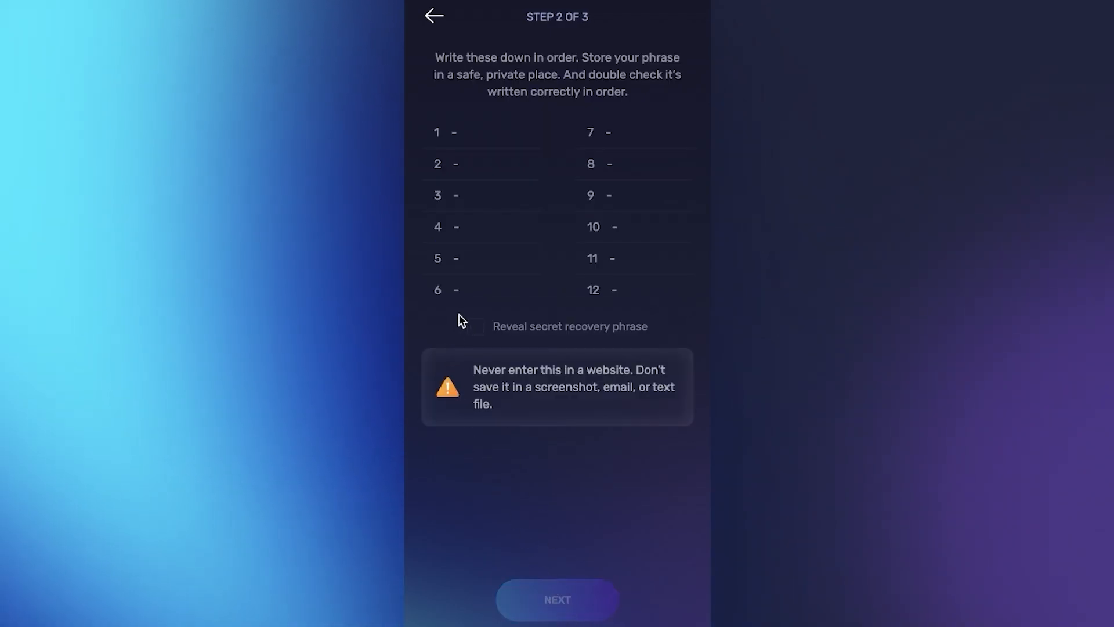
pyautogui.moveTo(480, 340)
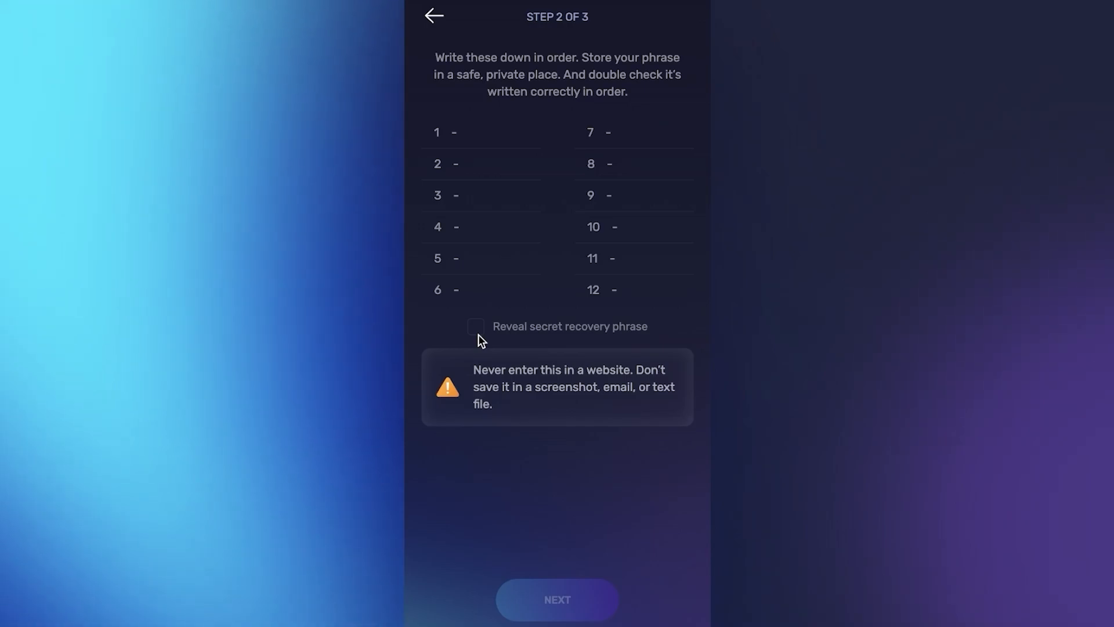
pyautogui.click(476, 327)
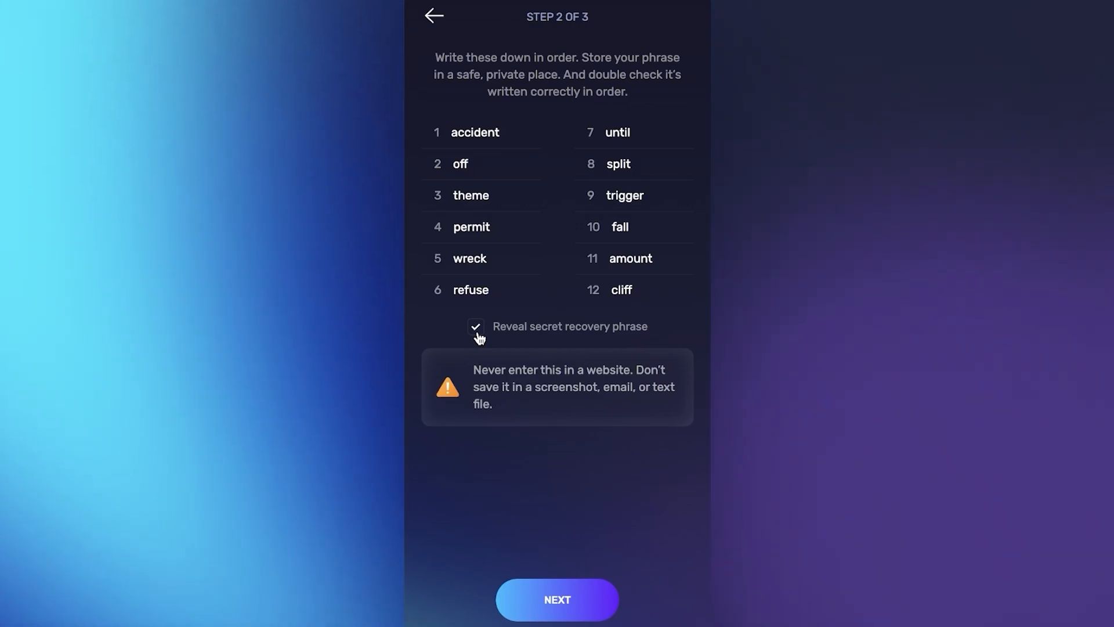
pyautogui.moveTo(584, 569)
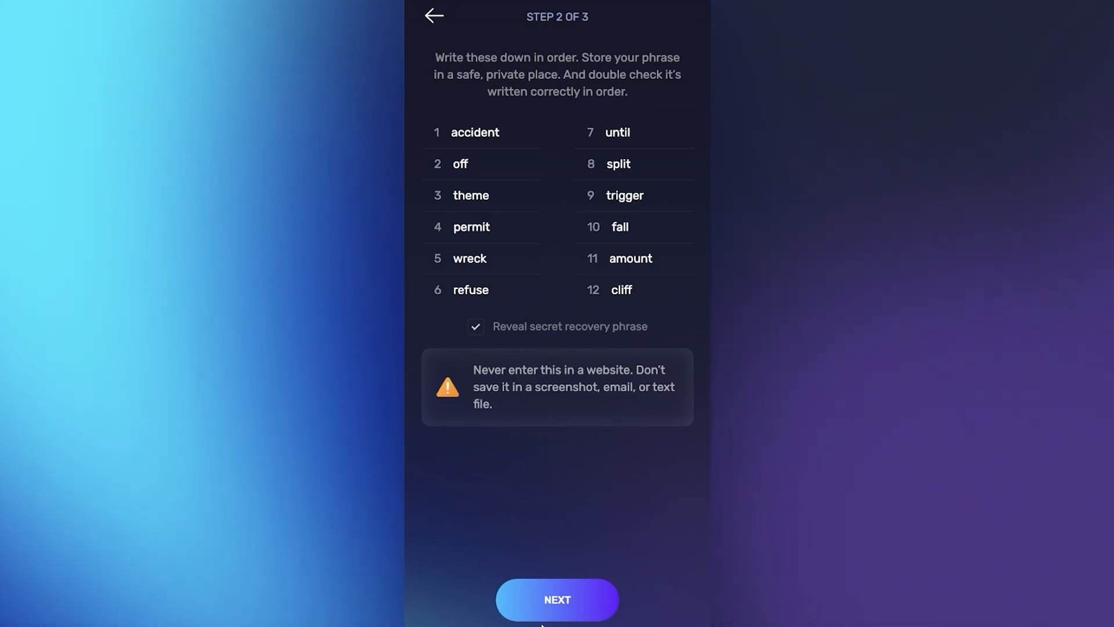
# Attempt the backup check by picking the word 'off', which does not pass.
pyautogui.click(556, 598)
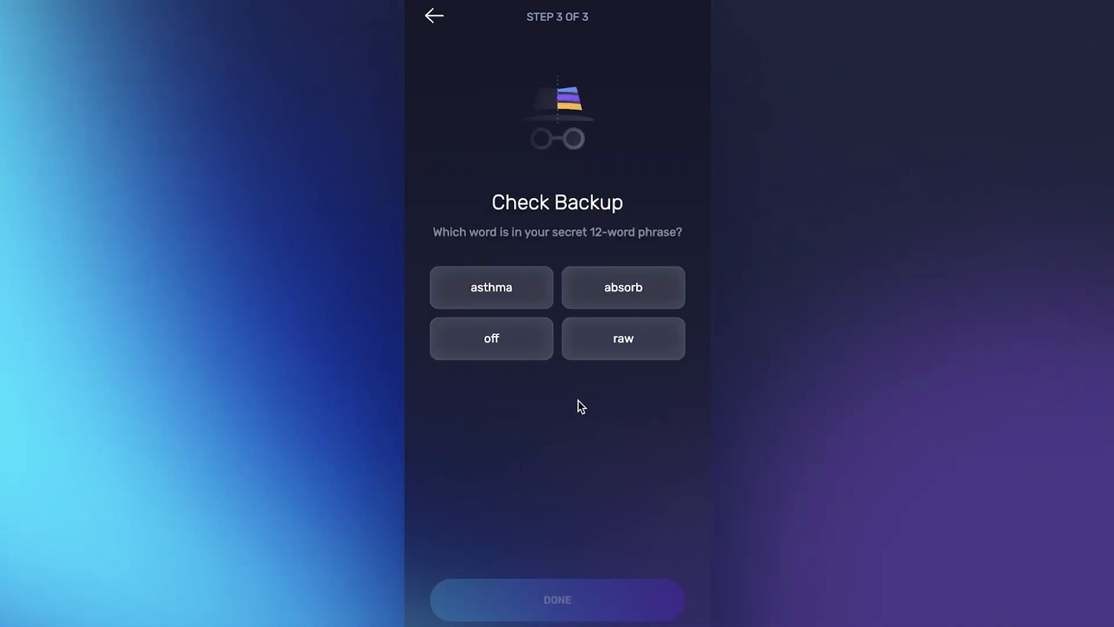
pyautogui.moveTo(611, 236)
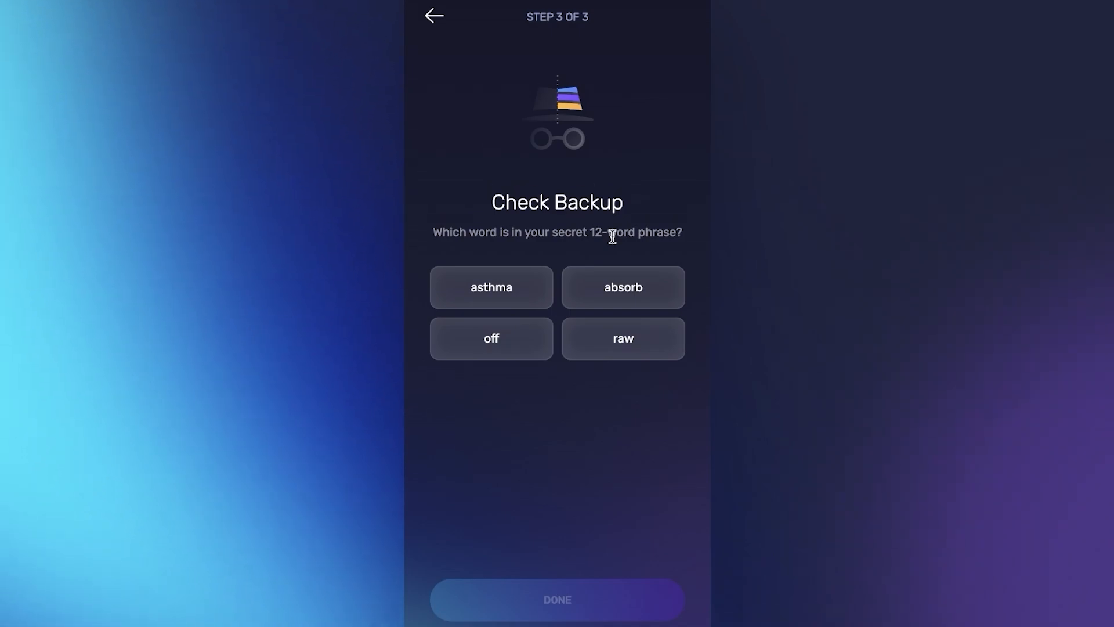
pyautogui.click(490, 338)
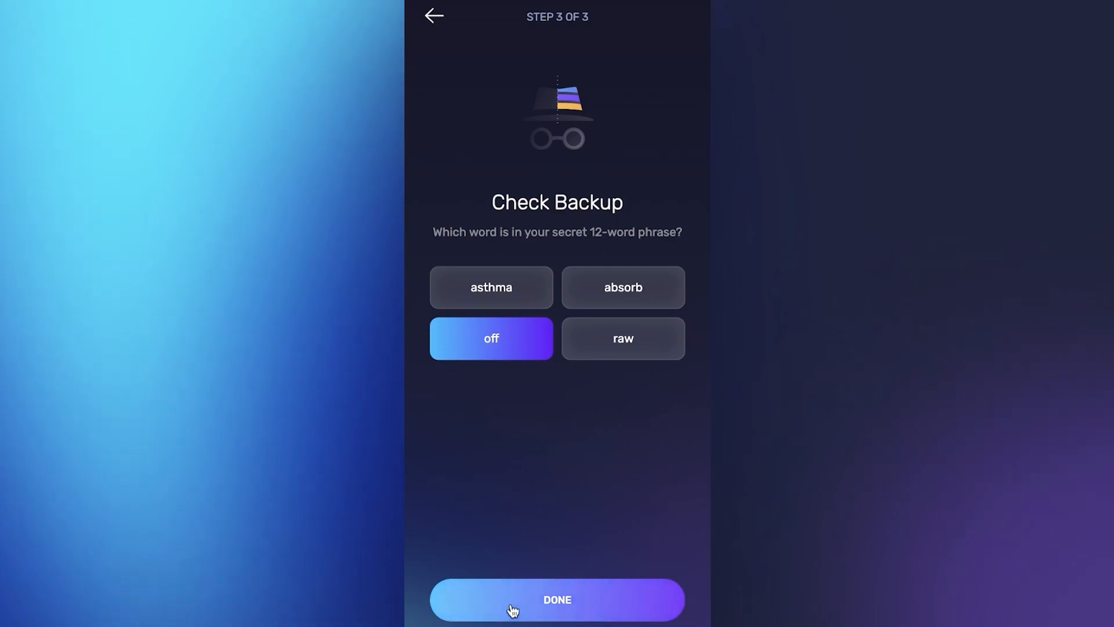
pyautogui.click(556, 599)
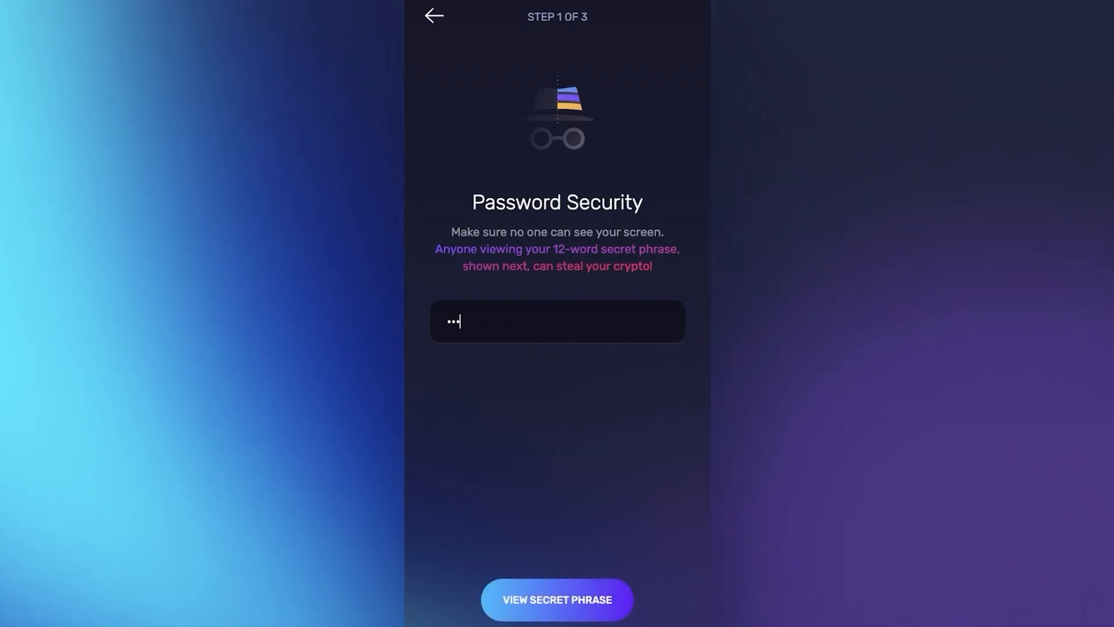
# Unlock the secret recovery phrase with the password and reveal its words again.
pyautogui.write('password')
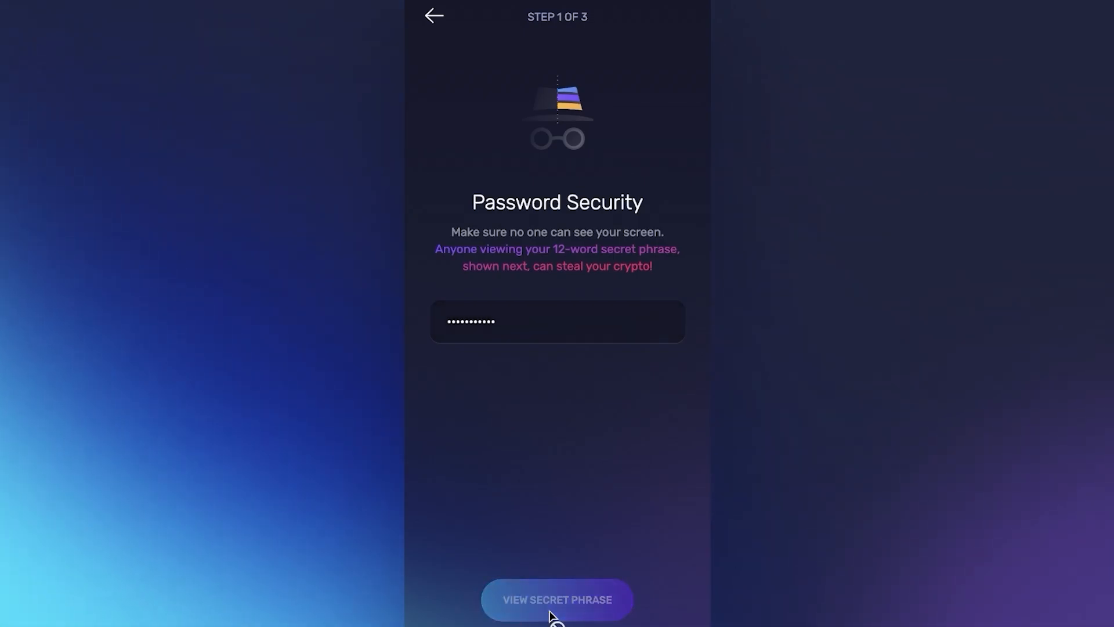
pyautogui.click(556, 599)
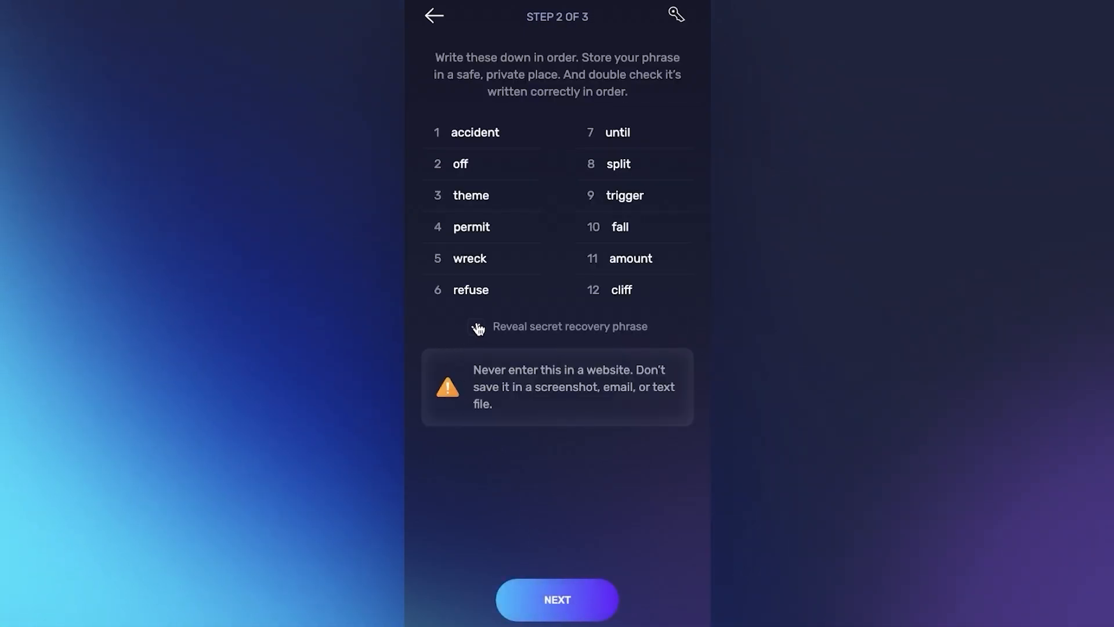
pyautogui.click(475, 326)
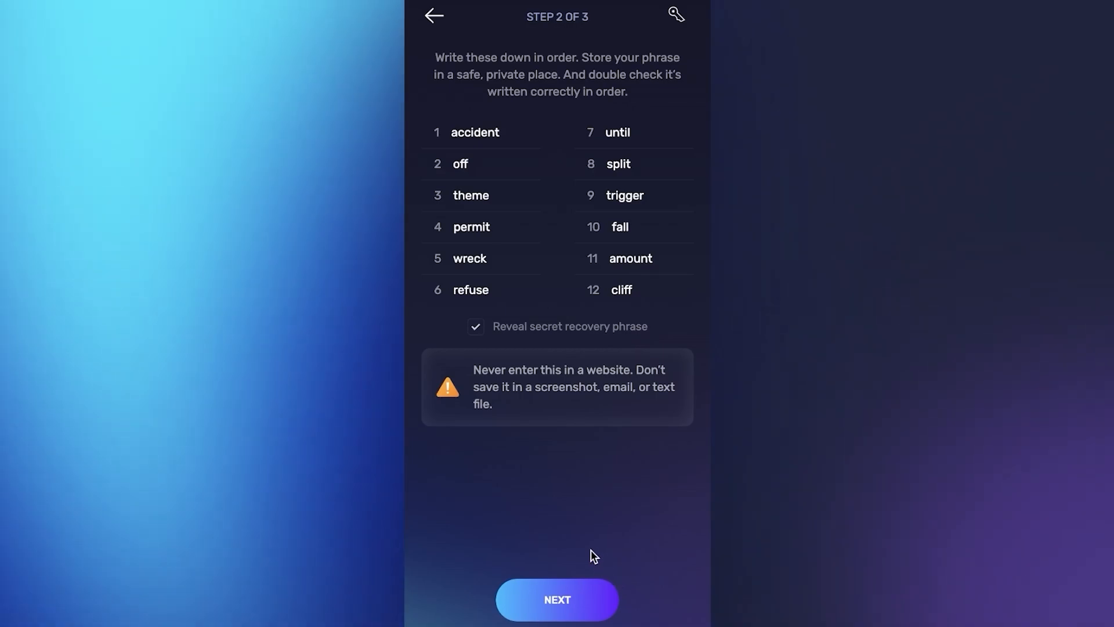
pyautogui.click(556, 598)
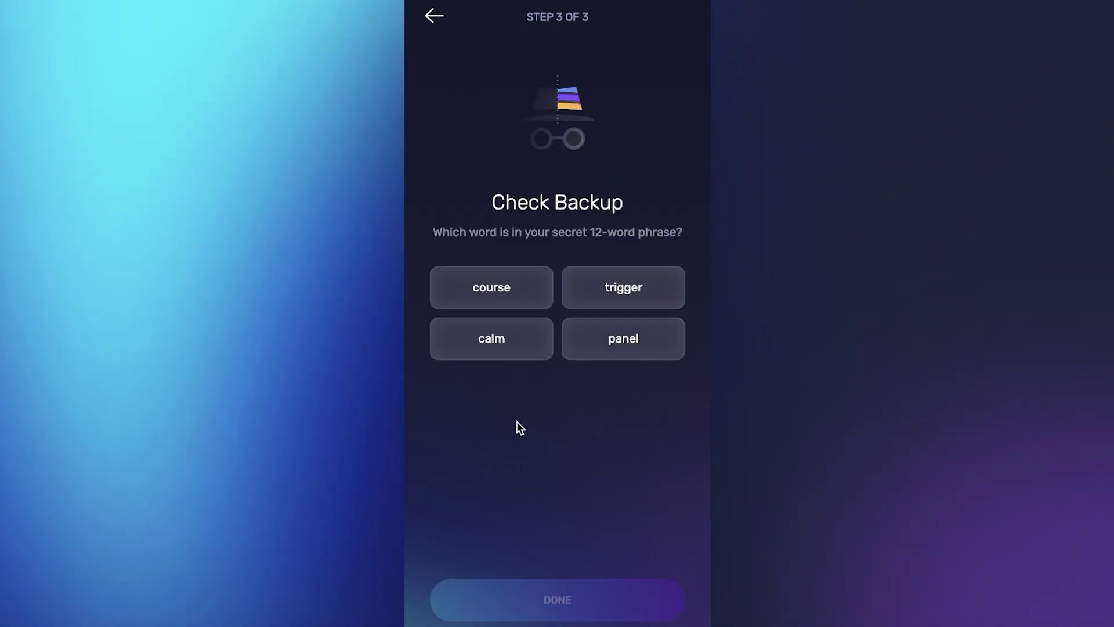
pyautogui.moveTo(645, 237)
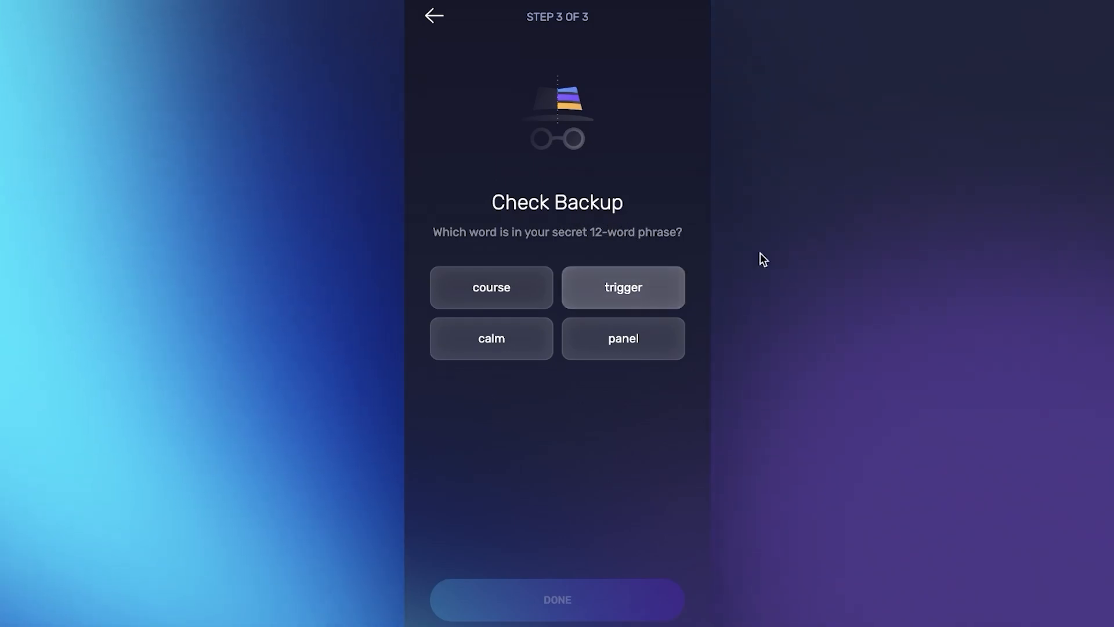
pyautogui.moveTo(847, 251)
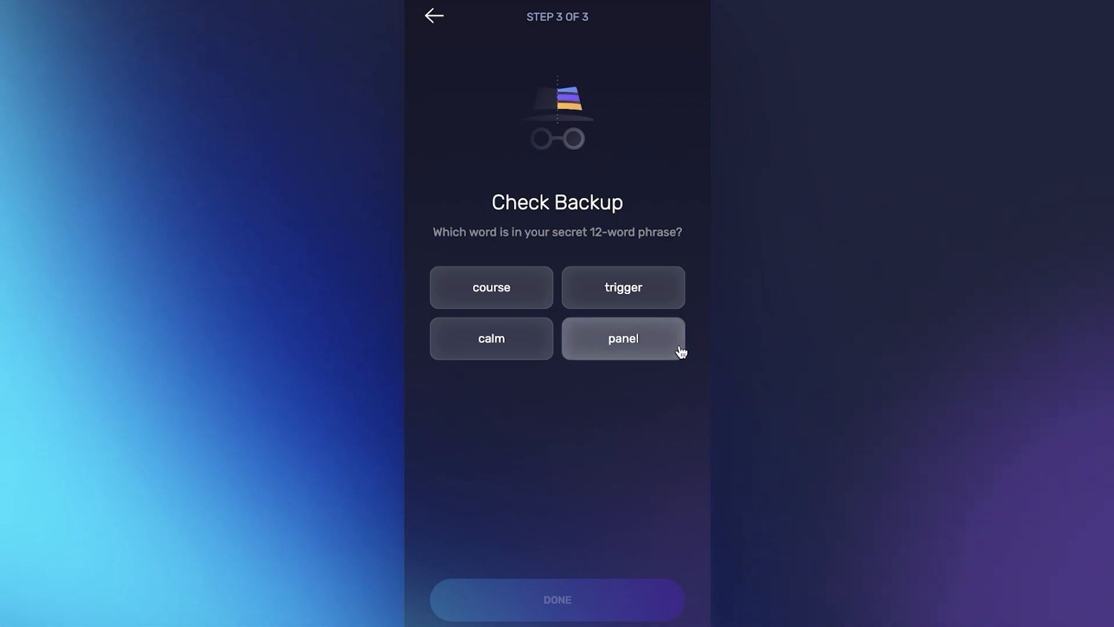
# Pass the backup check by picking the word 'trigger' and return to the wallet home.
pyautogui.click(621, 286)
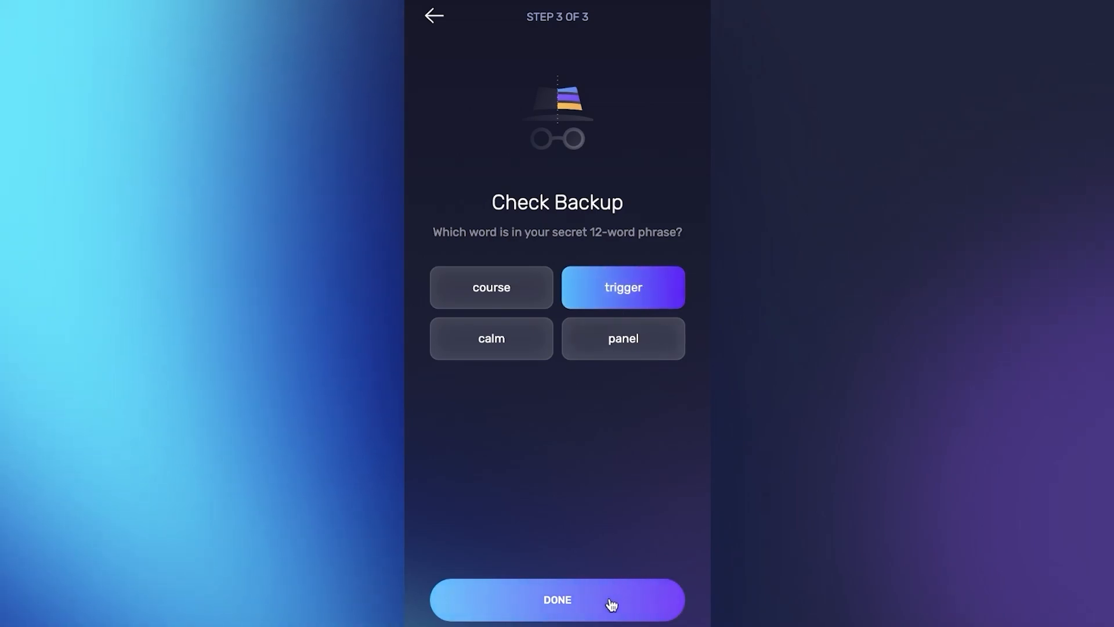
pyautogui.click(557, 599)
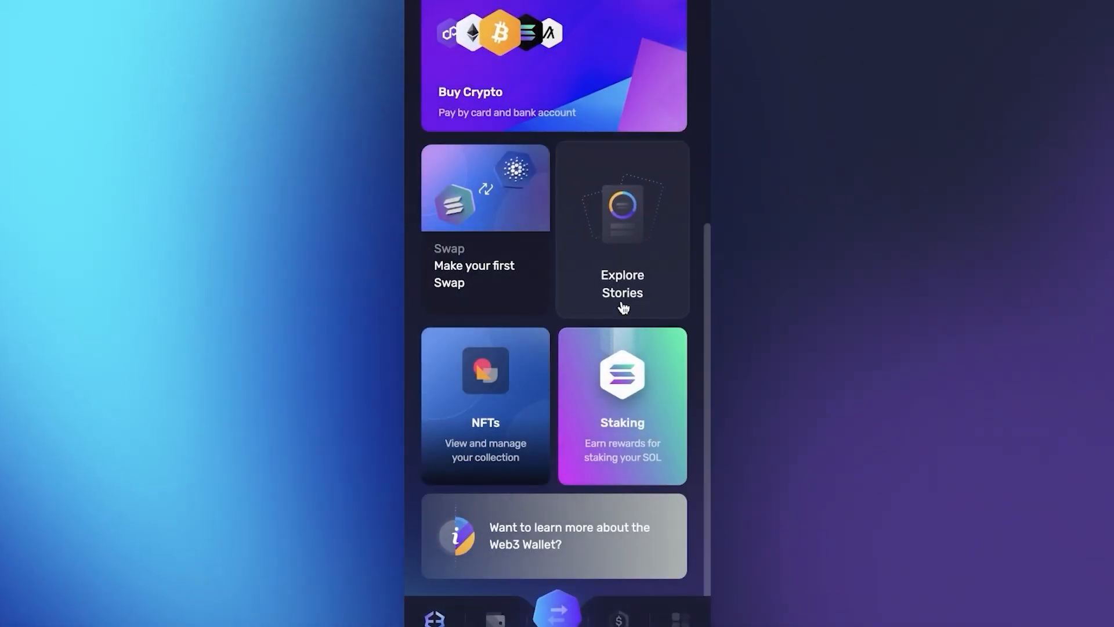
# Switch the wallet to the Ethereum network and start its receive flow listing ETH, USDT, USDC, MATIC.
pyautogui.scroll(3)
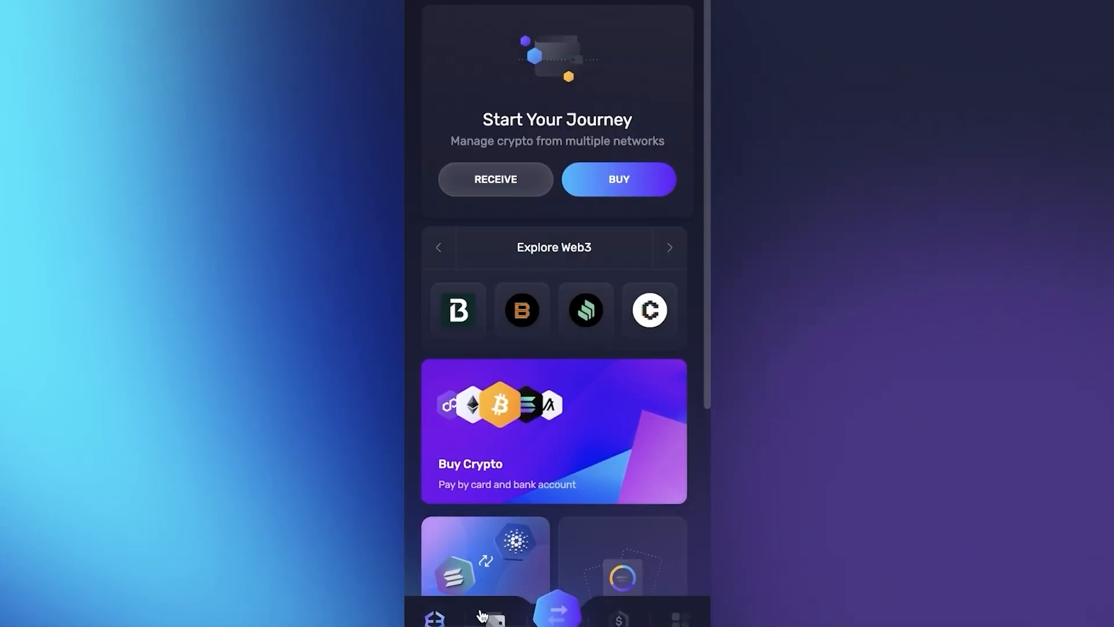
pyautogui.click(495, 617)
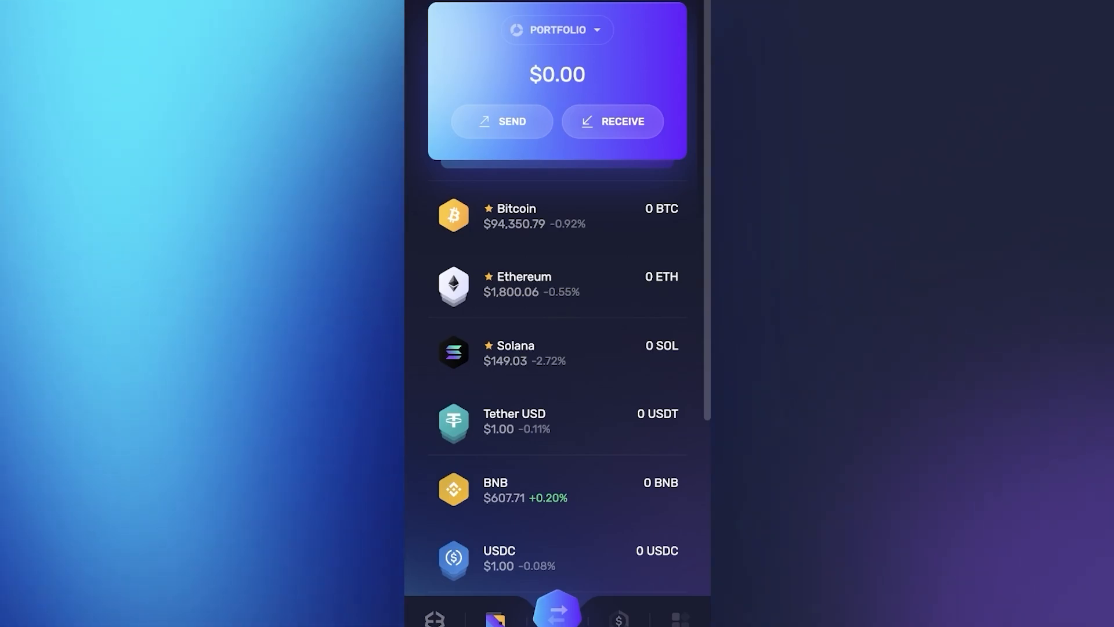
pyautogui.click(557, 30)
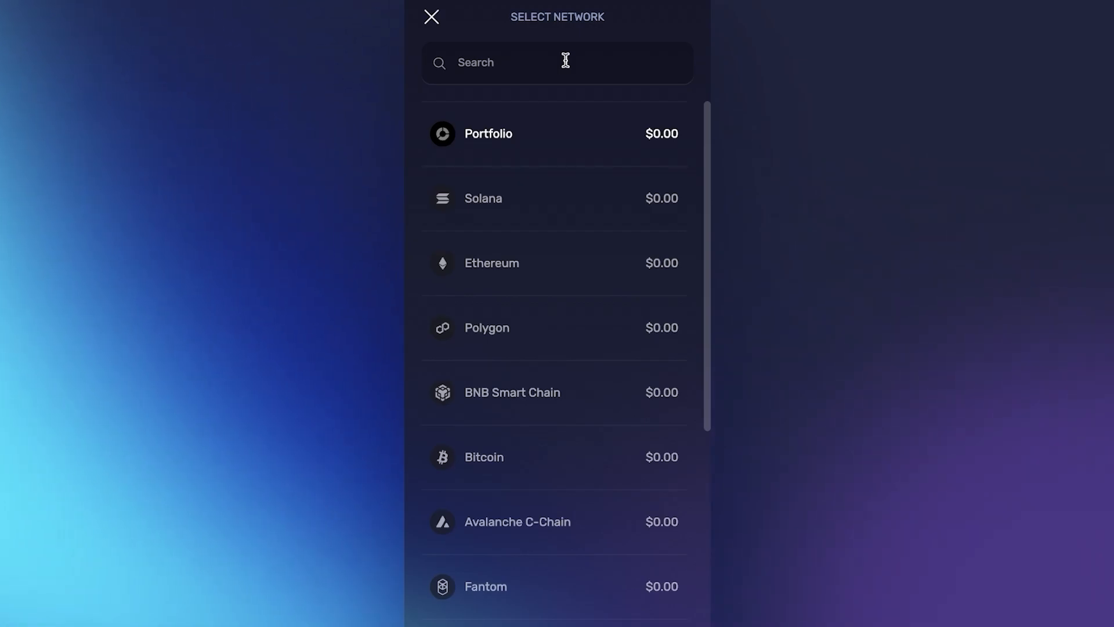
pyautogui.moveTo(544, 142)
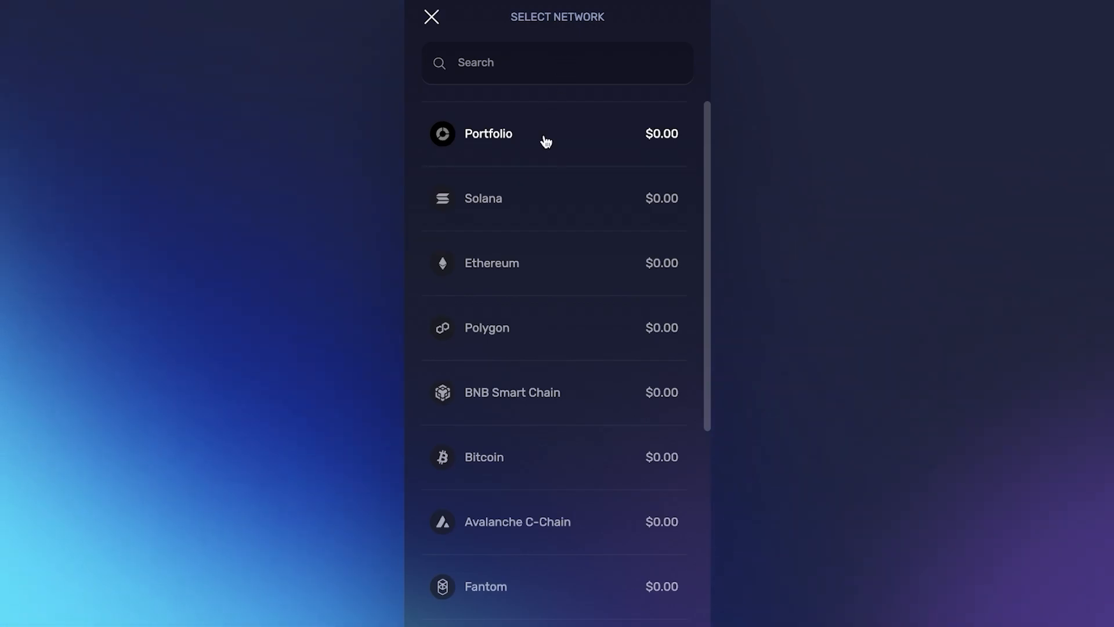
pyautogui.click(491, 263)
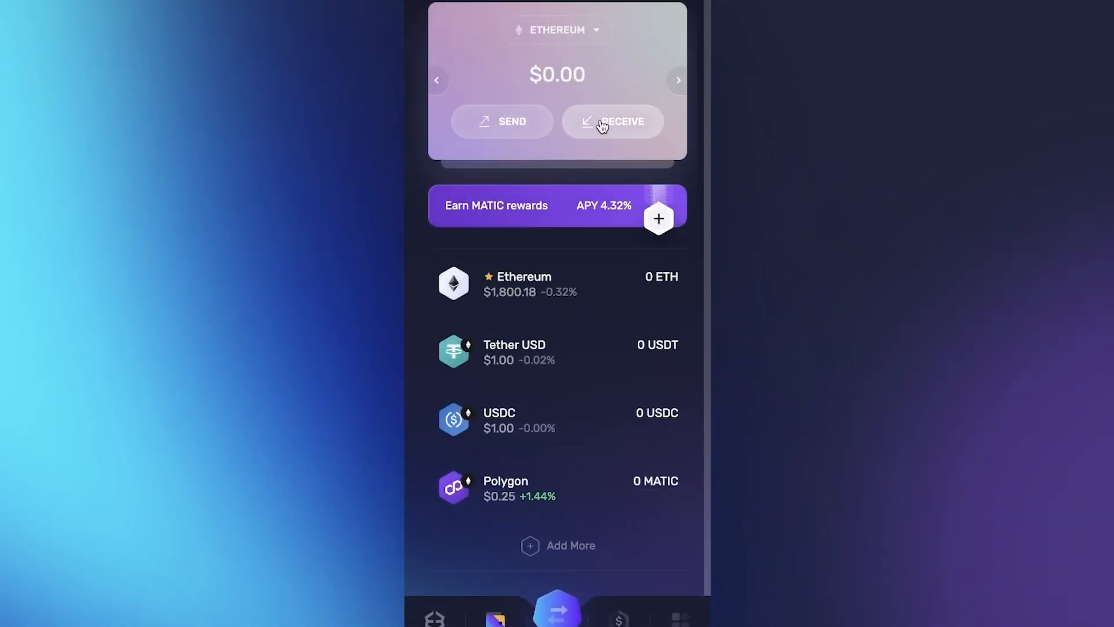
pyautogui.click(611, 120)
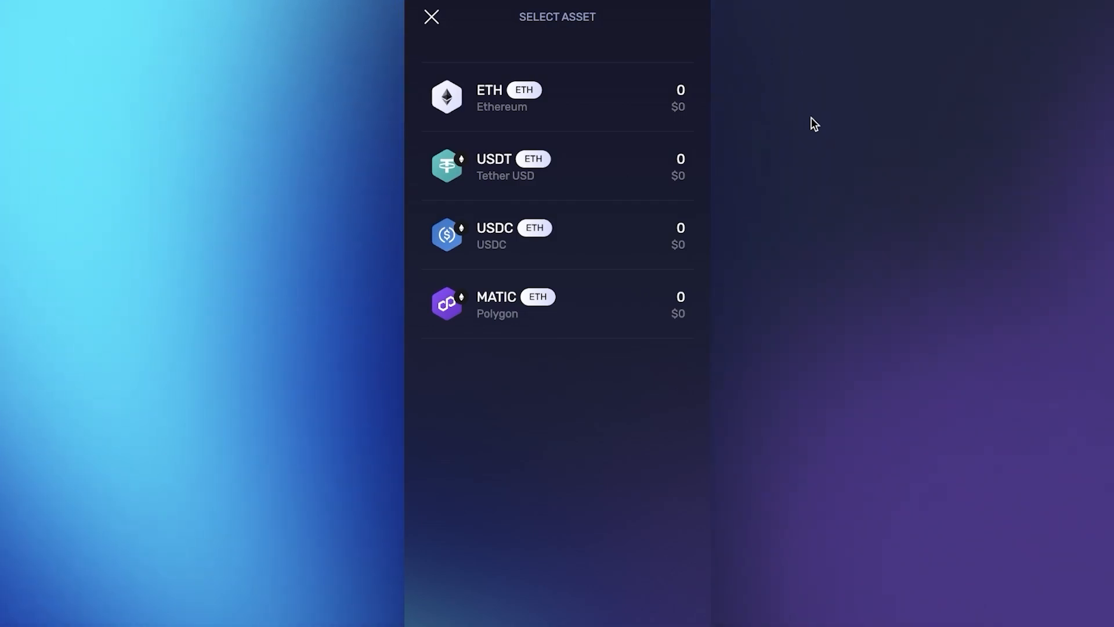
# Choose ETH to receive and copy the wallet's Ethereum address.
pyautogui.click(556, 97)
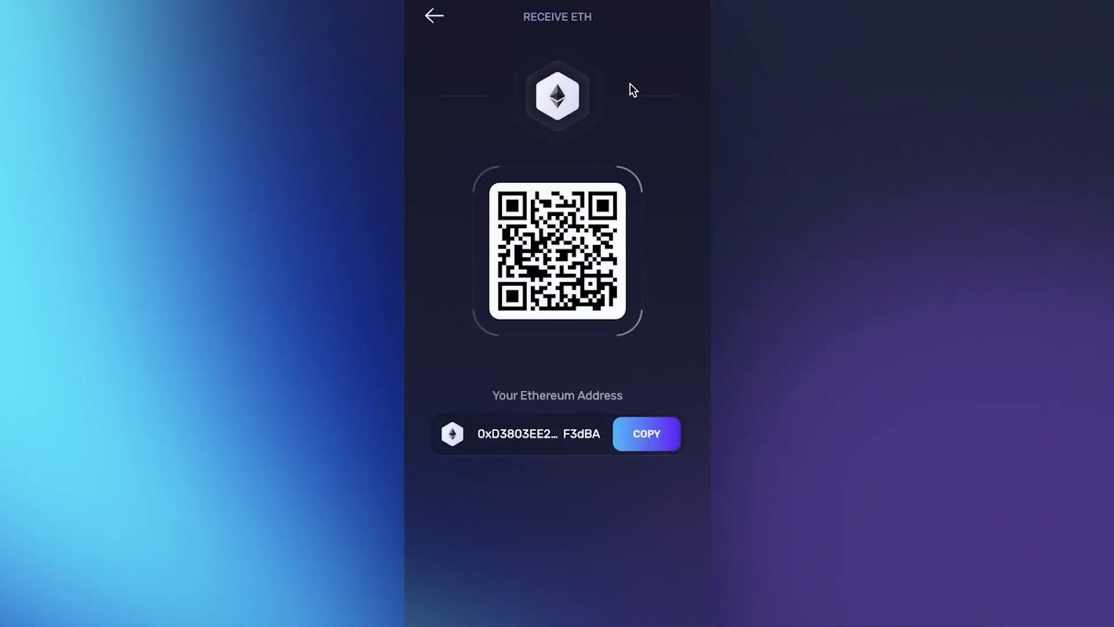
pyautogui.click(645, 432)
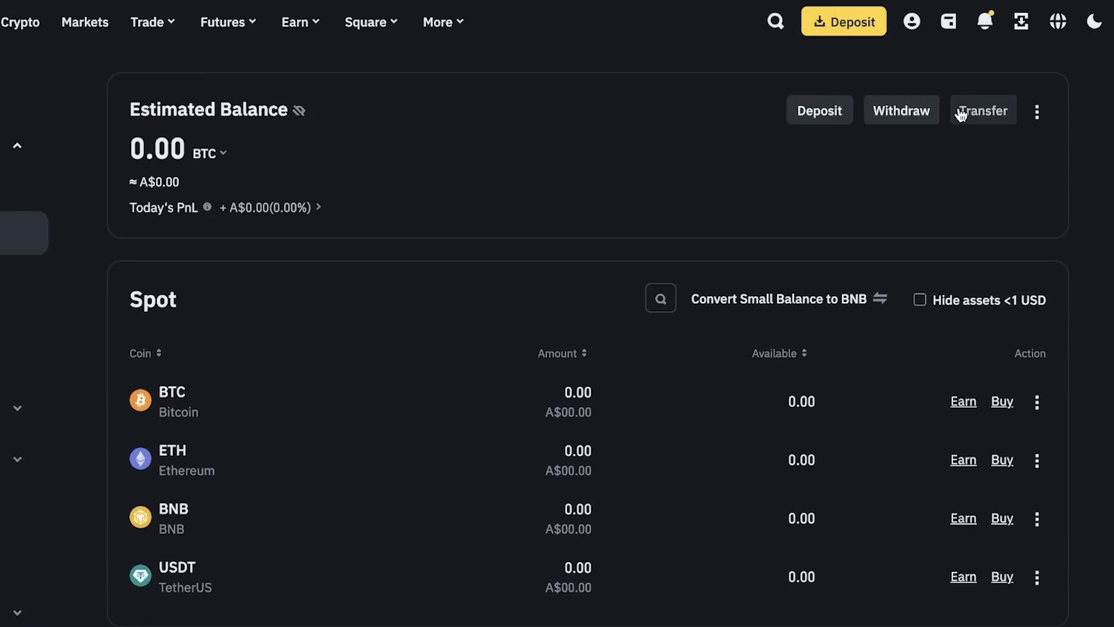
pyautogui.click(900, 111)
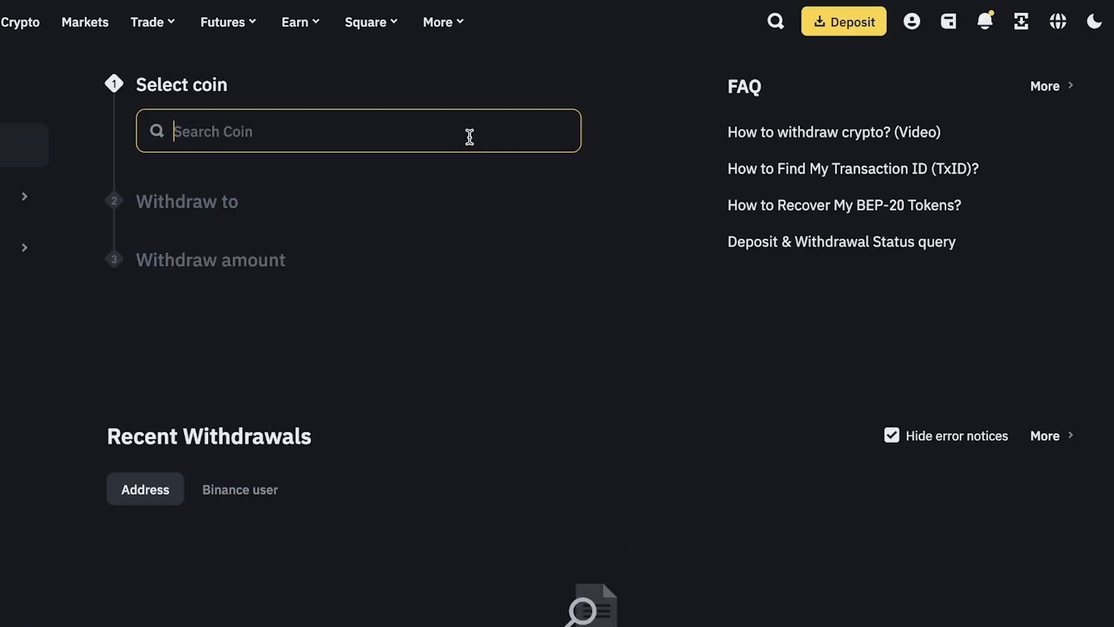
pyautogui.click(357, 131)
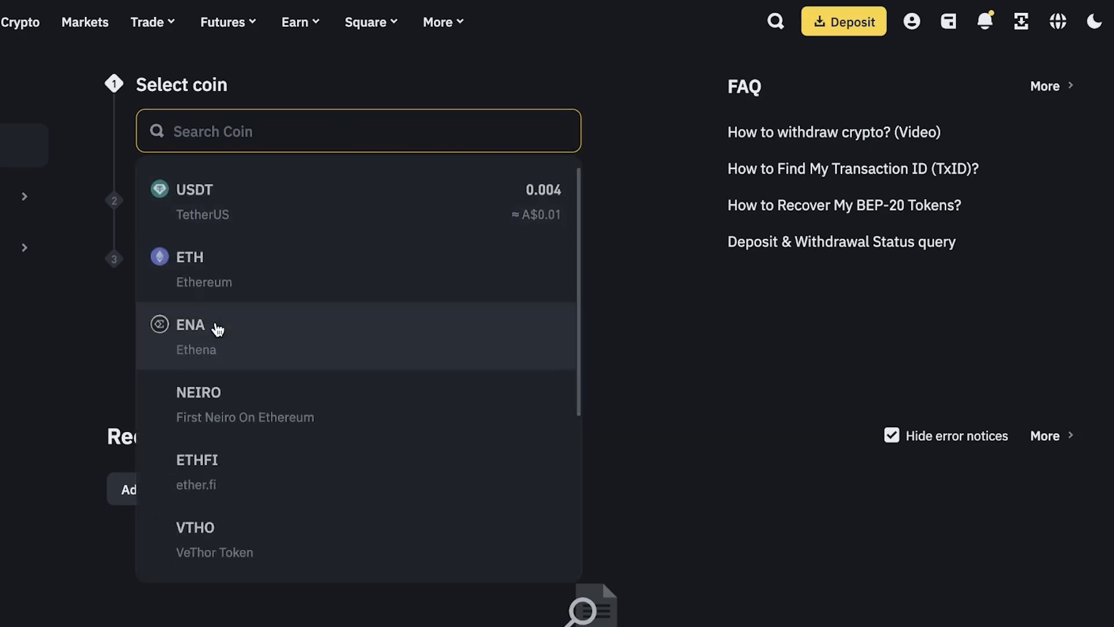
pyautogui.click(189, 268)
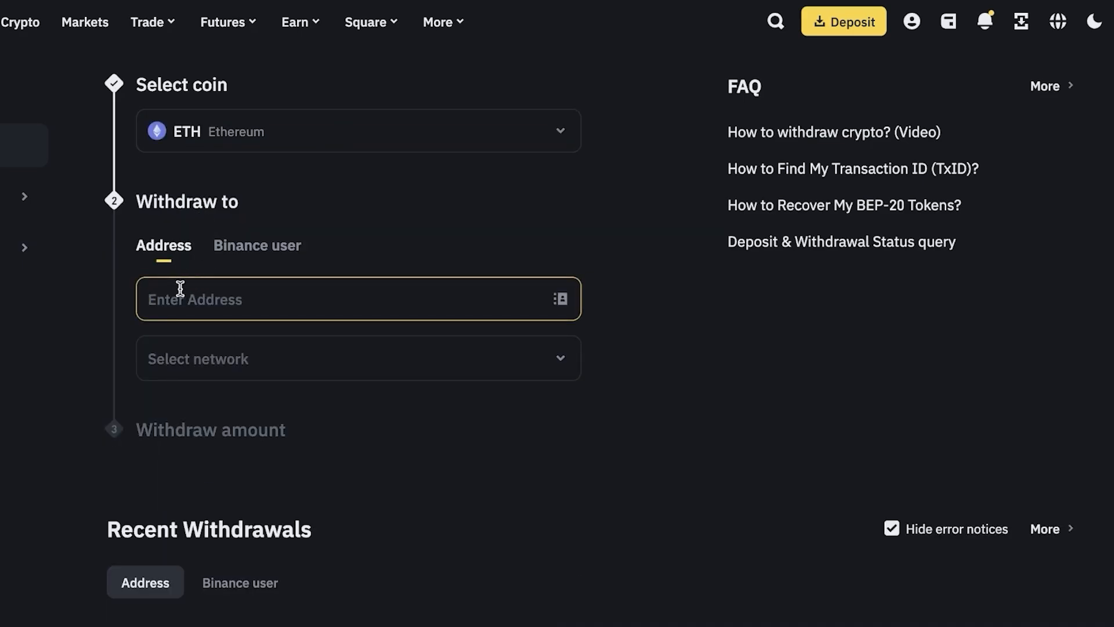
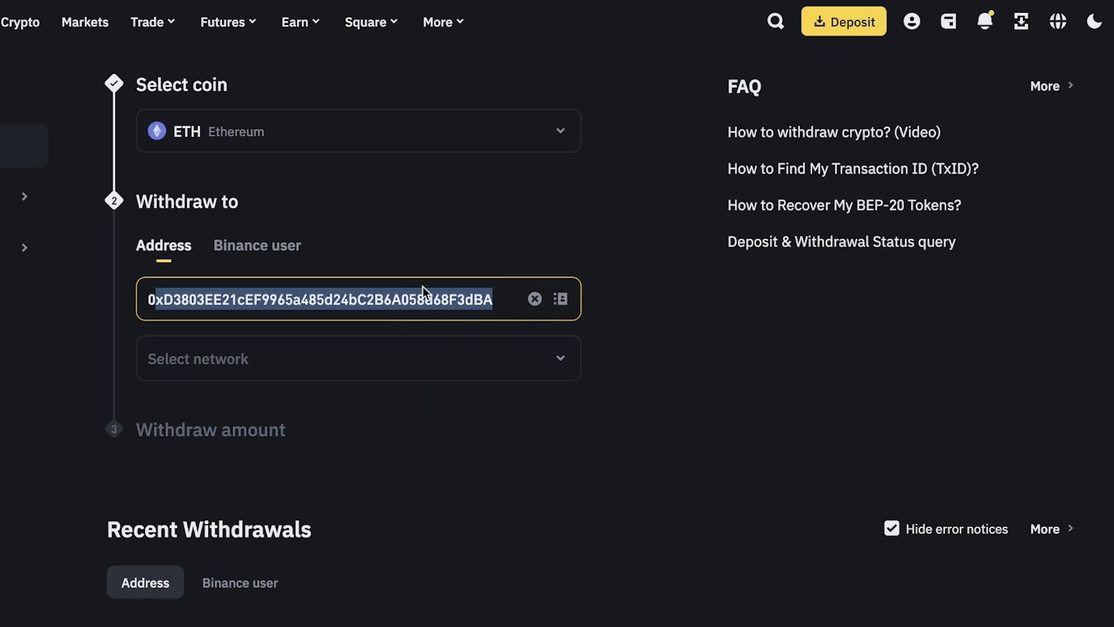
# Set the withdrawal network to Ethereum (ERC20) and the amount to 0.0001 ETH.
pyautogui.click(359, 358)
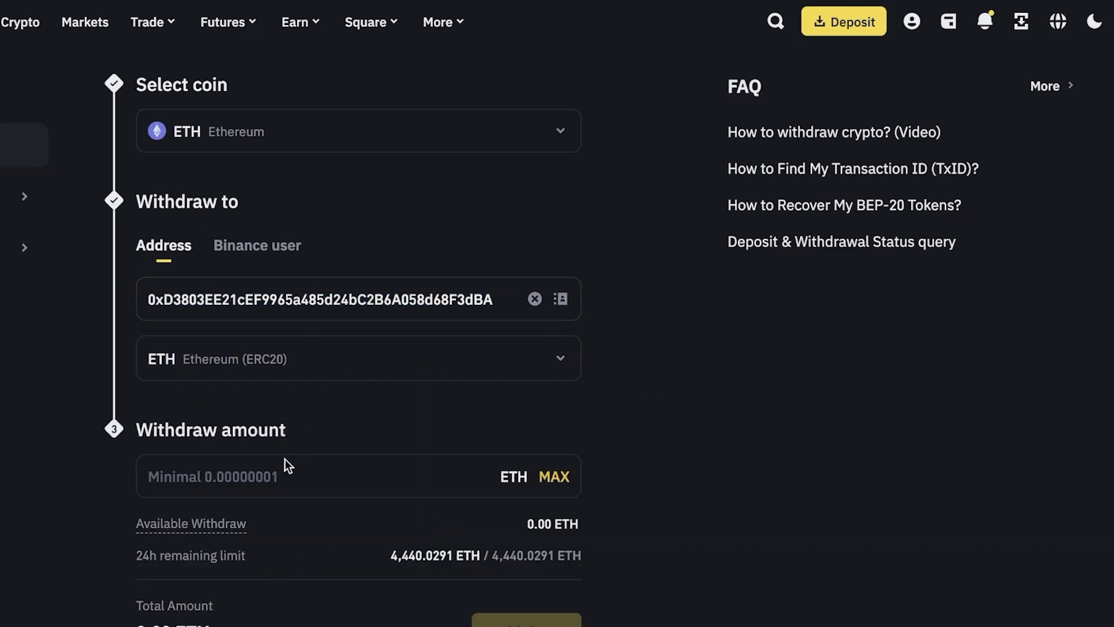
pyautogui.write('0')
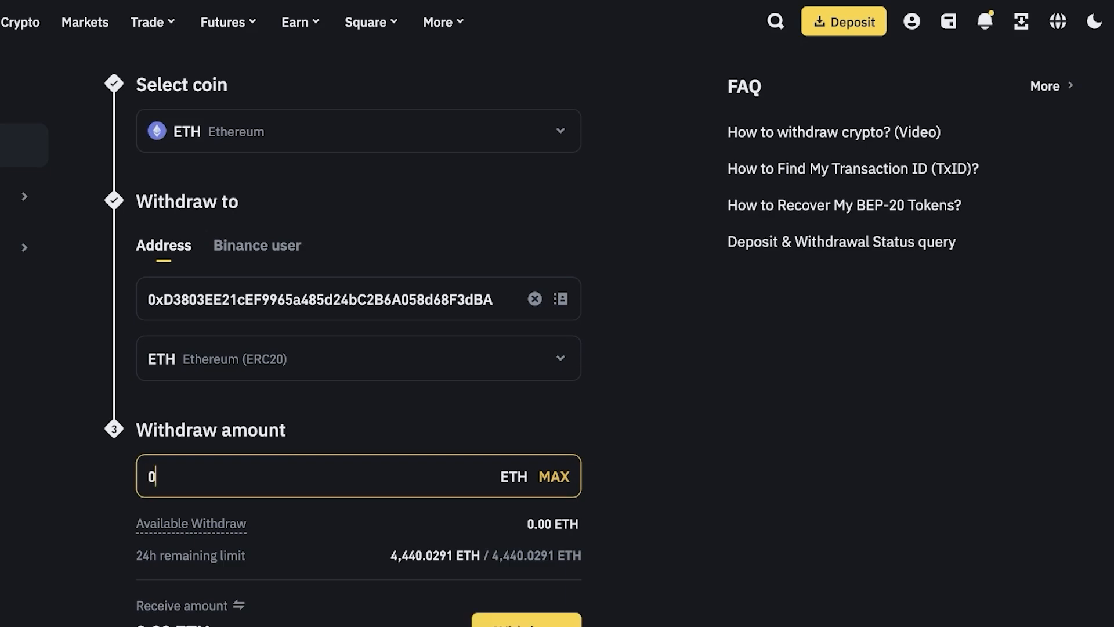
pyautogui.write('.0001')
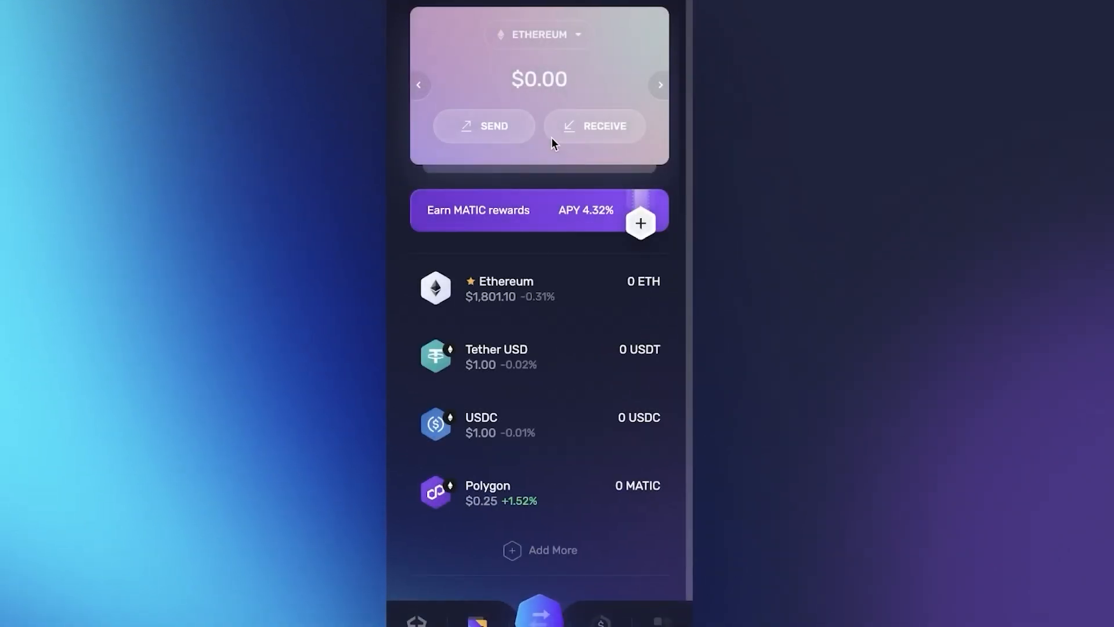
# Switch the wallet from Ethereum to the Polygon network showing POL, USDT and USDC.
pyautogui.click(539, 34)
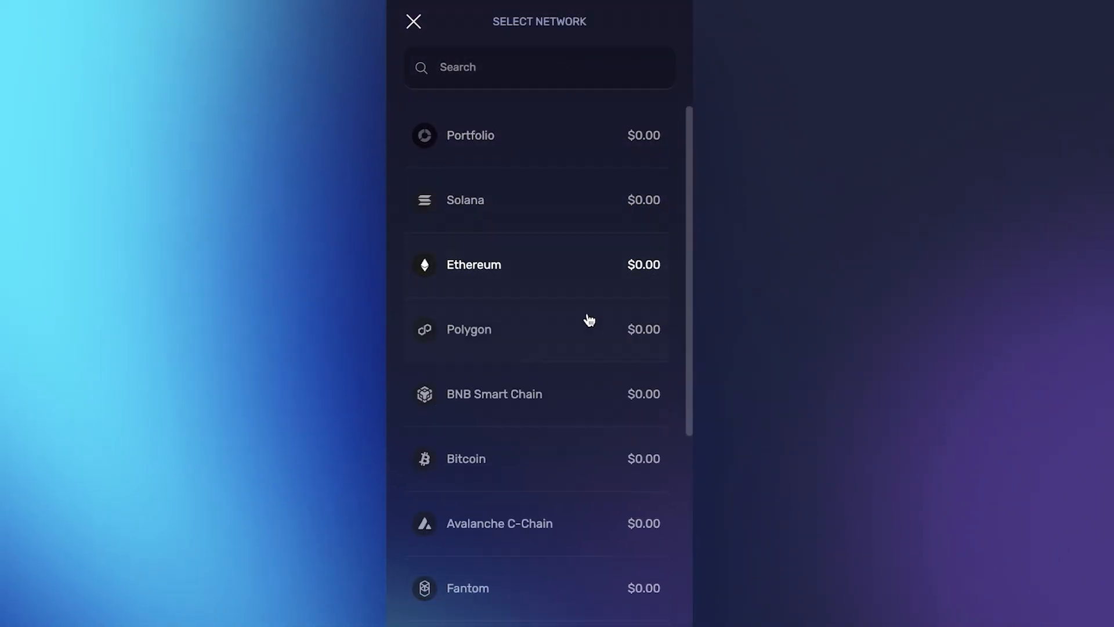
pyautogui.scroll(-3)
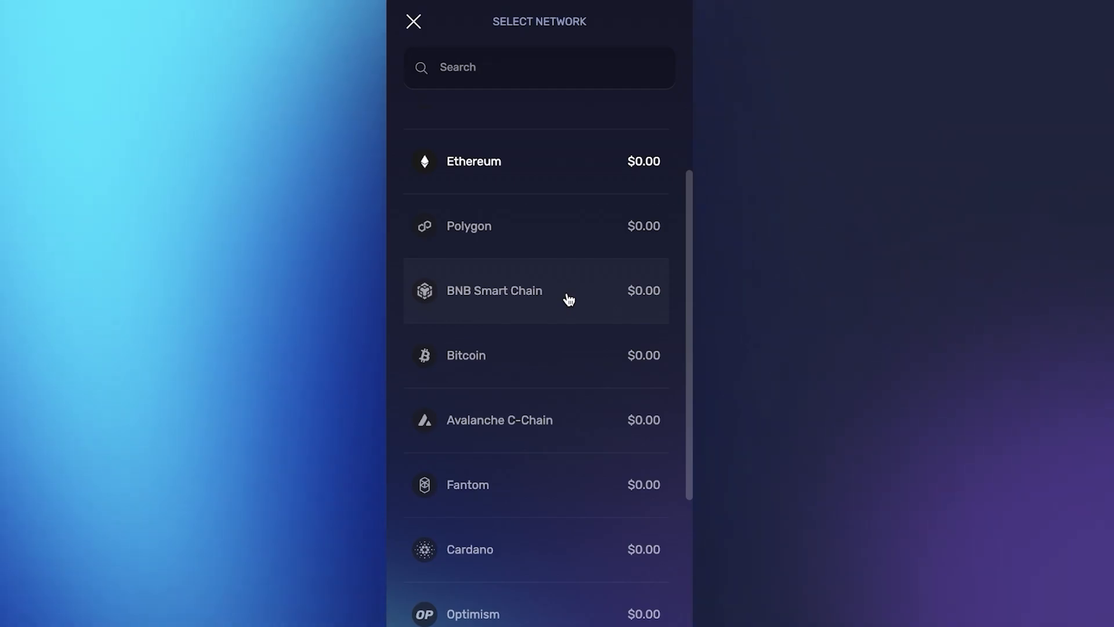
pyautogui.moveTo(503, 207)
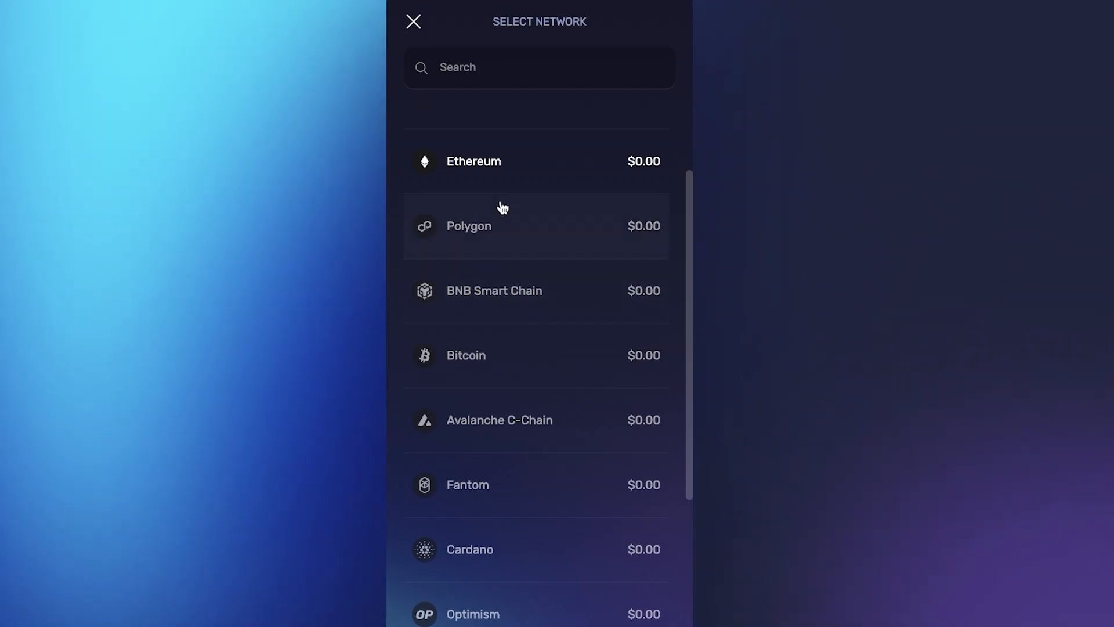
pyautogui.click(469, 226)
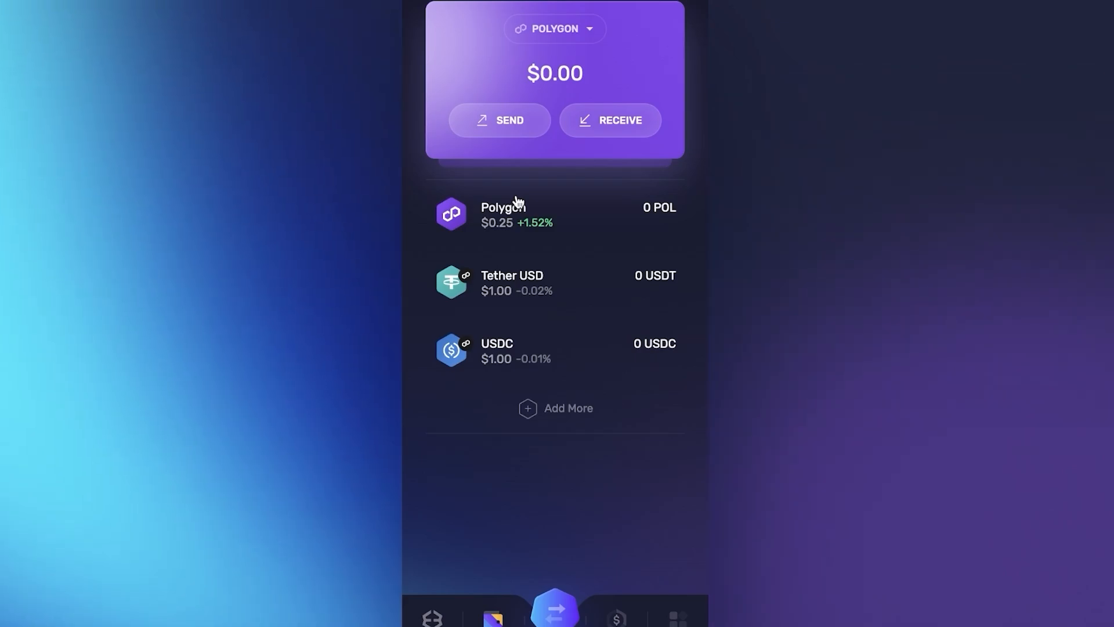
# Browse the network list, swap screen, profile page and NFT gallery.
pyautogui.click(554, 28)
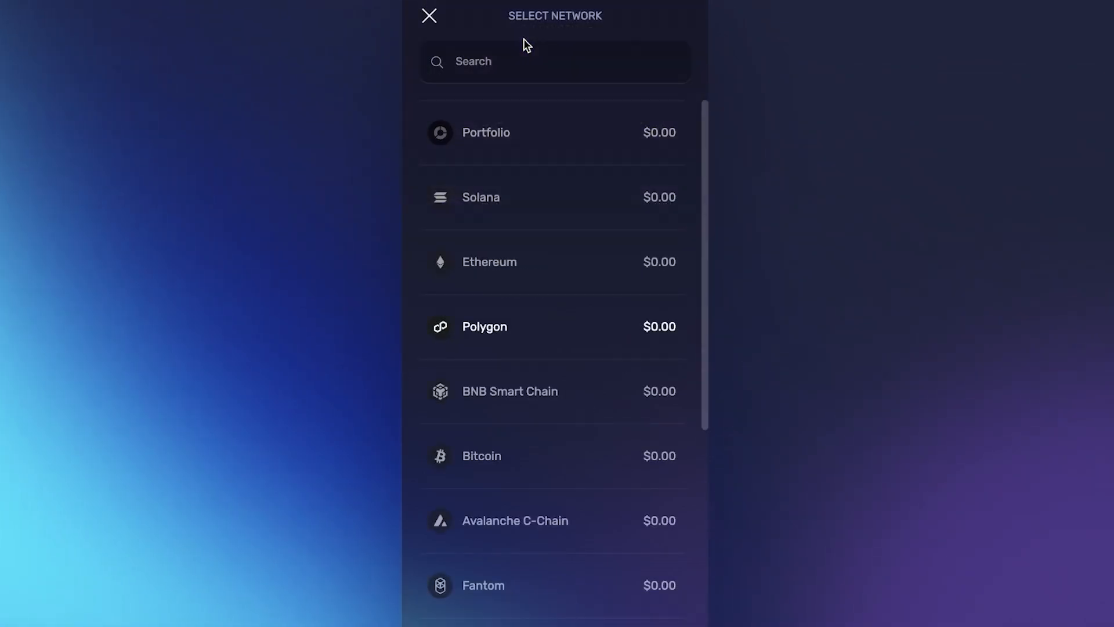
pyautogui.click(481, 455)
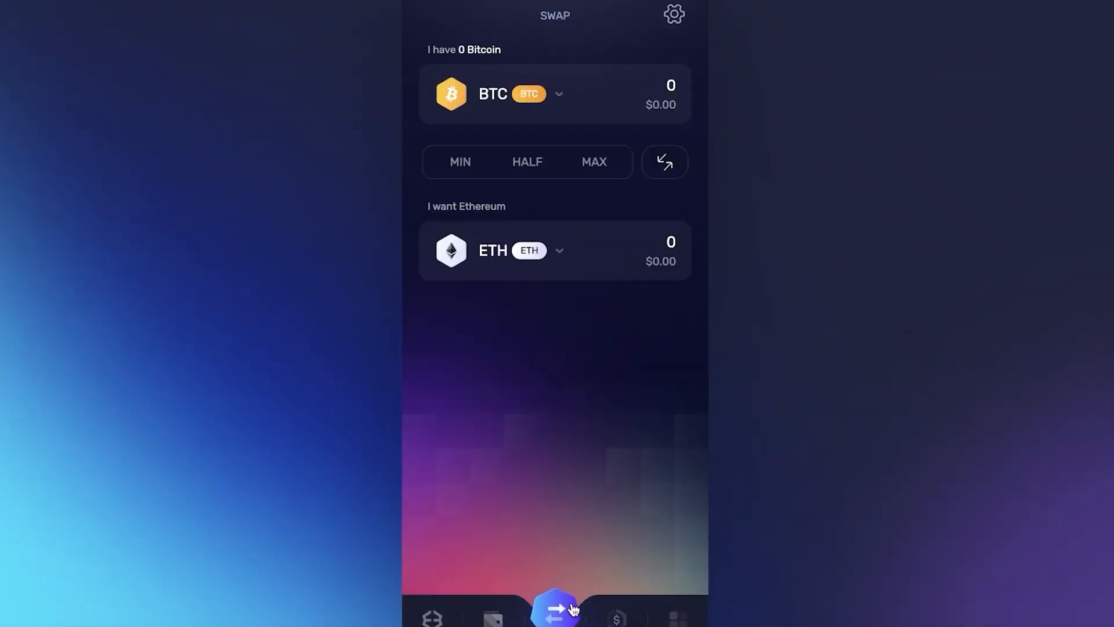
pyautogui.click(675, 616)
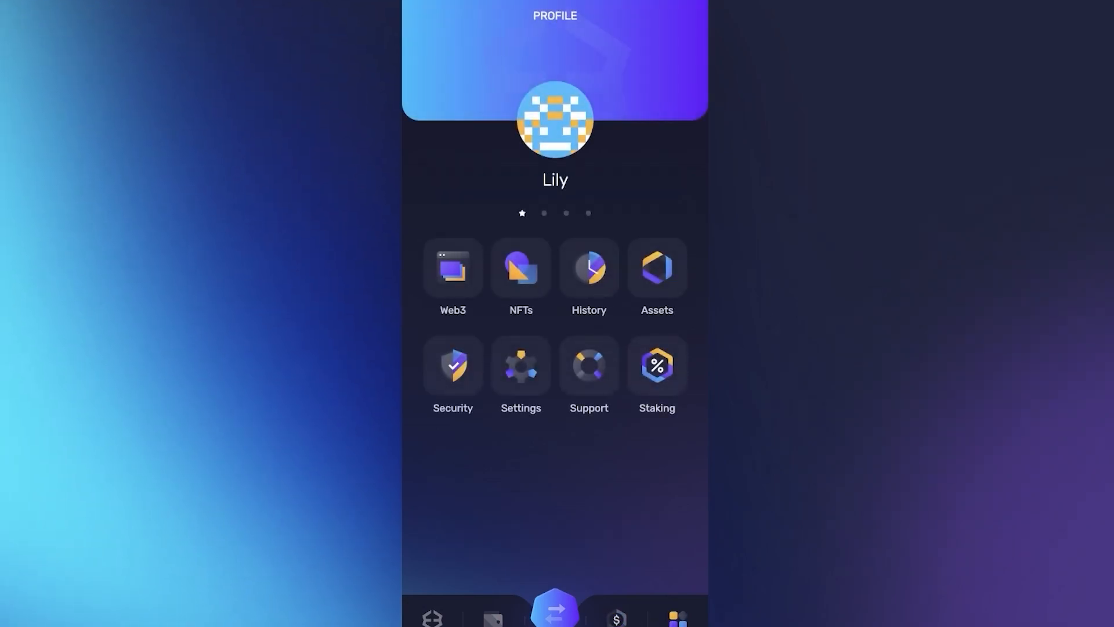
pyautogui.click(519, 268)
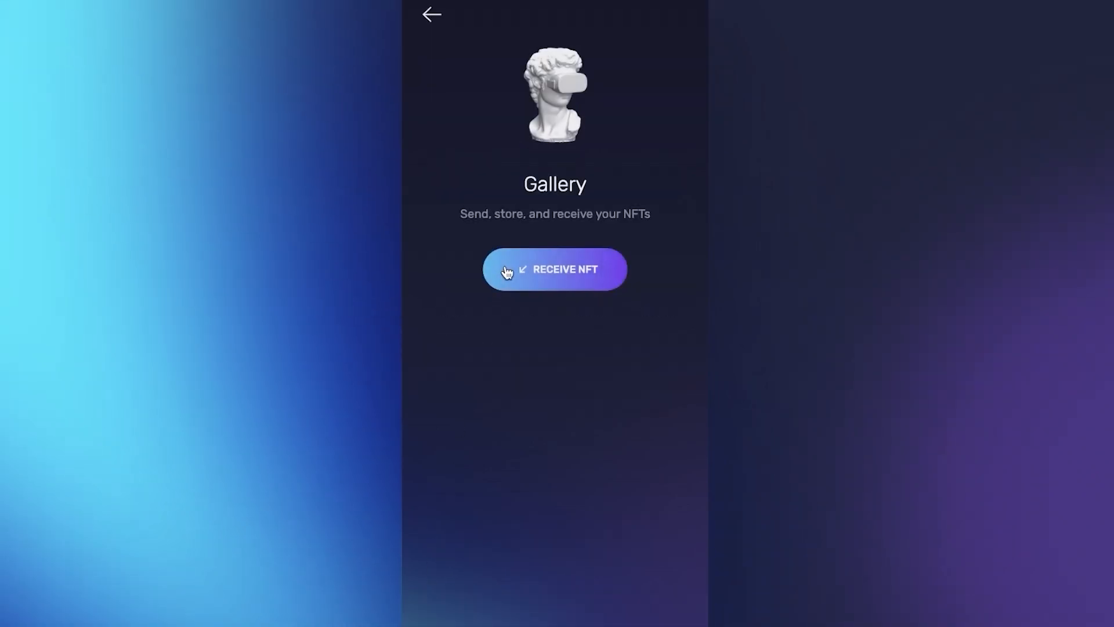
# View the NFT receiving address and its network choices, then return to the onboarding page.
pyautogui.click(555, 269)
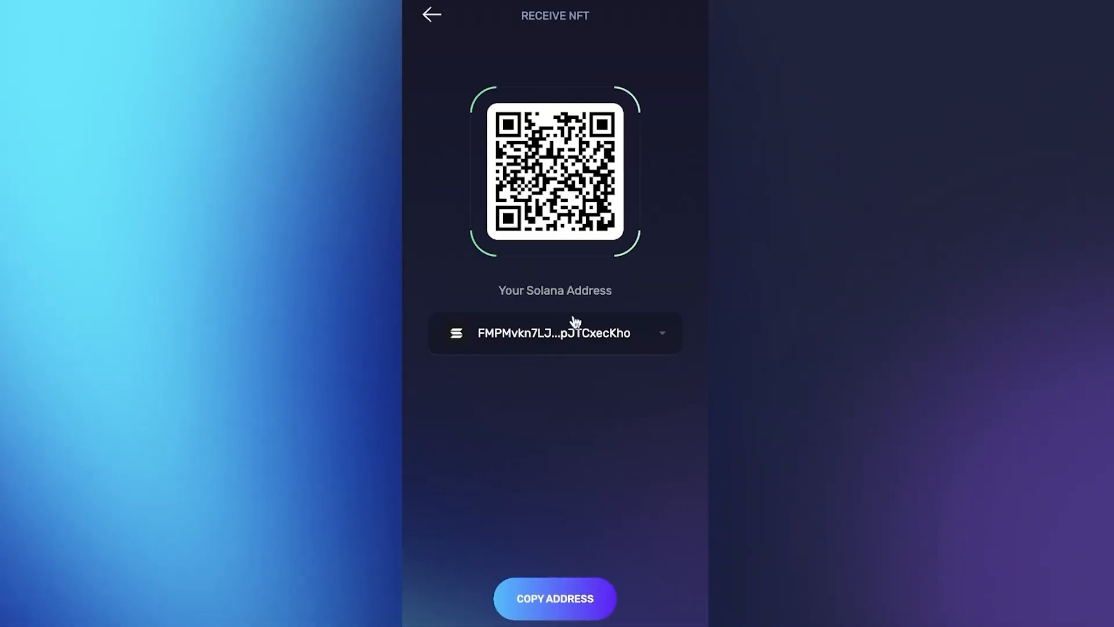
pyautogui.click(660, 333)
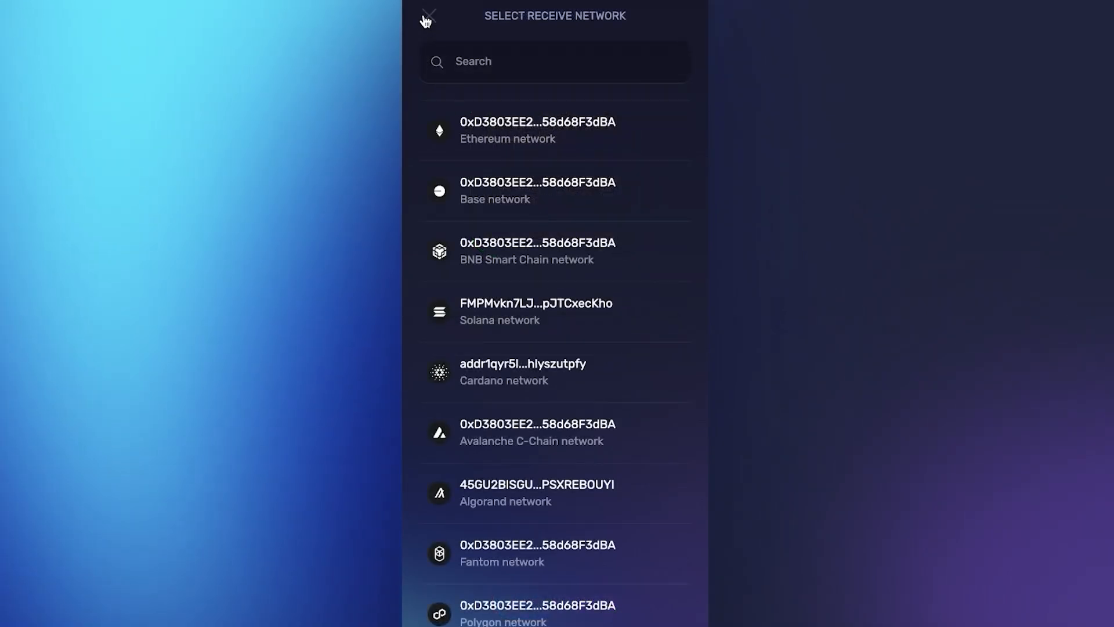
pyautogui.click(425, 15)
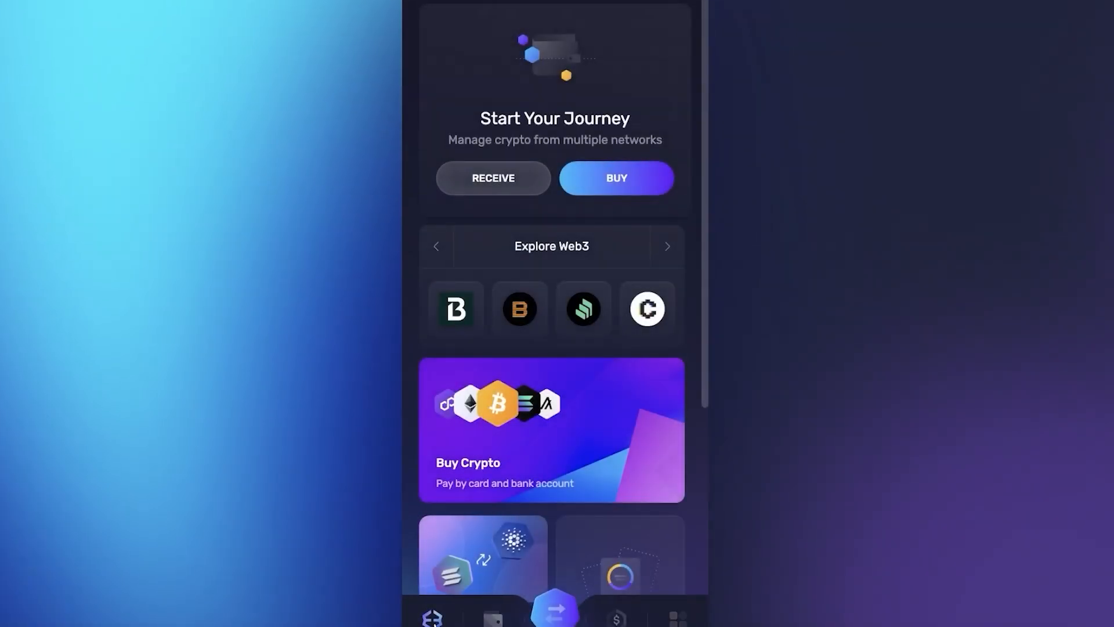
pyautogui.scroll(-3)
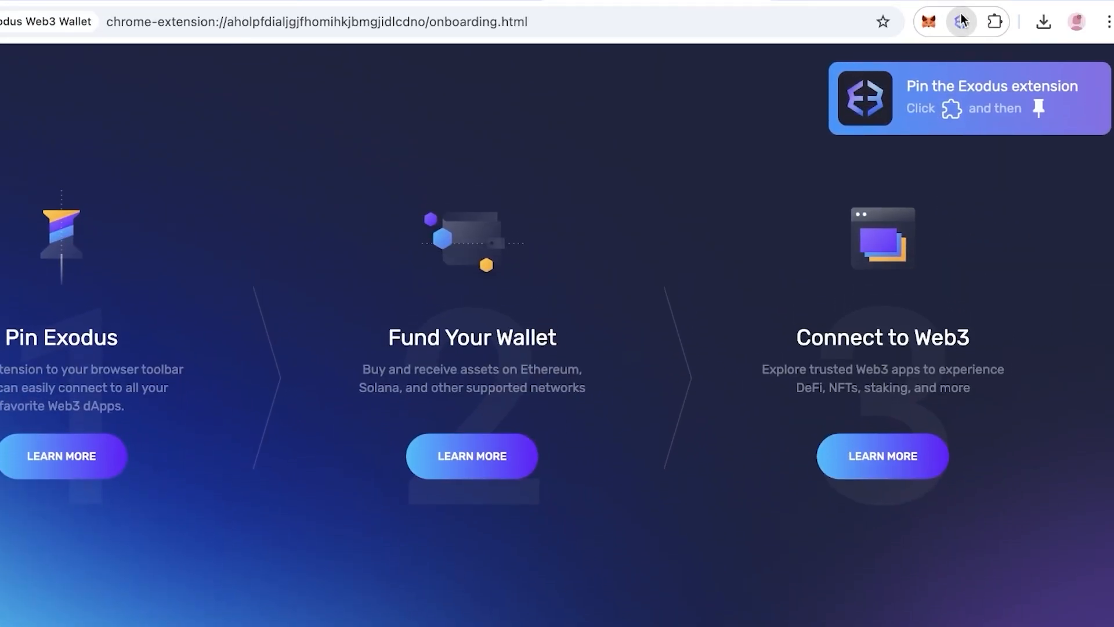
# View the Exodus website's Bitcoin and Crypto Wallet home page hero section.
pyautogui.click(961, 20)
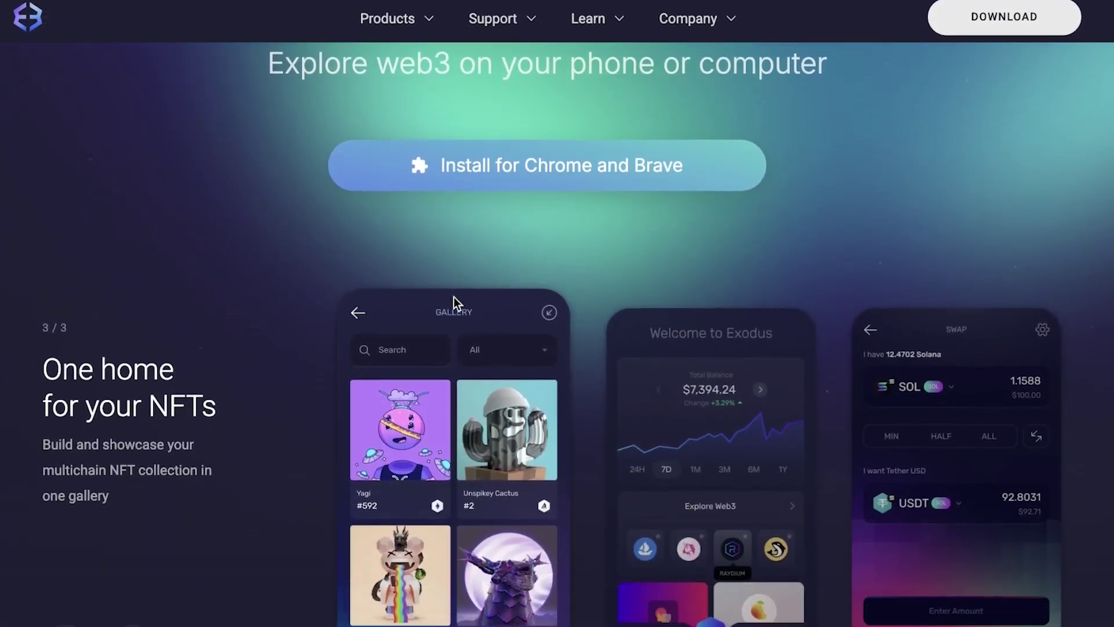
pyautogui.scroll(3)
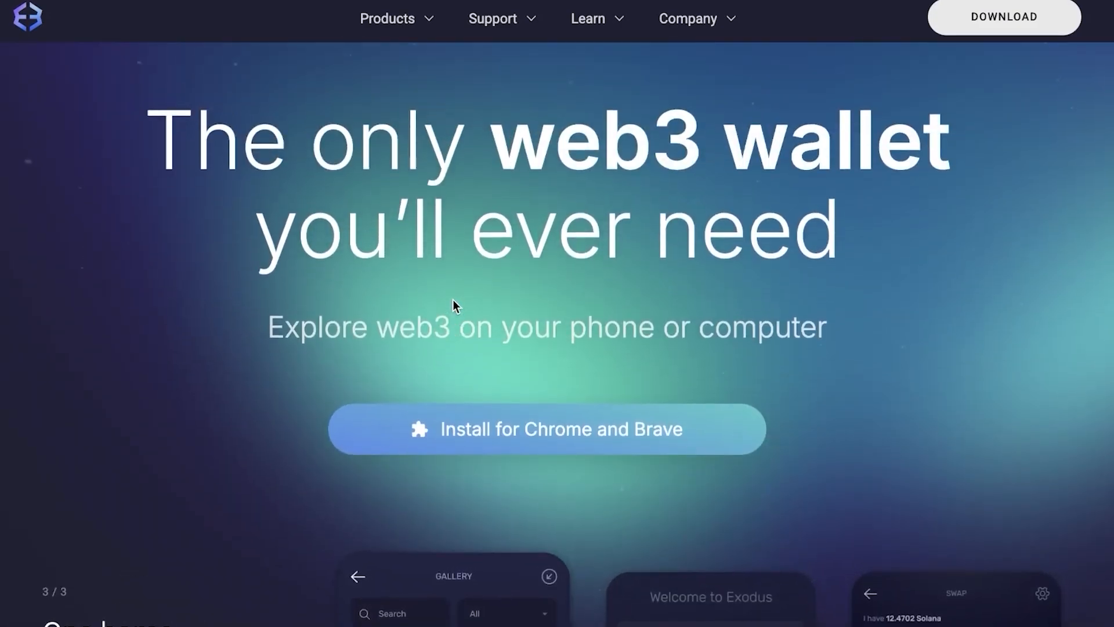
pyautogui.moveTo(34, 38)
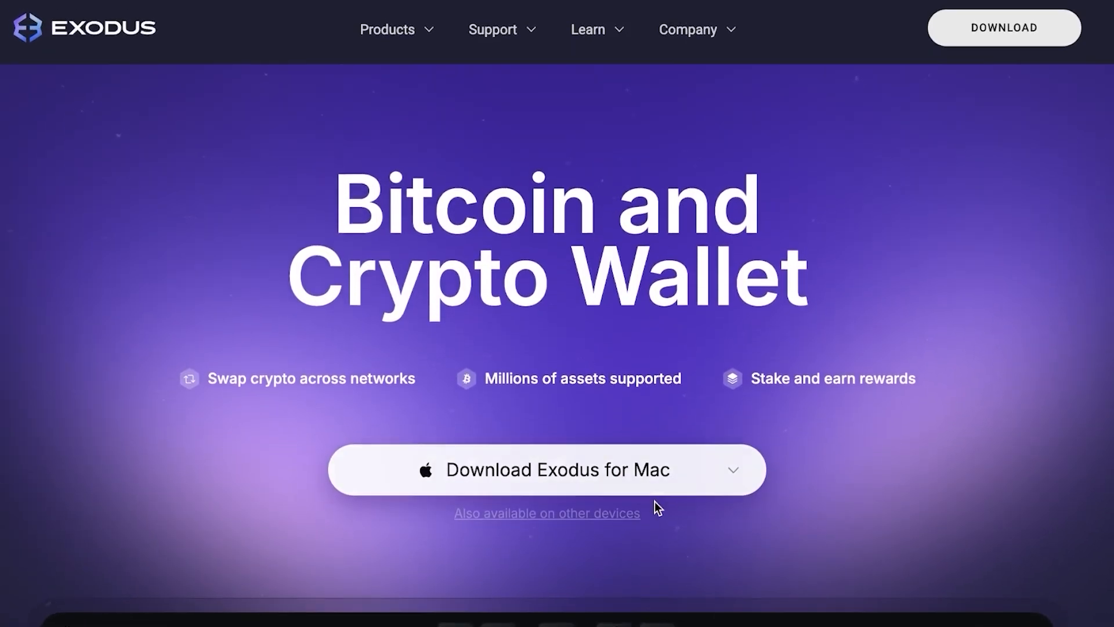
pyautogui.scroll(3)
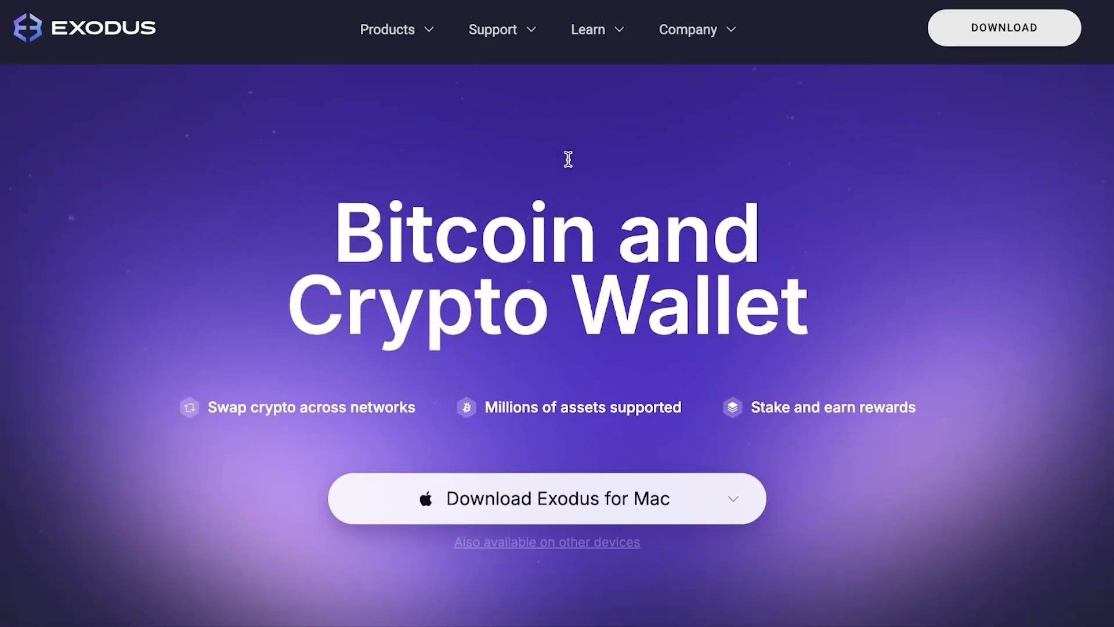
pyautogui.scroll(-3)
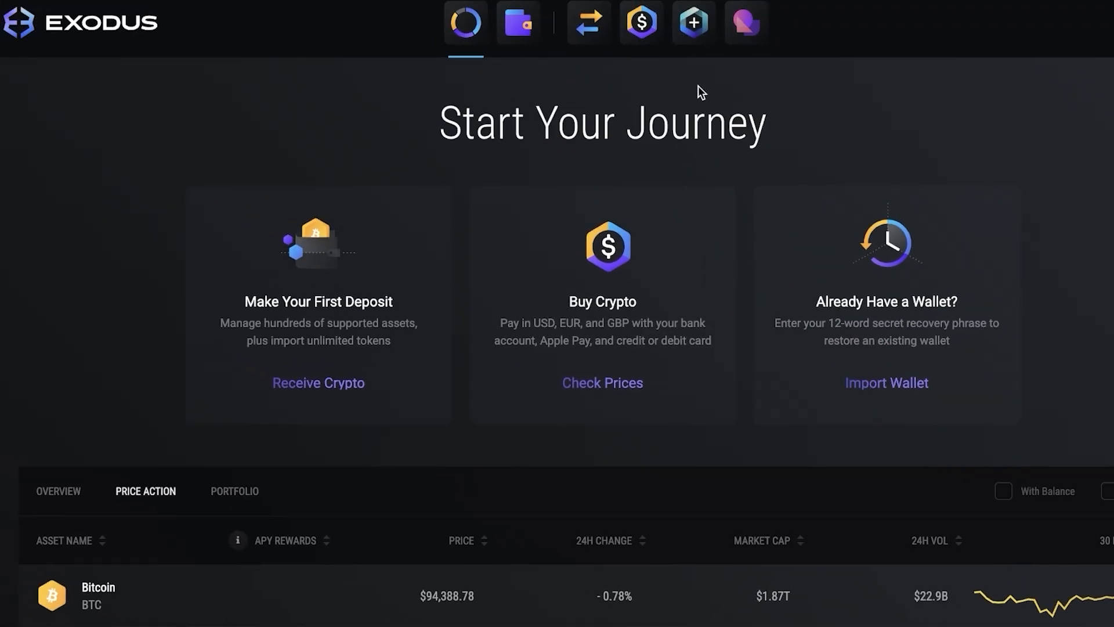
pyautogui.moveTo(464, 23)
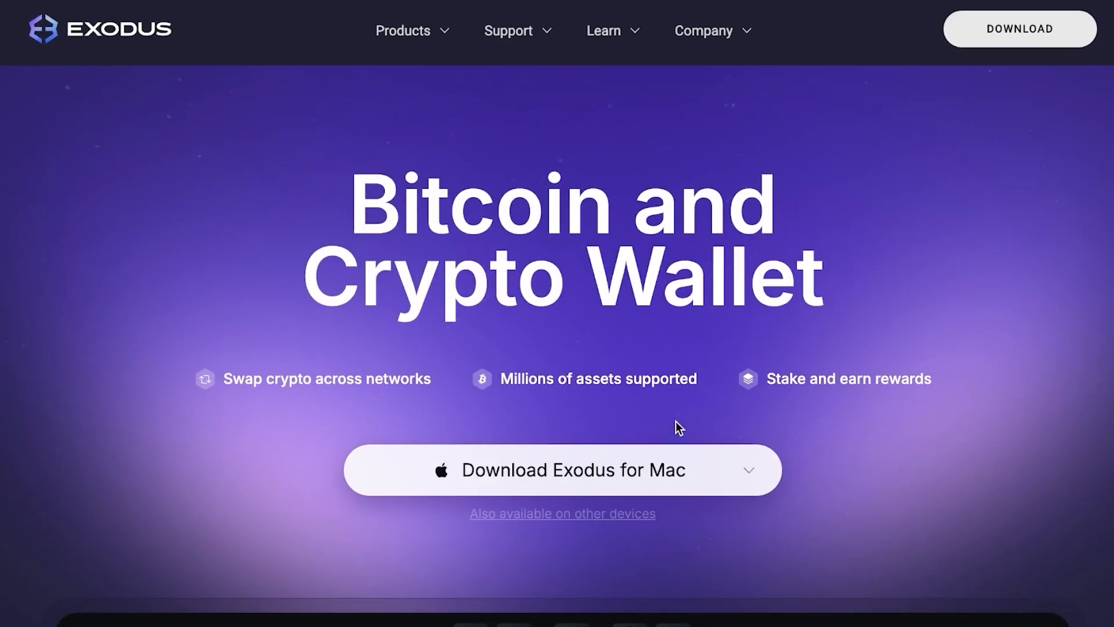
pyautogui.moveTo(636, 445)
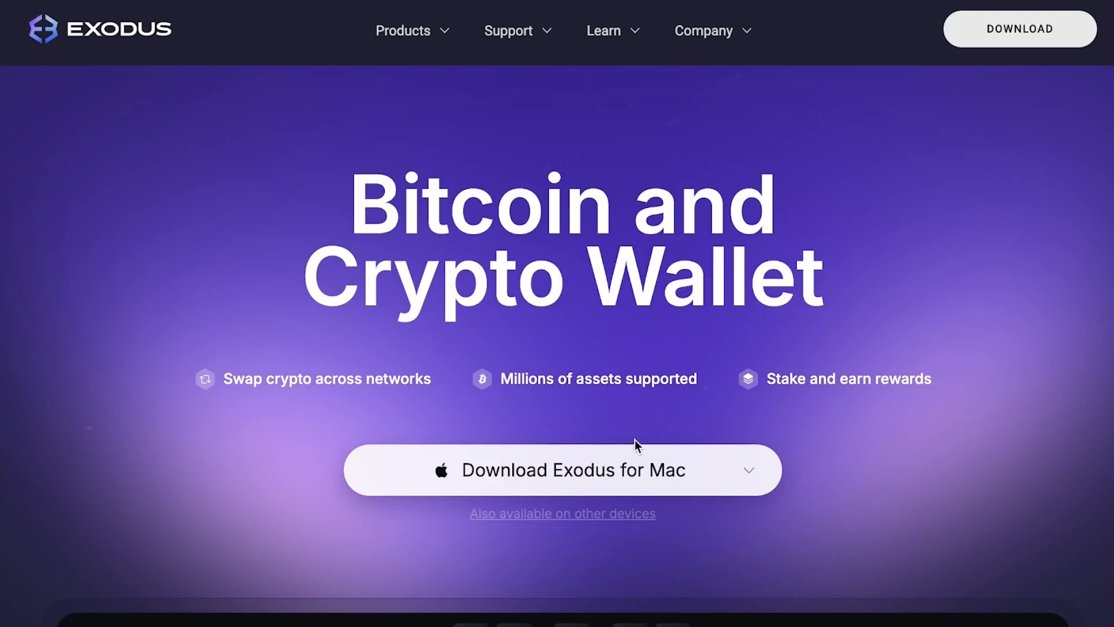
pyautogui.moveTo(1051, 609)
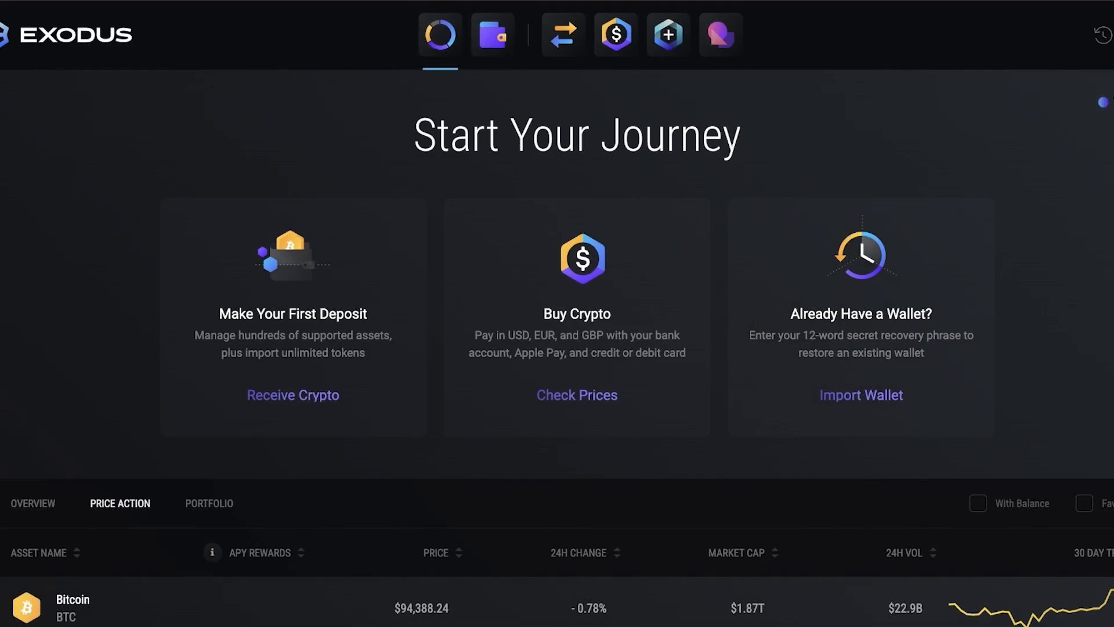
# Browse the wallet settings' asset management, Devices and Personalize pages.
pyautogui.click(1089, 35)
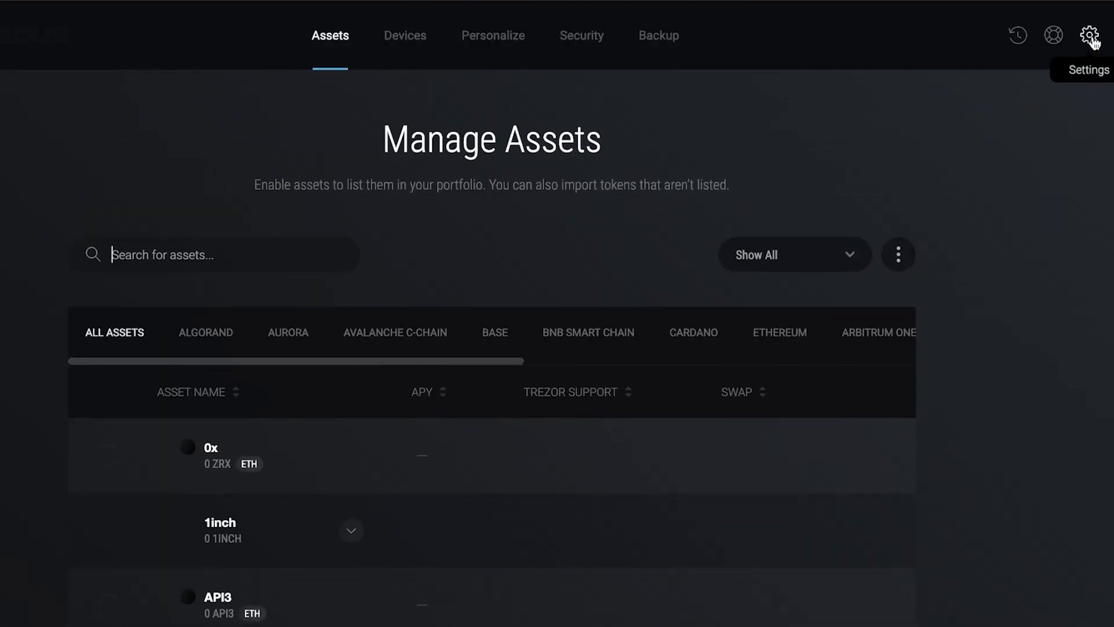
pyautogui.moveTo(405, 36)
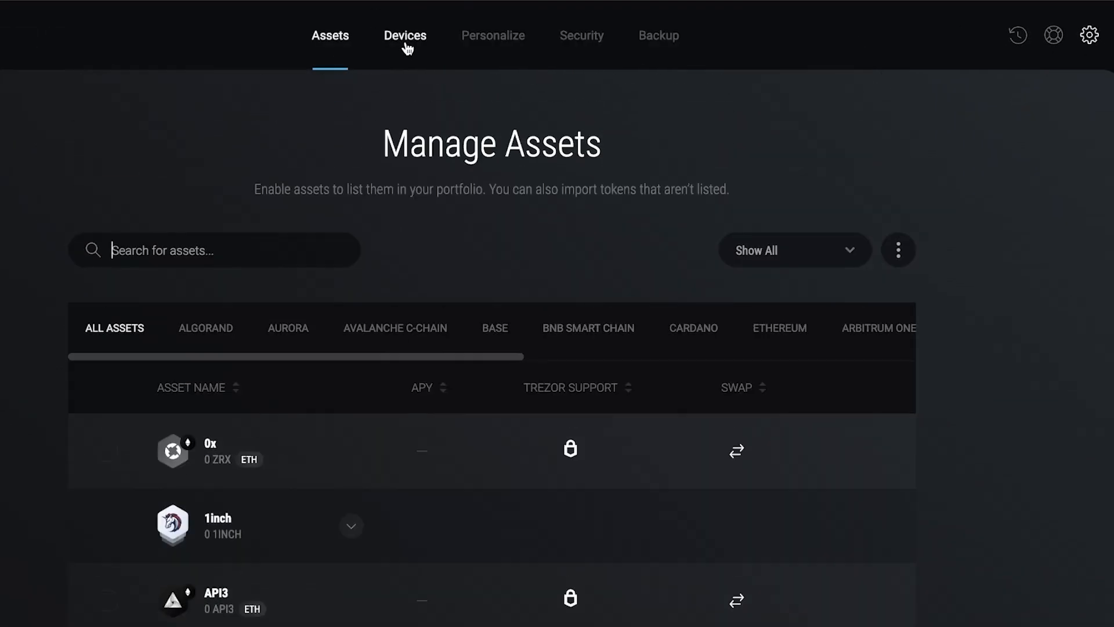
pyautogui.click(404, 34)
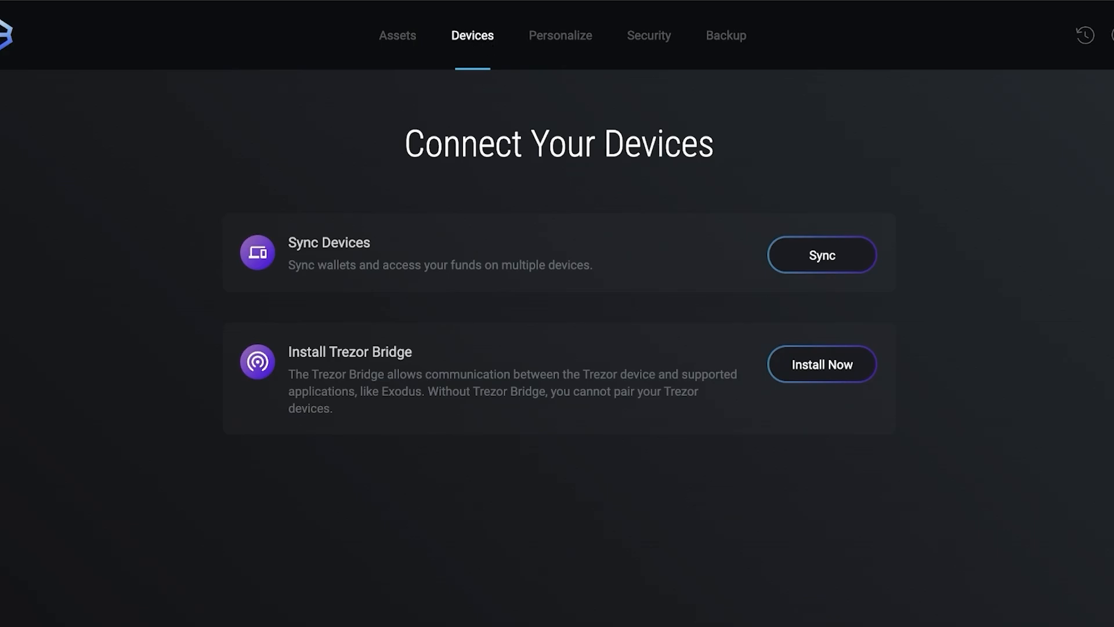
pyautogui.moveTo(516, 295)
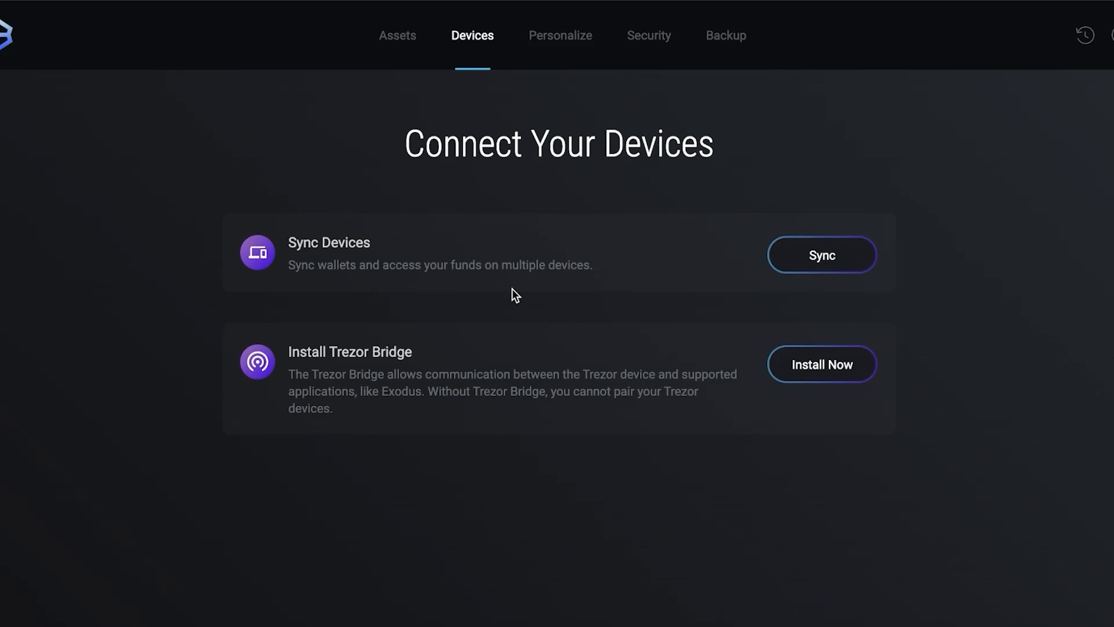
pyautogui.moveTo(537, 54)
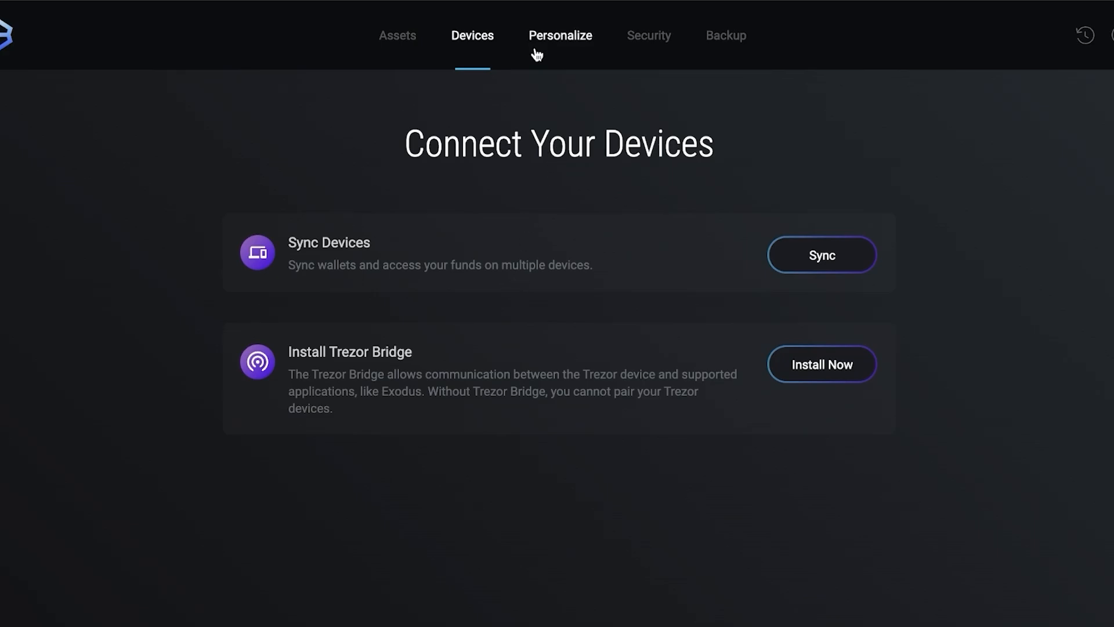
pyautogui.click(559, 36)
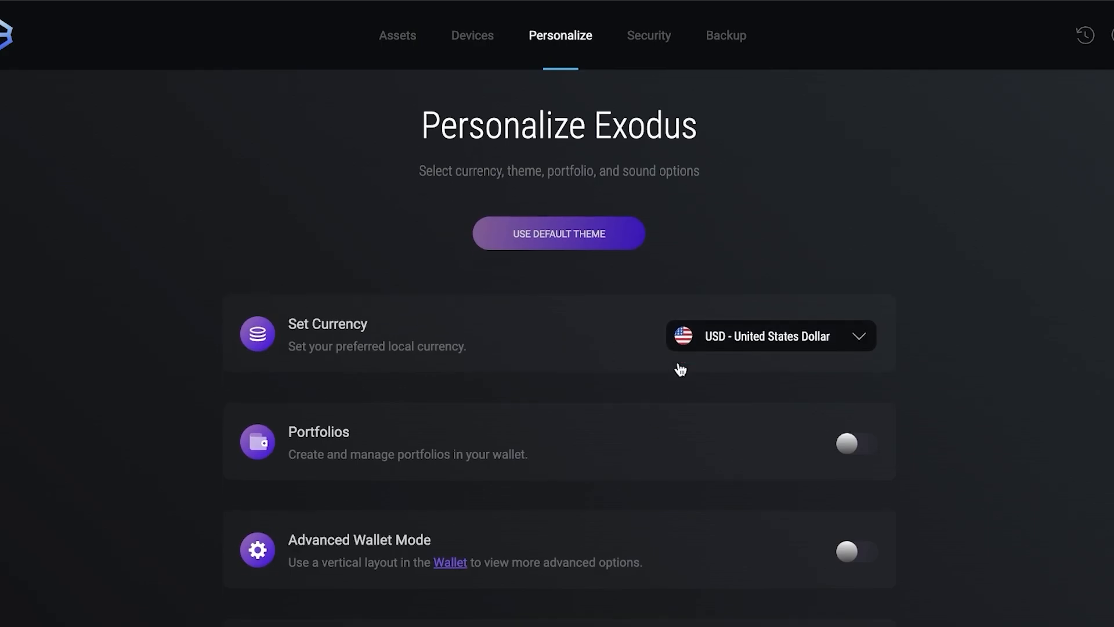
# Scroll through the Personalize options and move to the Additional Security page with Auto-Lock.
pyautogui.scroll(-3)
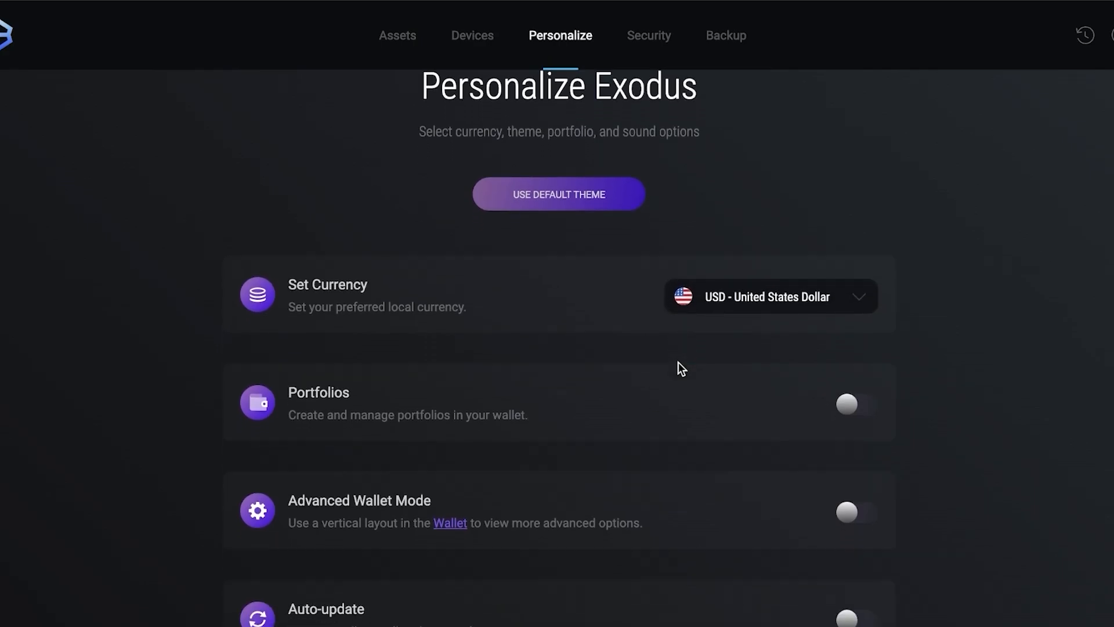
pyautogui.scroll(-3)
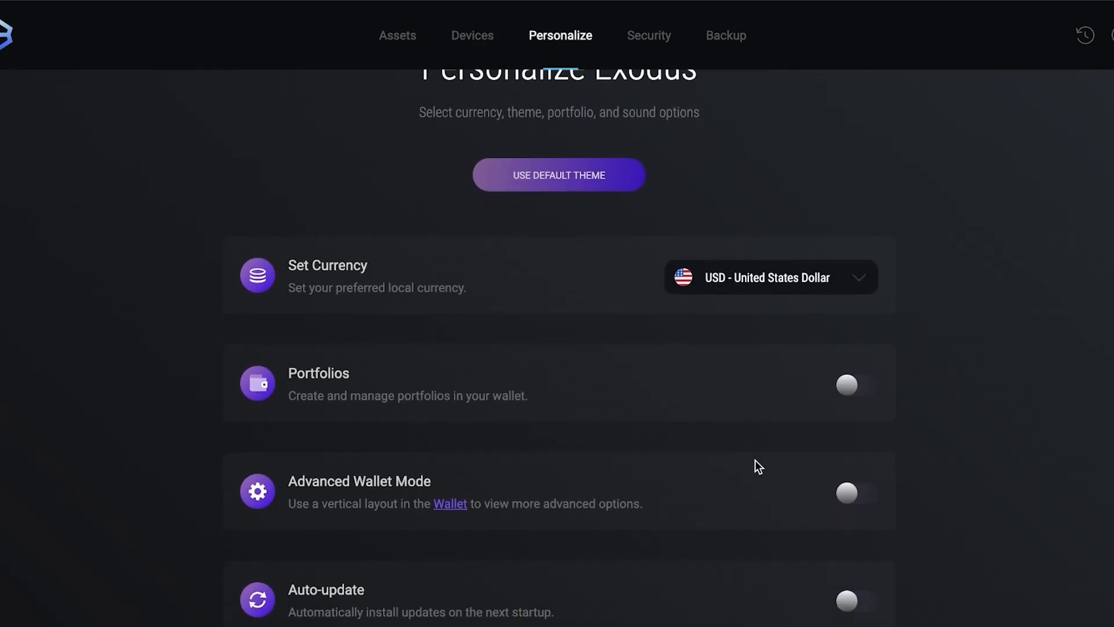
pyautogui.scroll(-3)
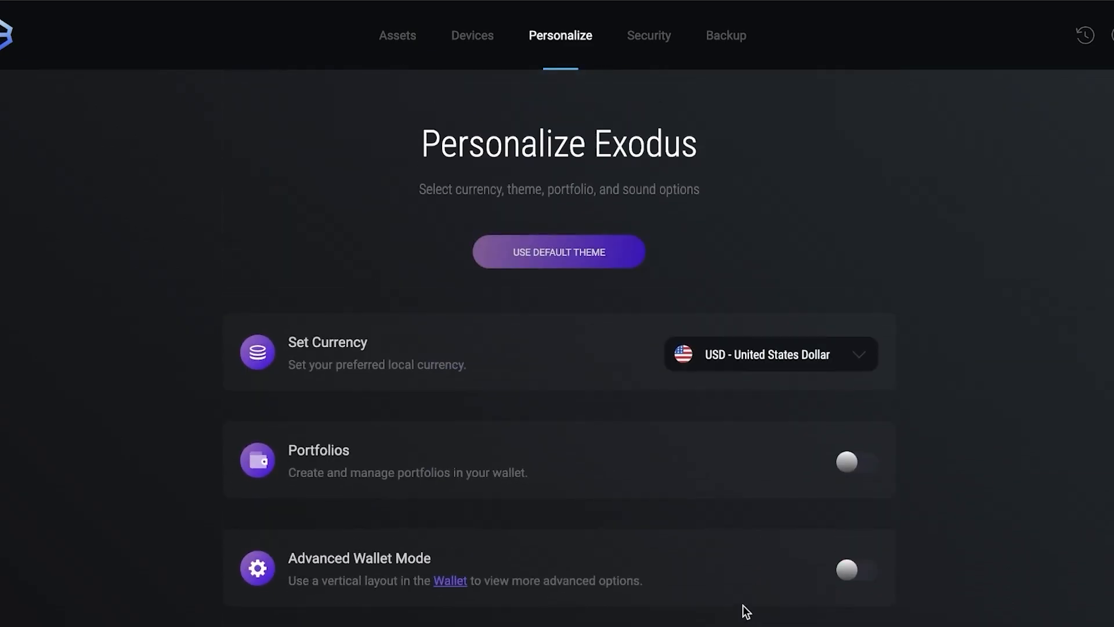
pyautogui.click(648, 34)
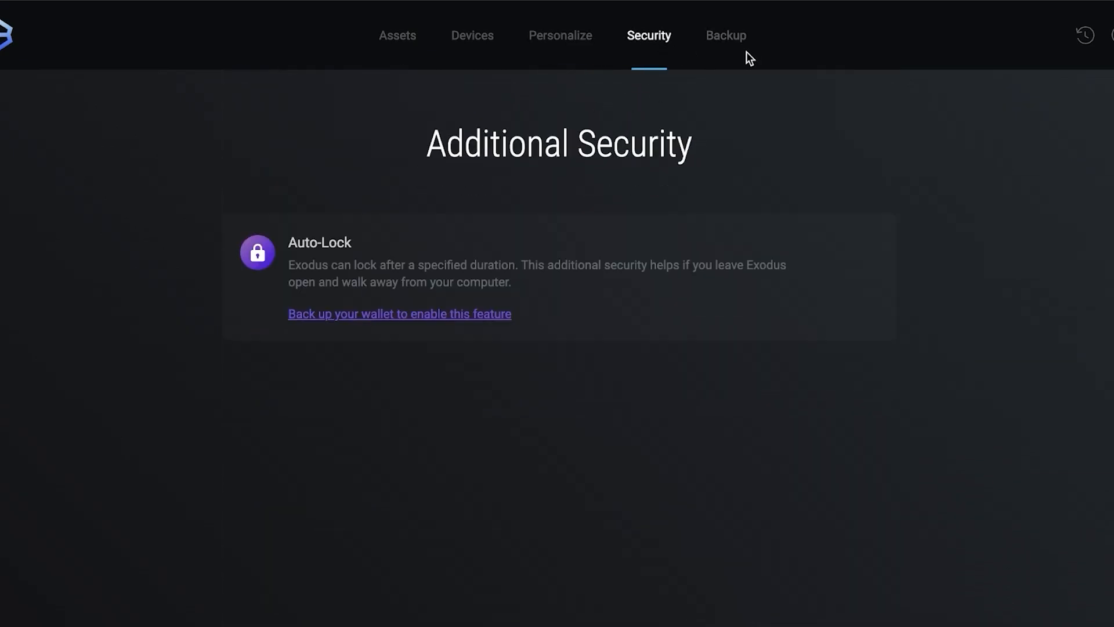
pyautogui.moveTo(648, 36)
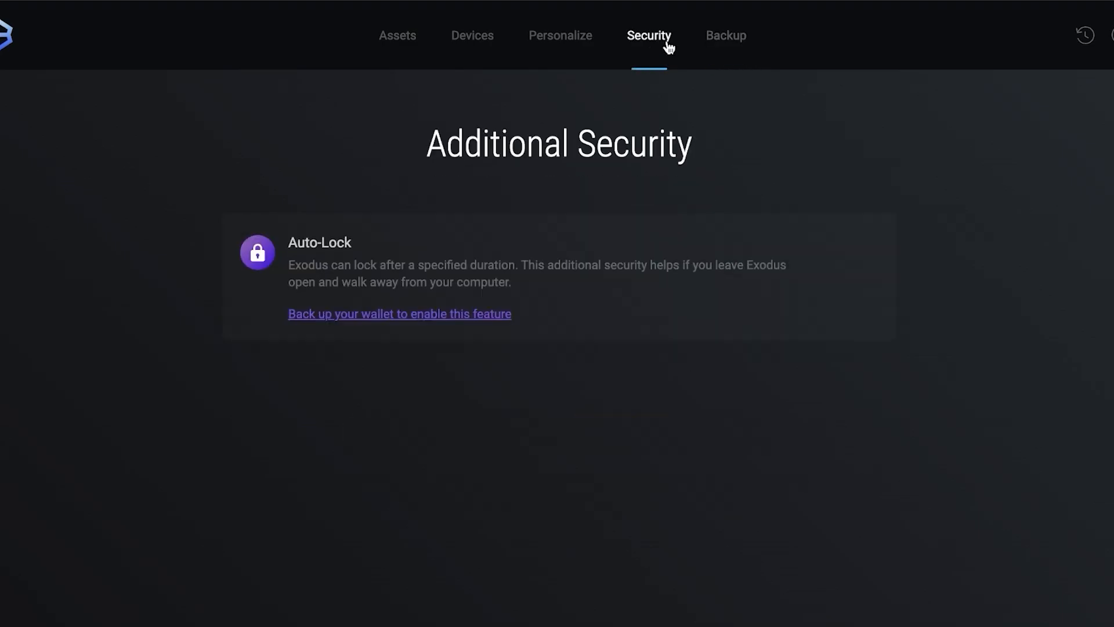
pyautogui.moveTo(612, 336)
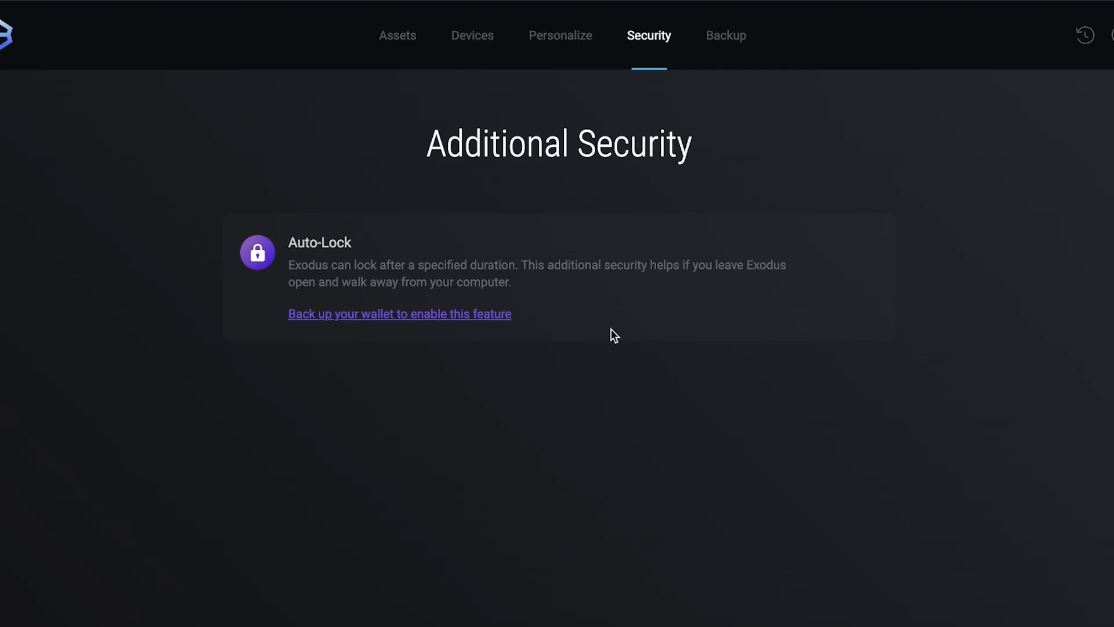
pyautogui.moveTo(533, 50)
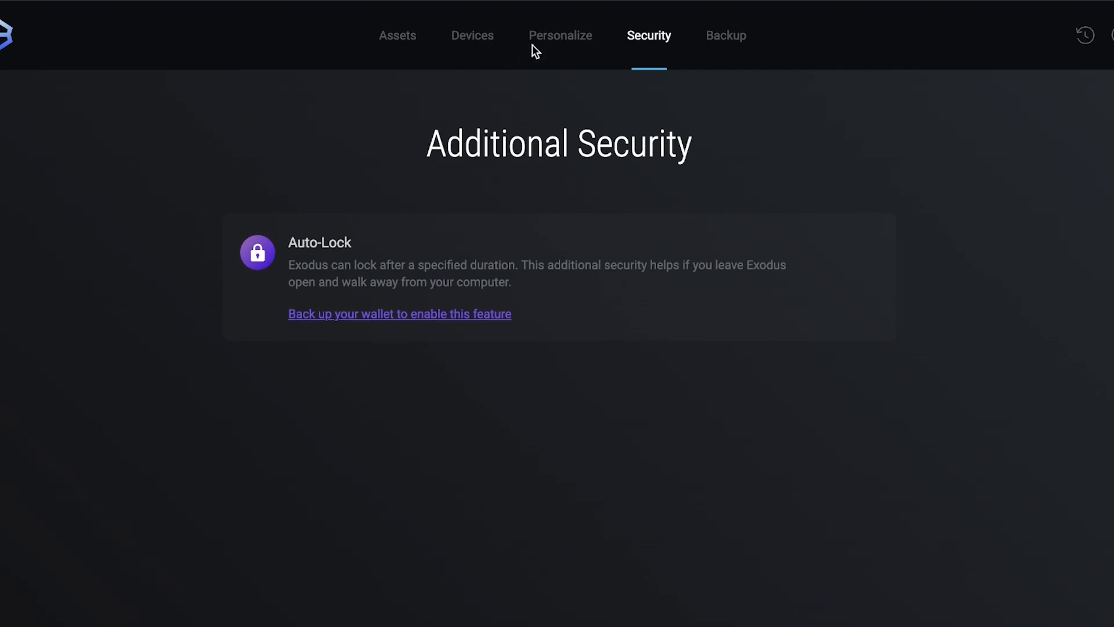
# Leave the settings pages and return to the Start Your Journey dashboard.
pyautogui.click(561, 34)
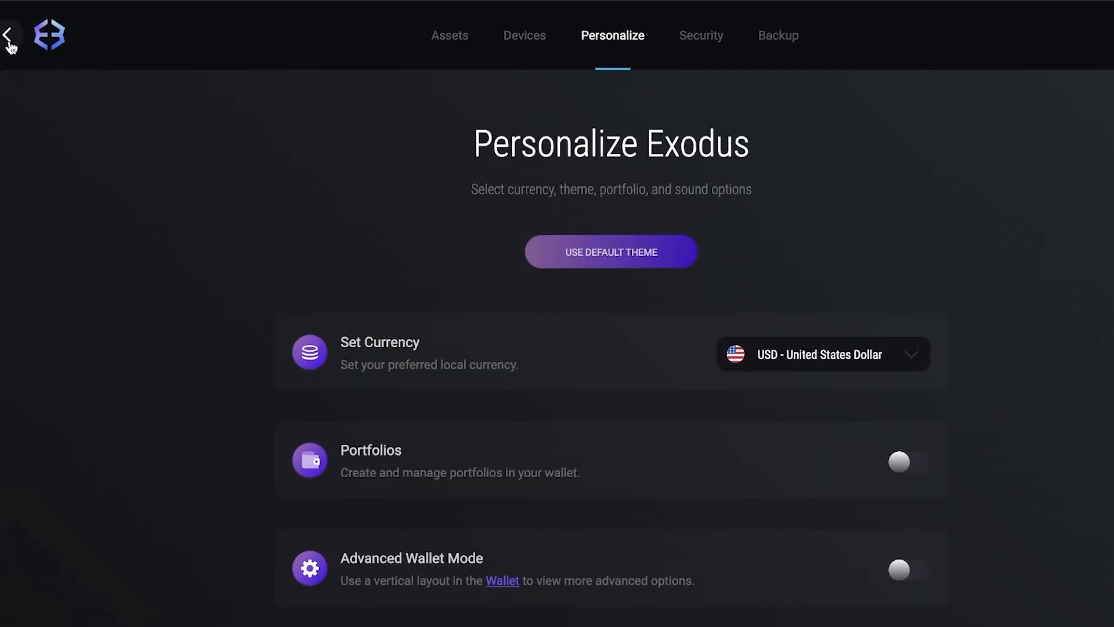
pyautogui.click(701, 35)
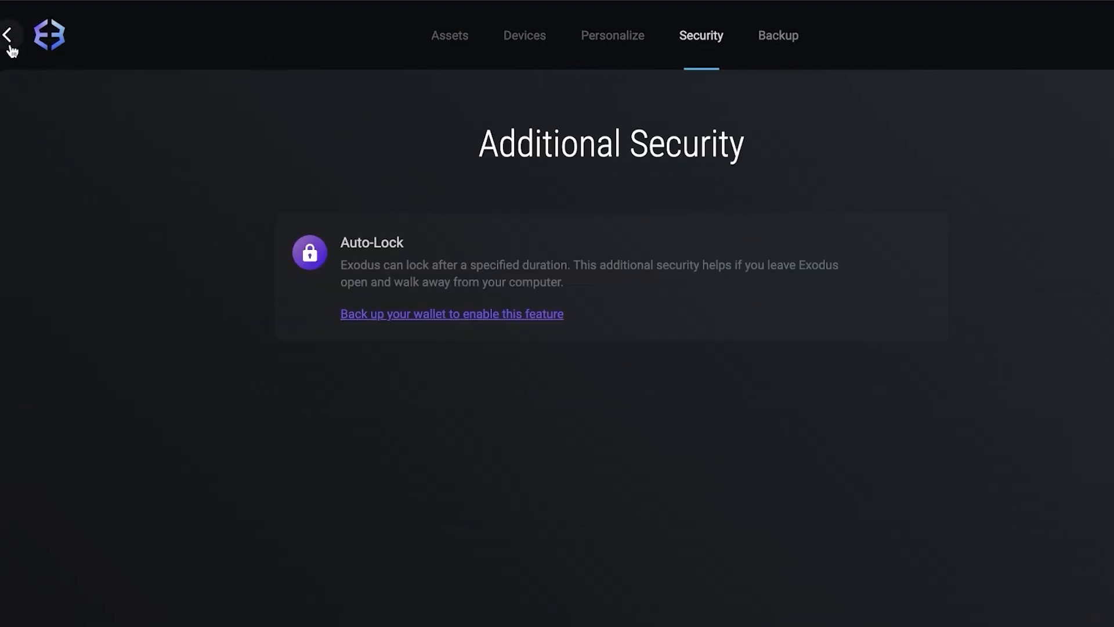
pyautogui.click(9, 36)
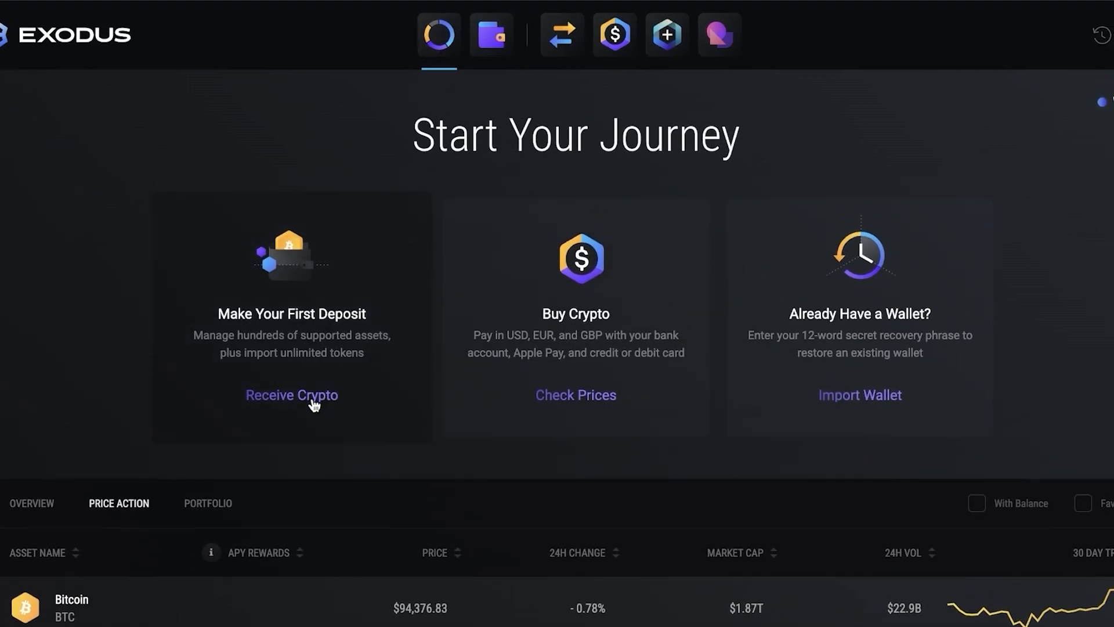
# View the Bitcoin receiving address, then acknowledge the buying-unavailable notice.
pyautogui.click(290, 395)
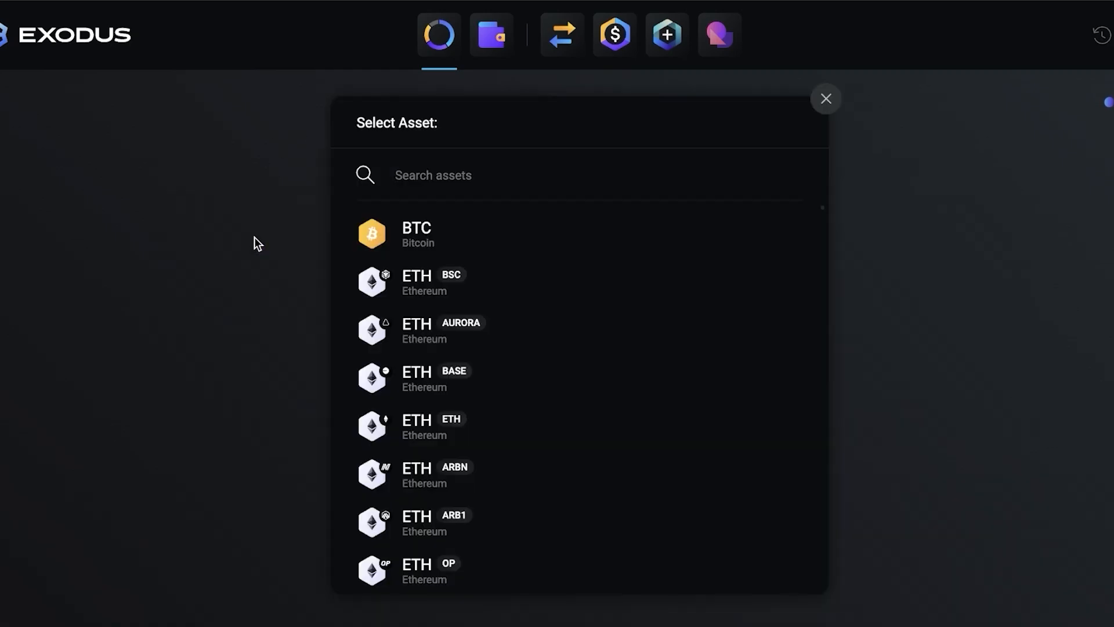
pyautogui.click(417, 235)
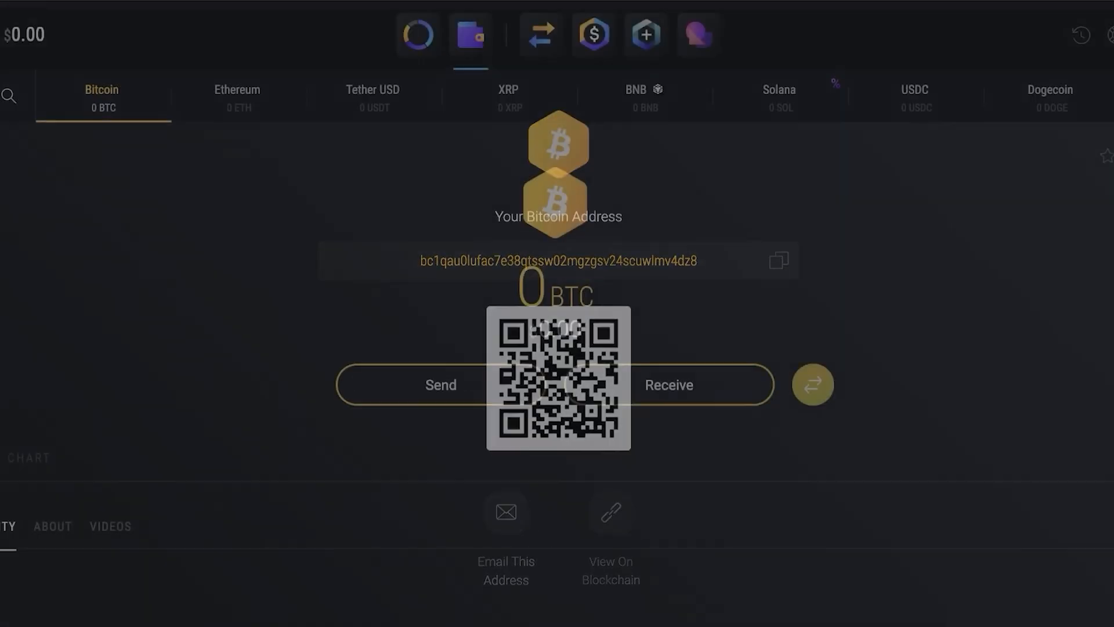
pyautogui.click(417, 33)
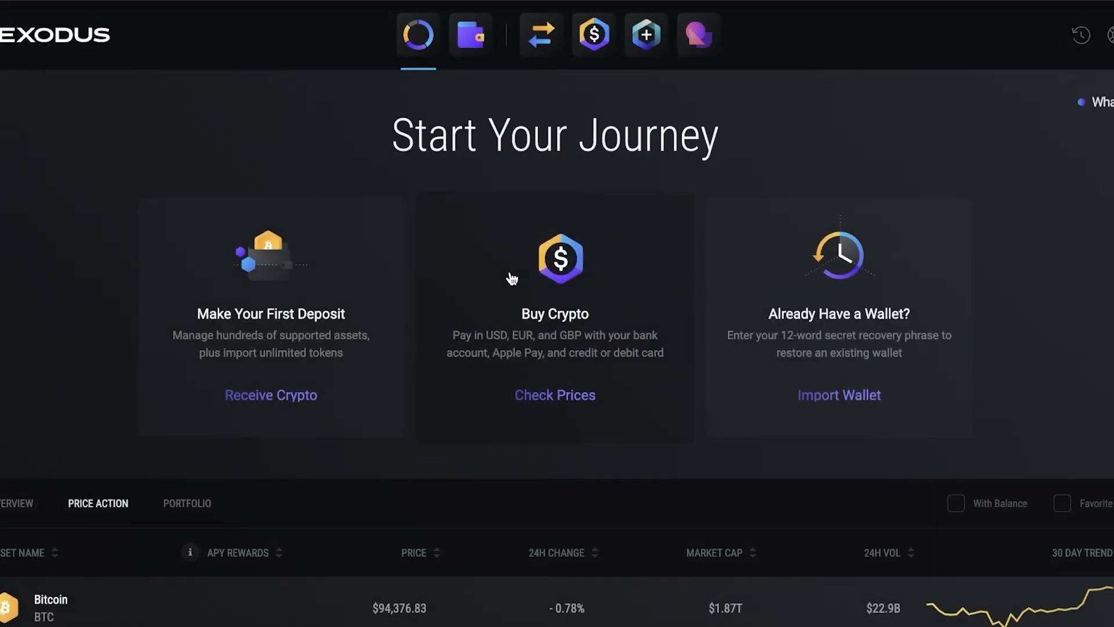
pyautogui.moveTo(572, 221)
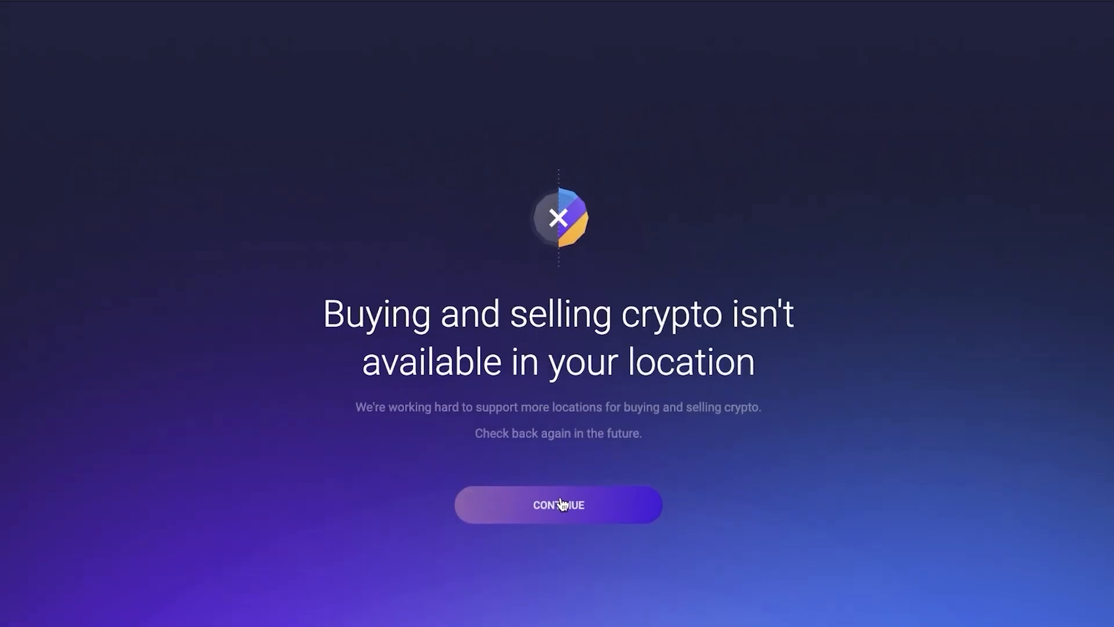
pyautogui.click(558, 505)
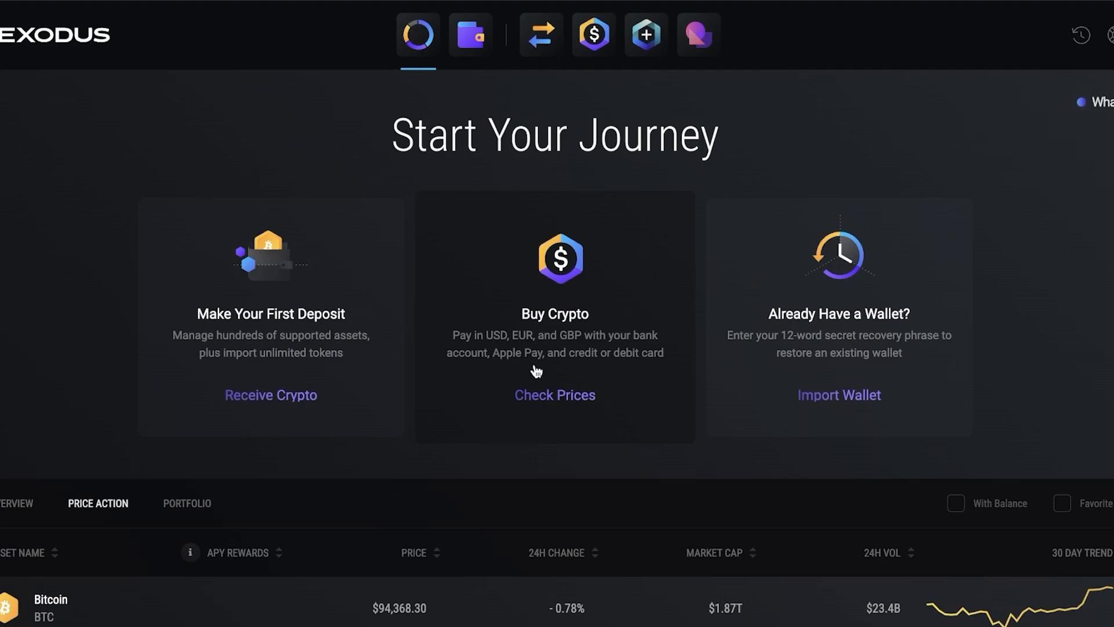
pyautogui.moveTo(701, 370)
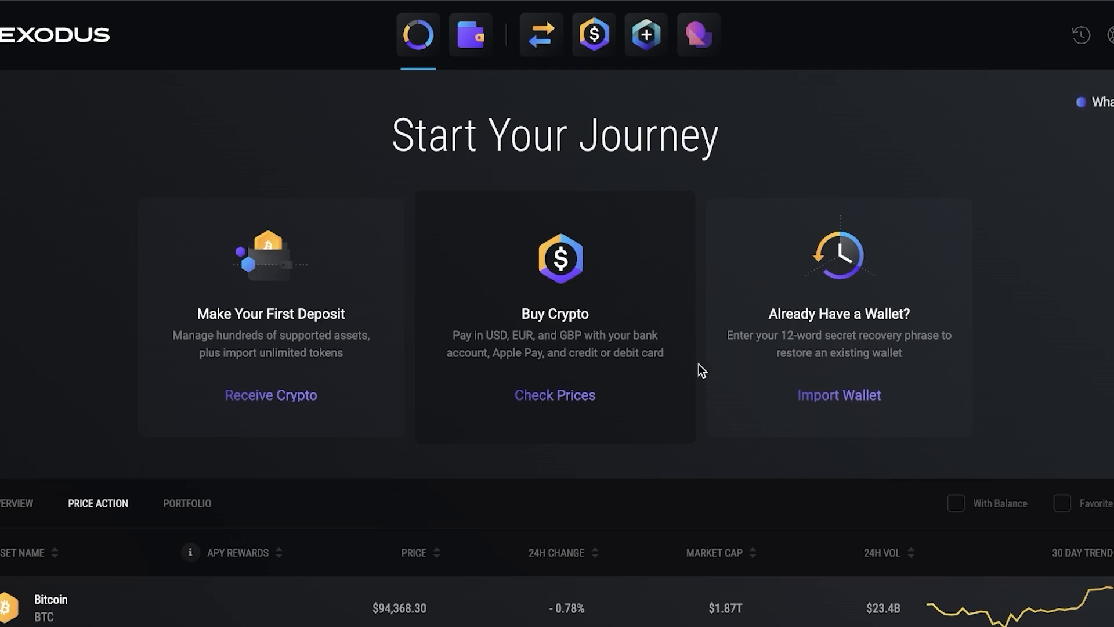
pyautogui.moveTo(822, 355)
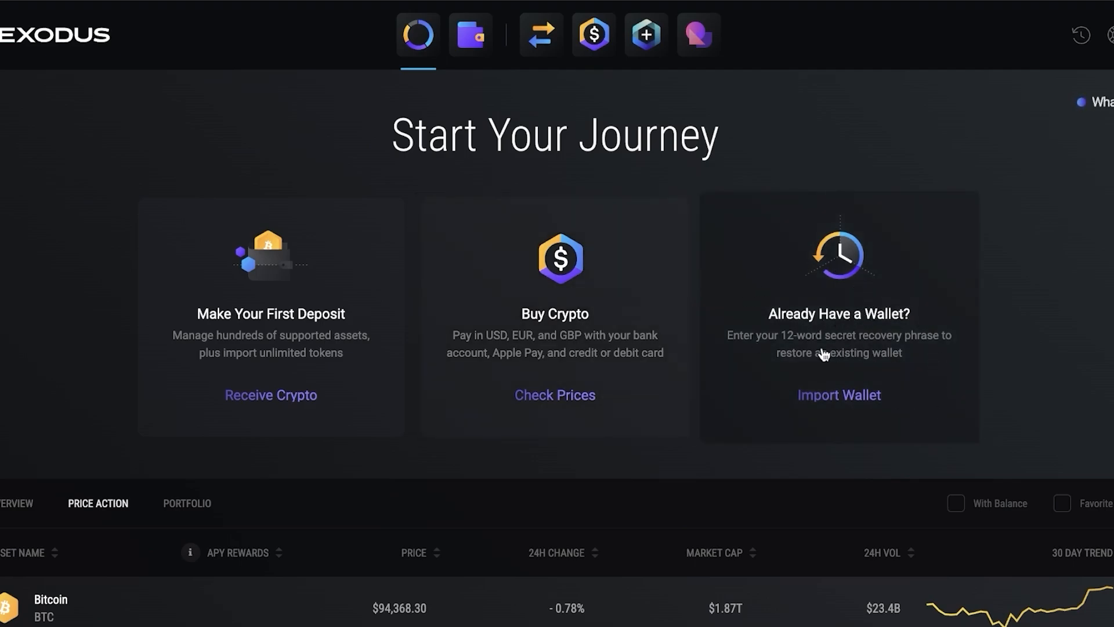
# Browse the asset table's Overview and Portfolio tabs with prices, 24h change and 30-day trends.
pyautogui.scroll(-3)
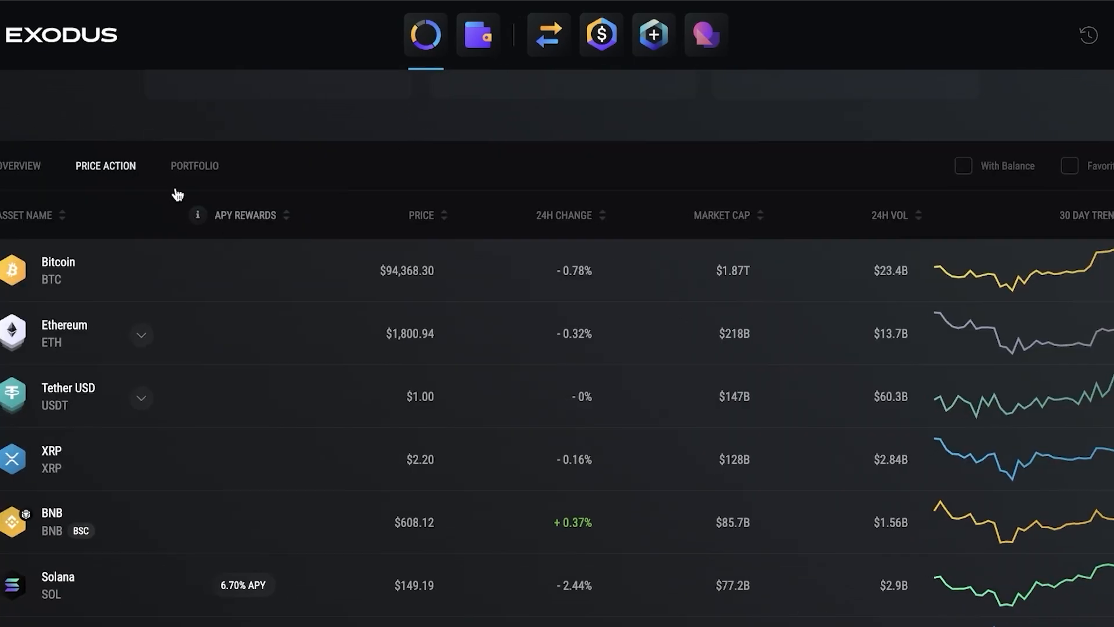
pyautogui.click(31, 166)
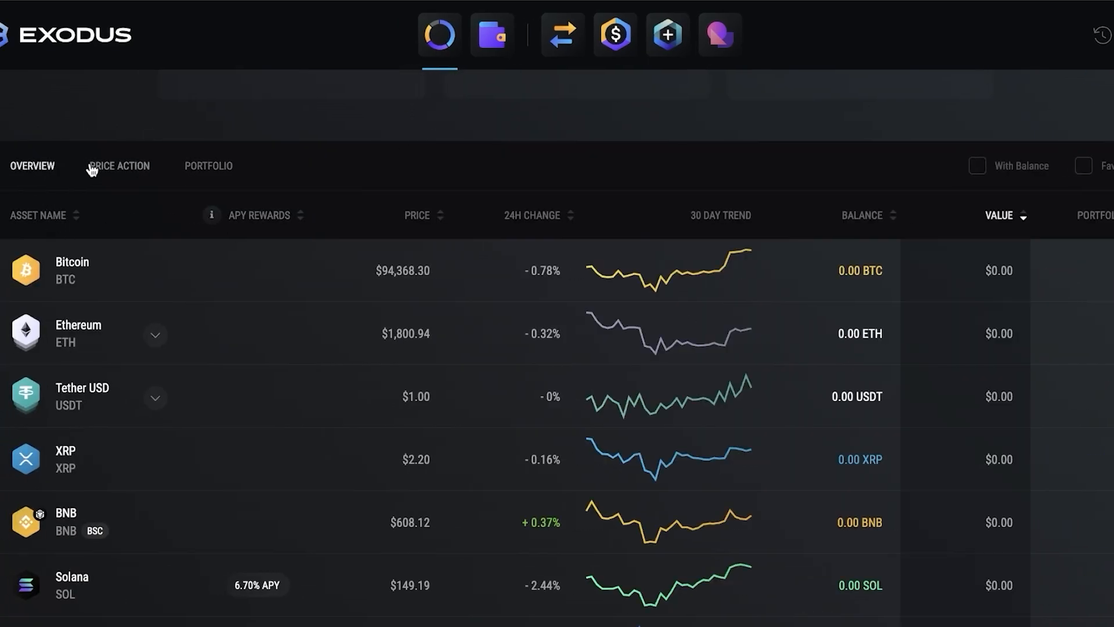
pyautogui.click(207, 166)
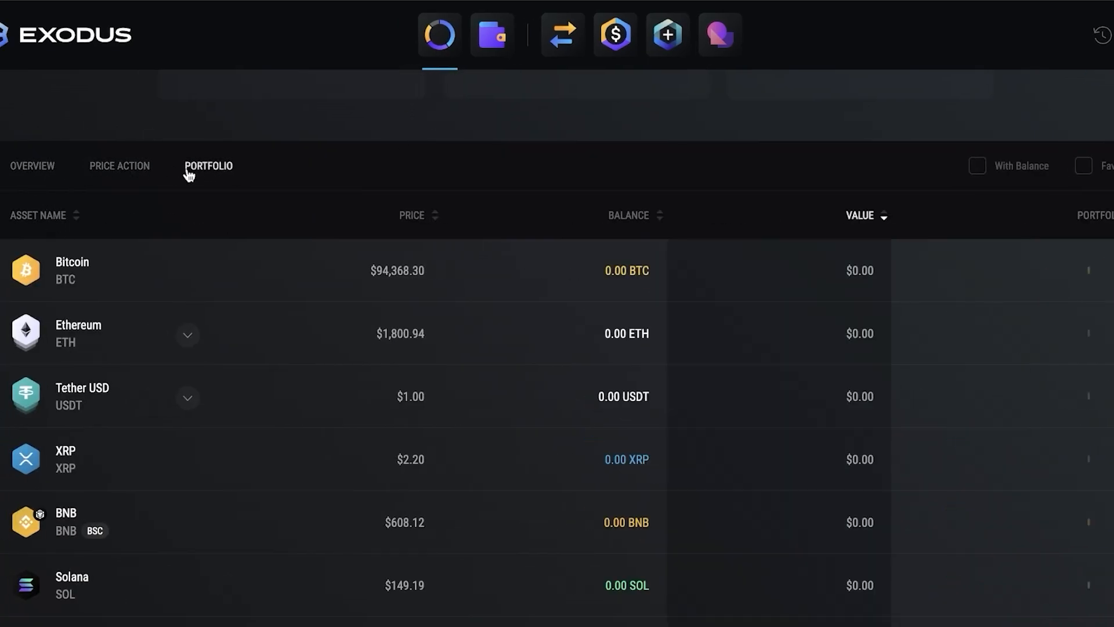
pyautogui.click(33, 166)
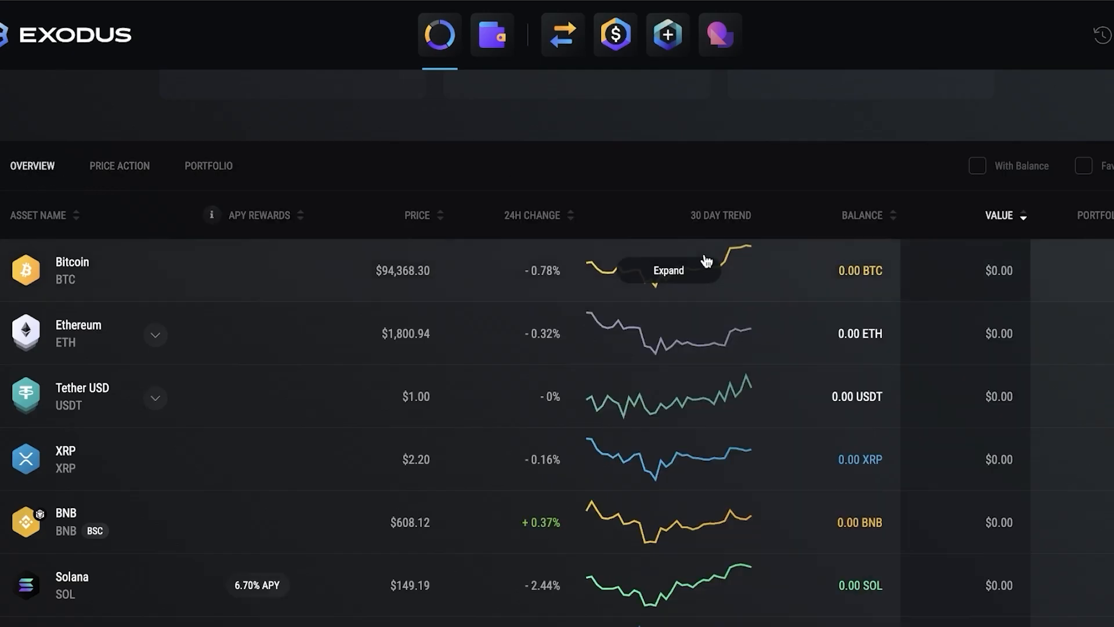
pyautogui.moveTo(369, 255)
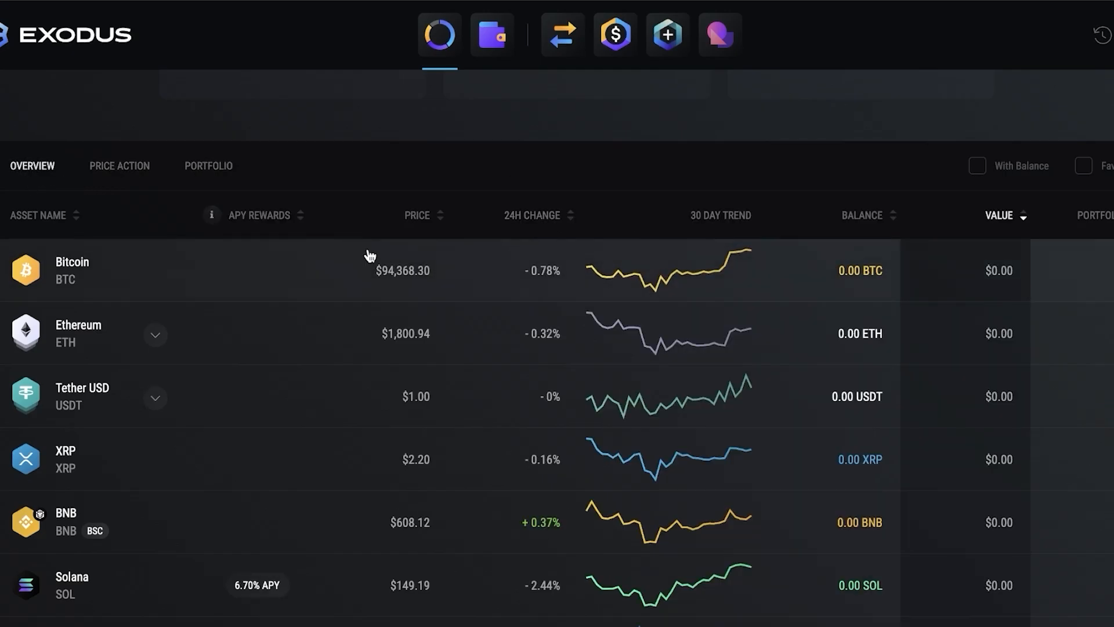
pyautogui.moveTo(562, 366)
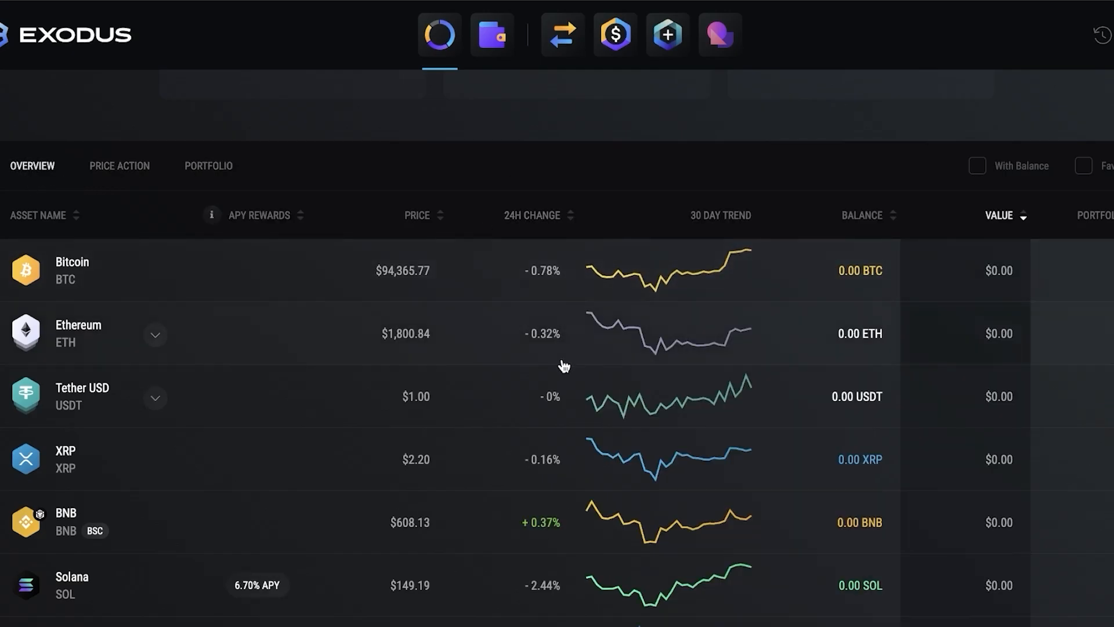
pyautogui.moveTo(803, 252)
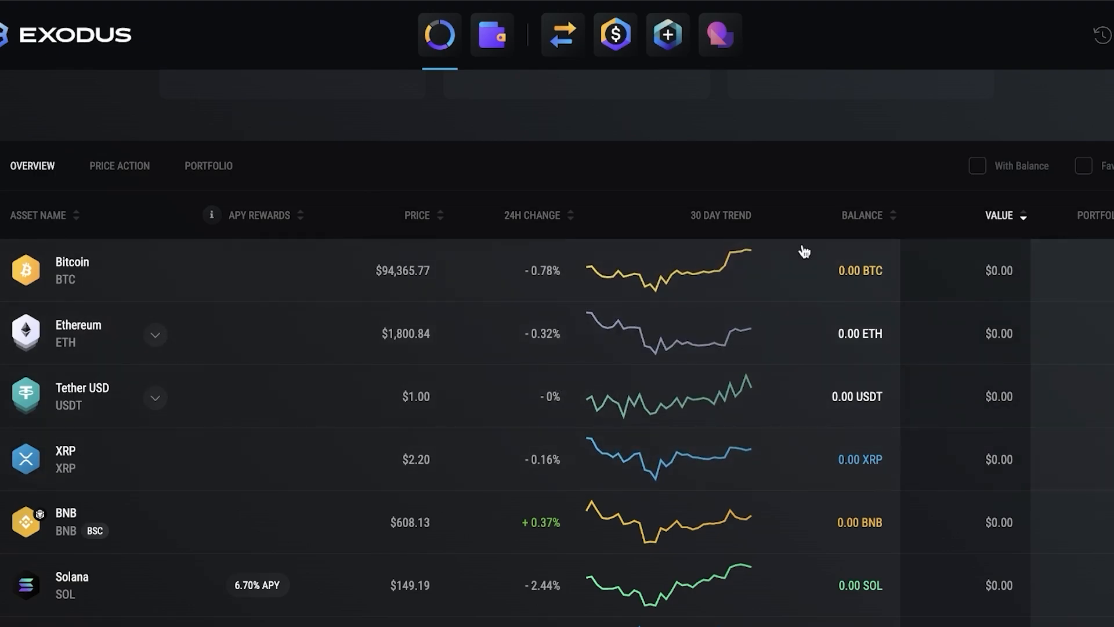
pyautogui.moveTo(1031, 305)
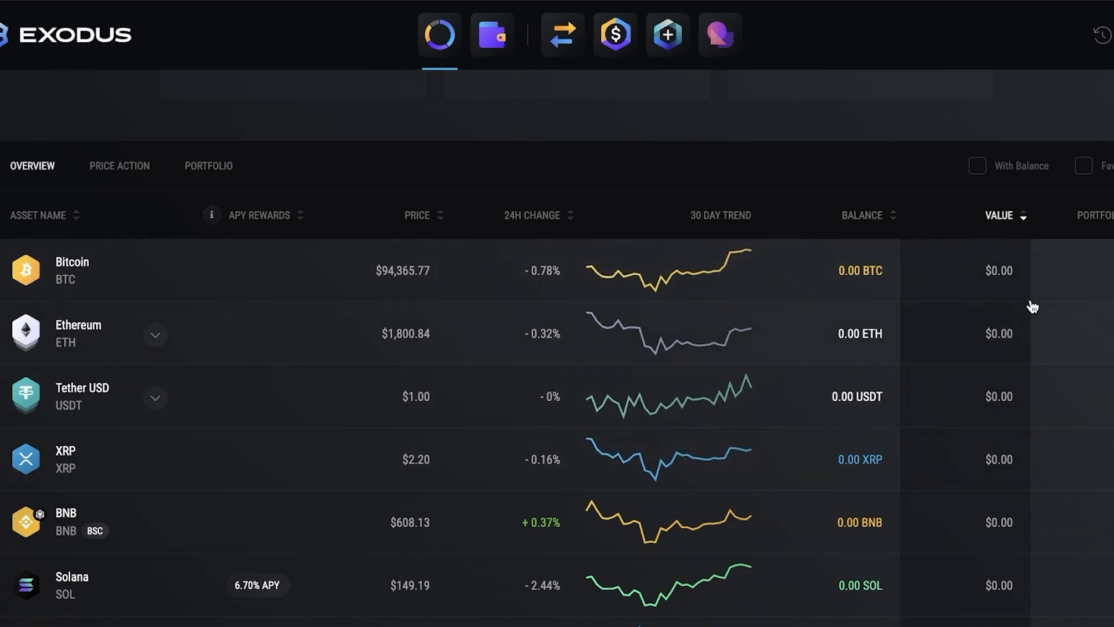
pyautogui.scroll(-3)
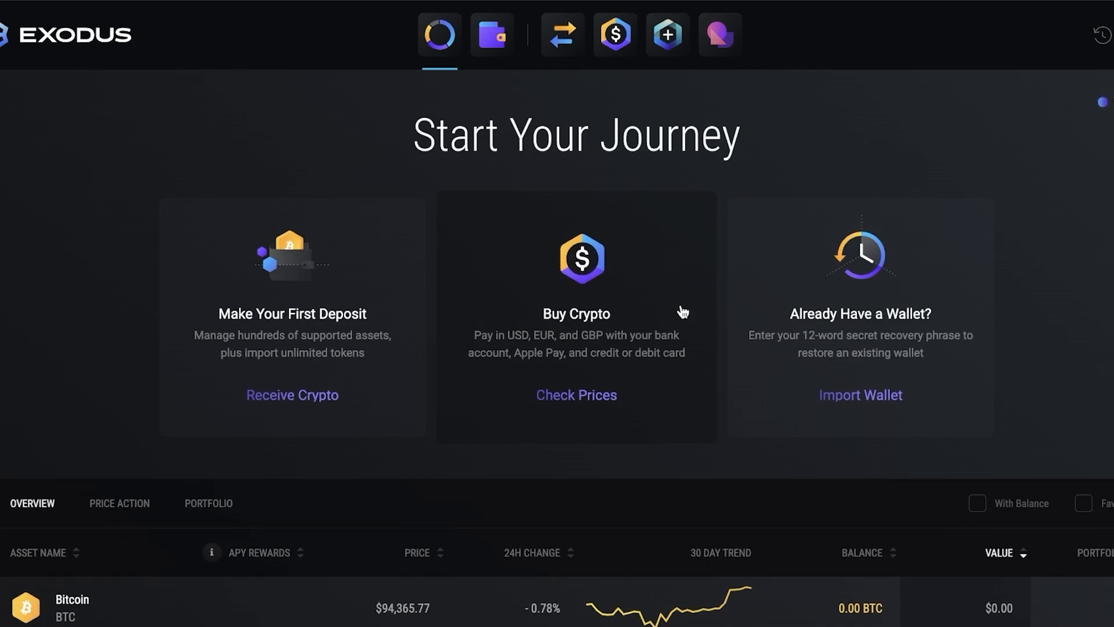
# View the Bitcoin wallet page, then move to swapping, landing on the third-party provider acknowledgement.
pyautogui.click(528, 34)
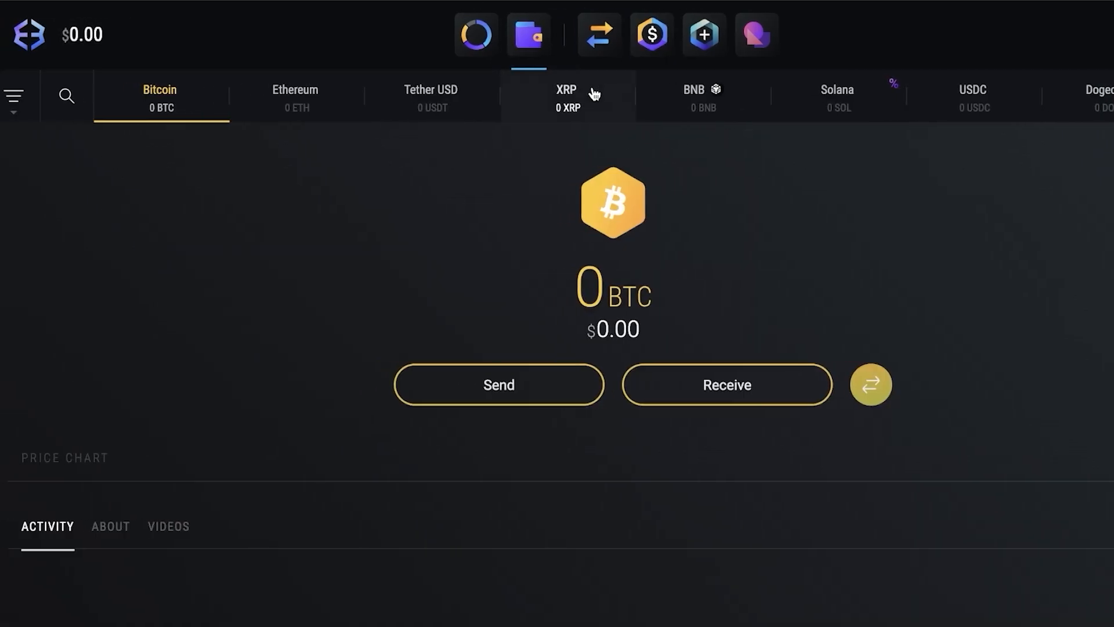
pyautogui.moveTo(661, 108)
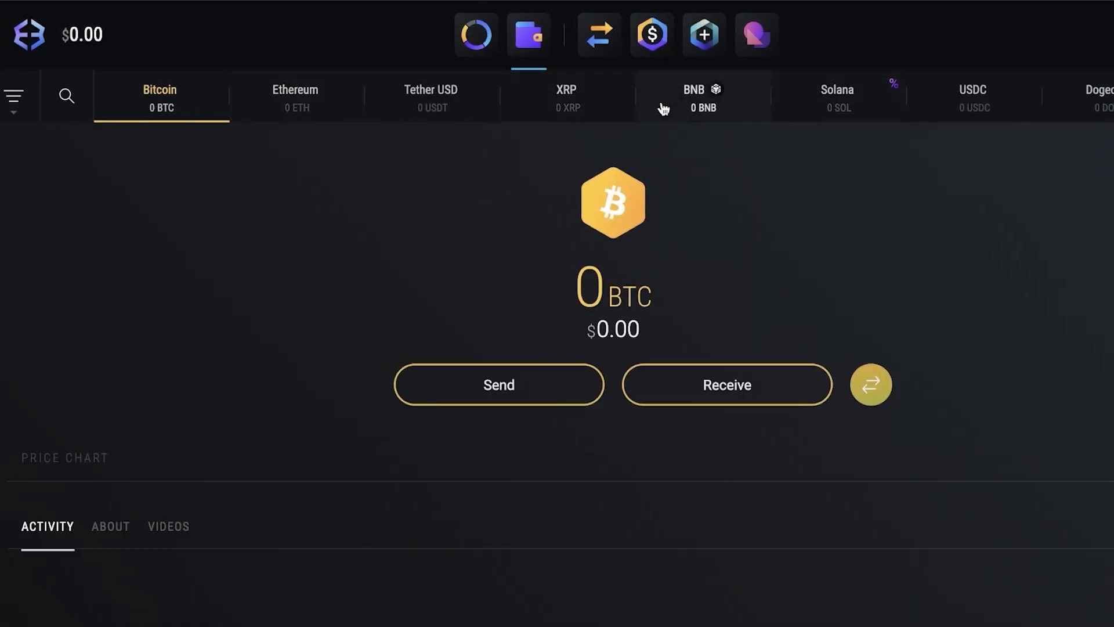
pyautogui.click(598, 33)
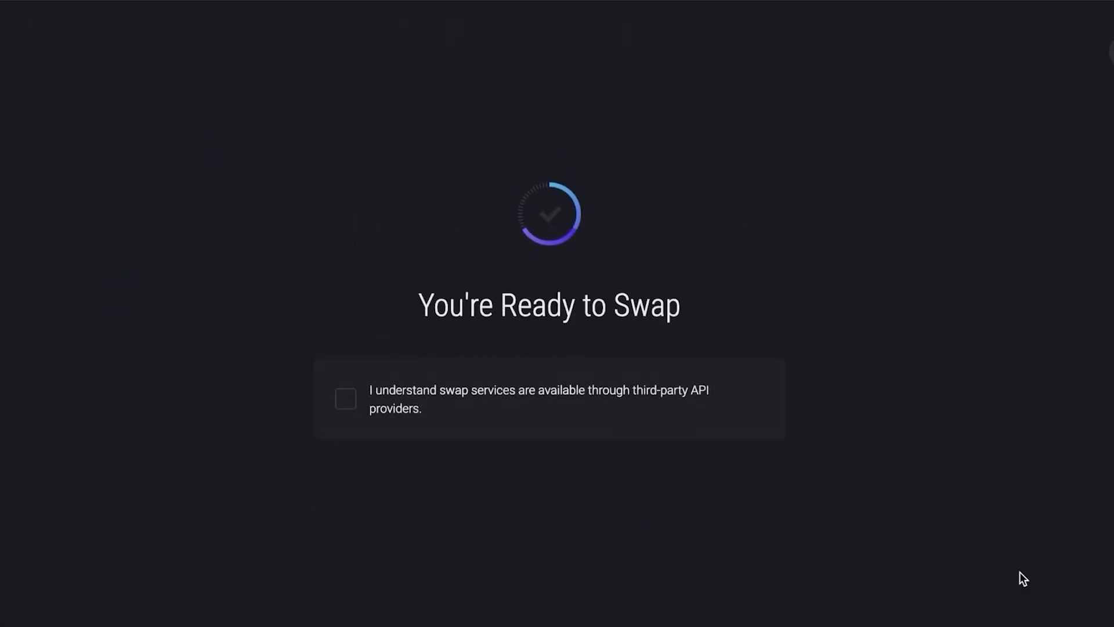
# Tick the 'I understand swap services' acknowledgement and continue to the ETH-to-ZRX swap form.
pyautogui.click(345, 398)
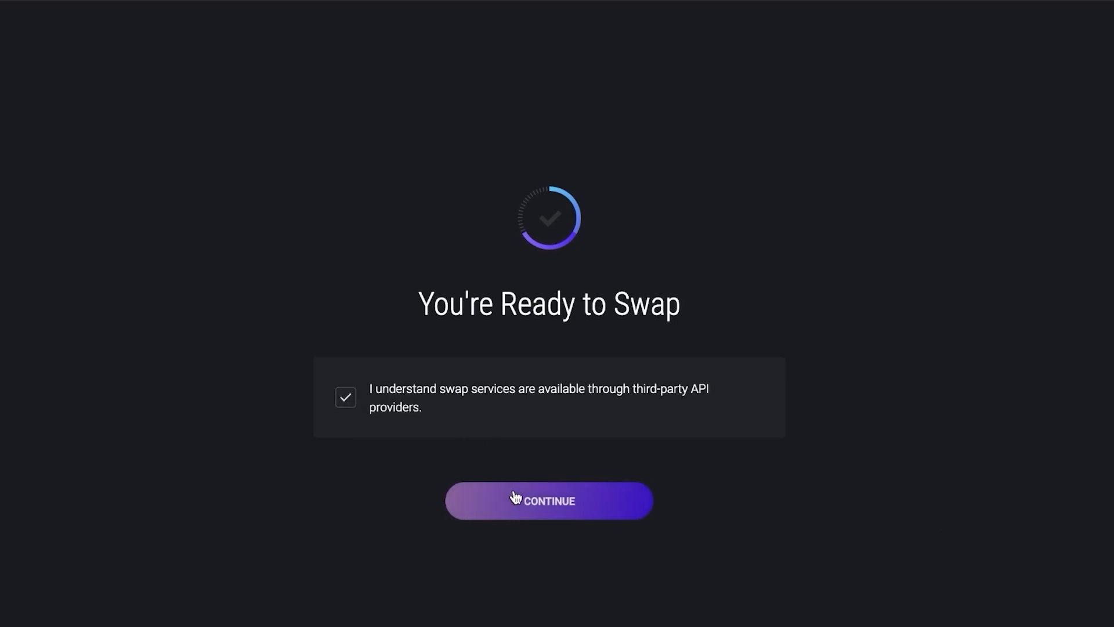
pyautogui.click(549, 500)
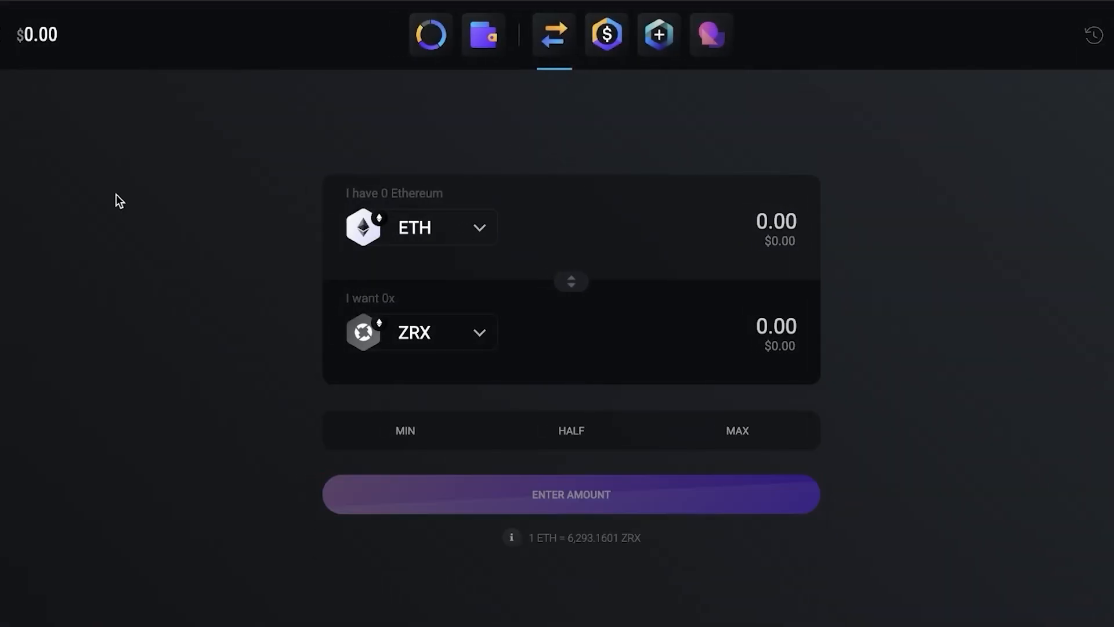
pyautogui.moveTo(125, 239)
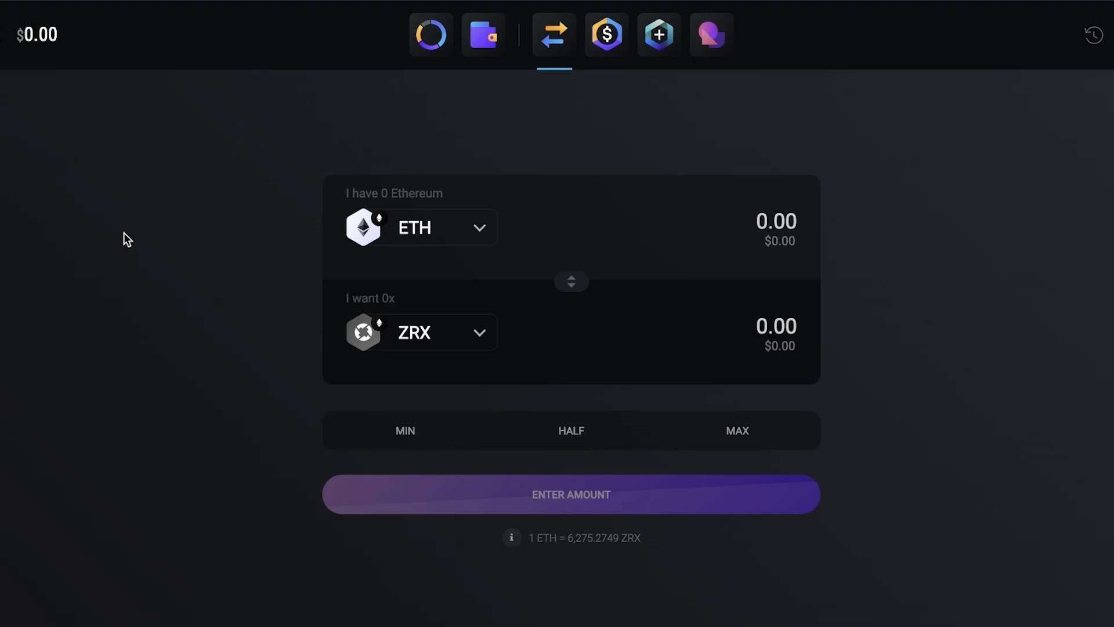
pyautogui.moveTo(298, 63)
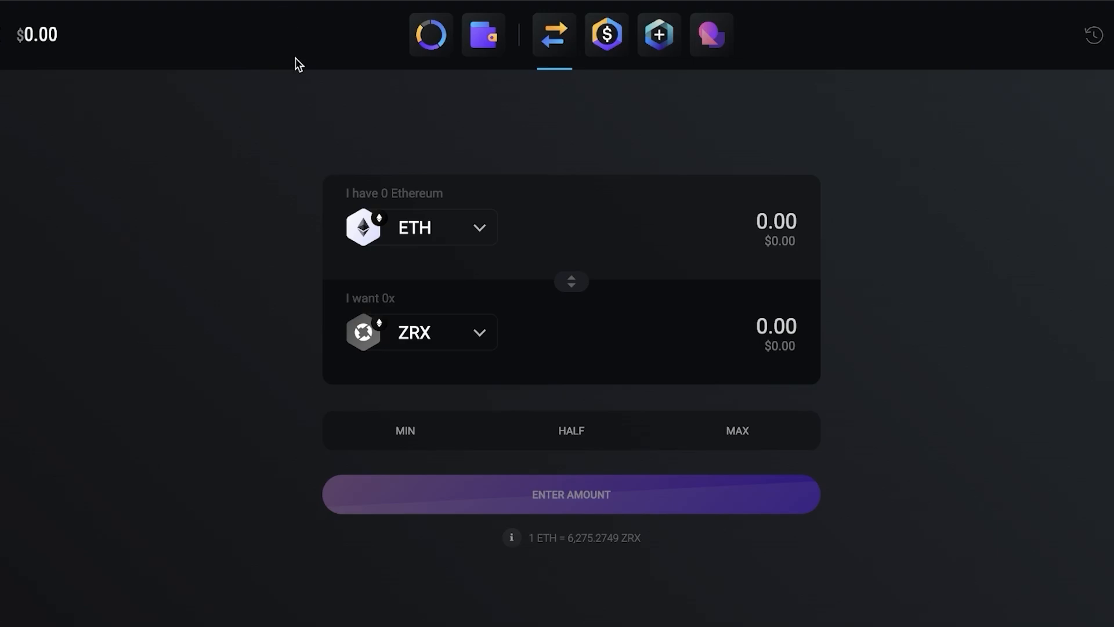
# Quote a DOGE-to-GHST swap with amount 1 then half the balance (insufficient Dogecoin), then return to the Bitcoin wallet.
pyautogui.click(419, 226)
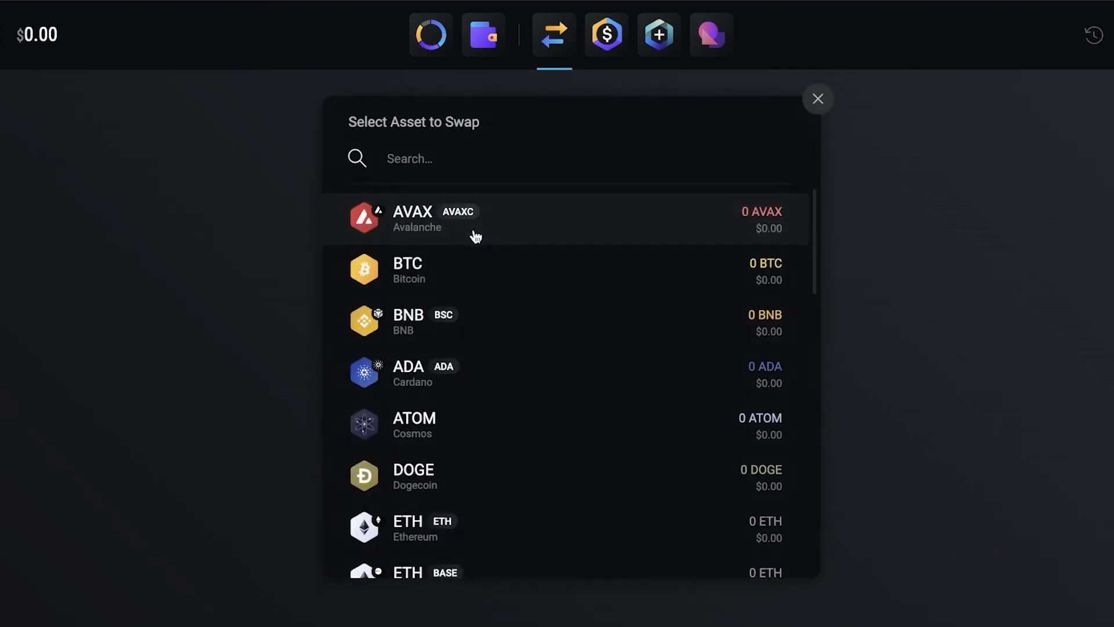
pyautogui.moveTo(413, 349)
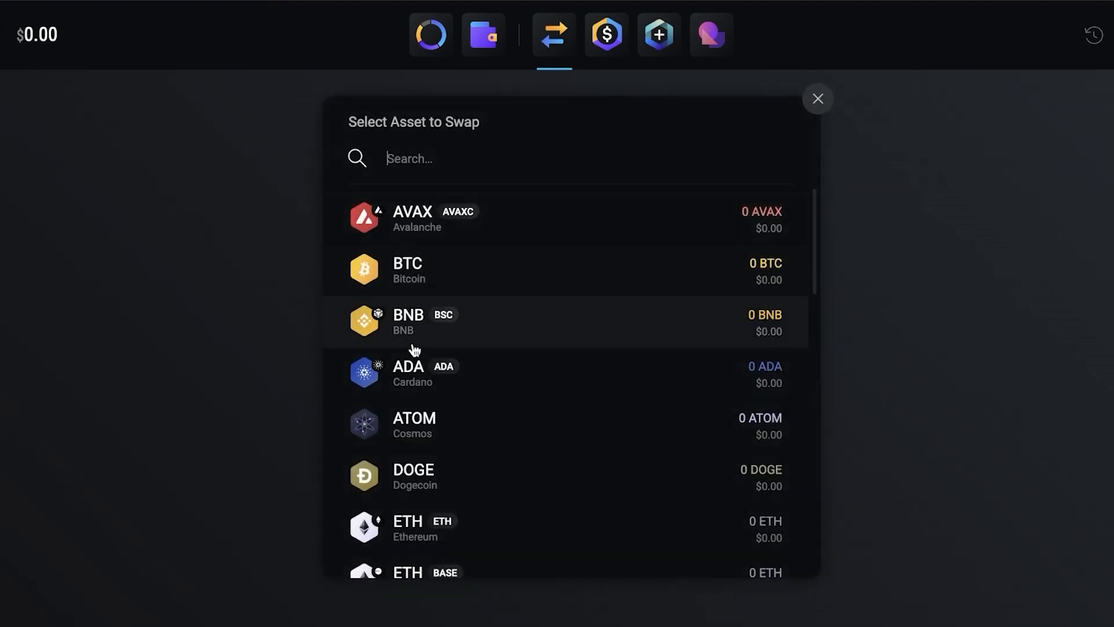
pyautogui.click(413, 477)
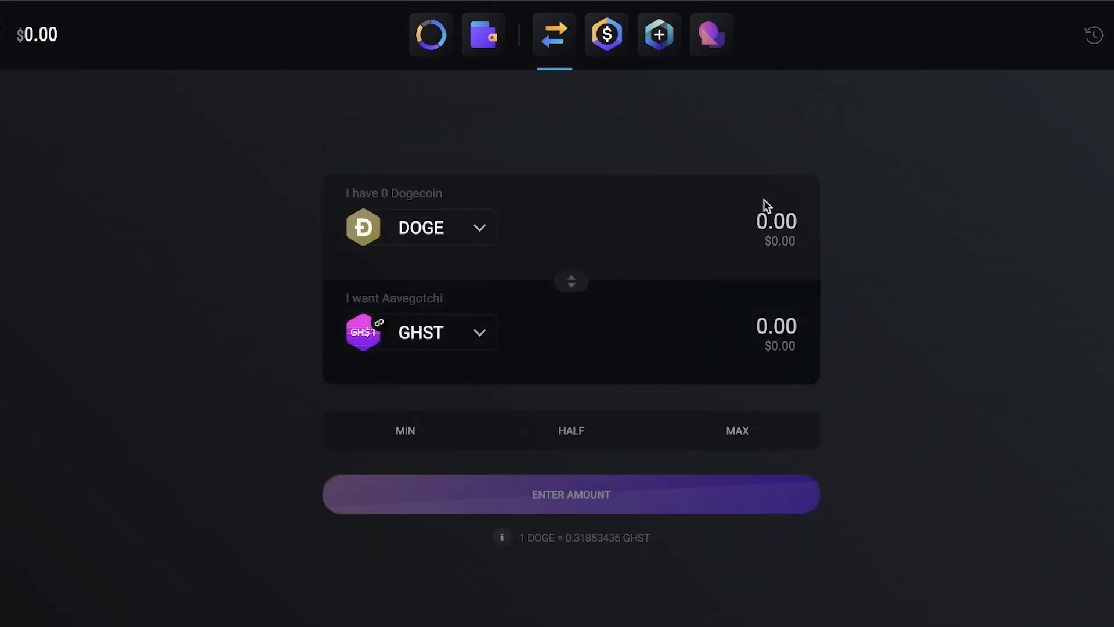
pyautogui.write('1')
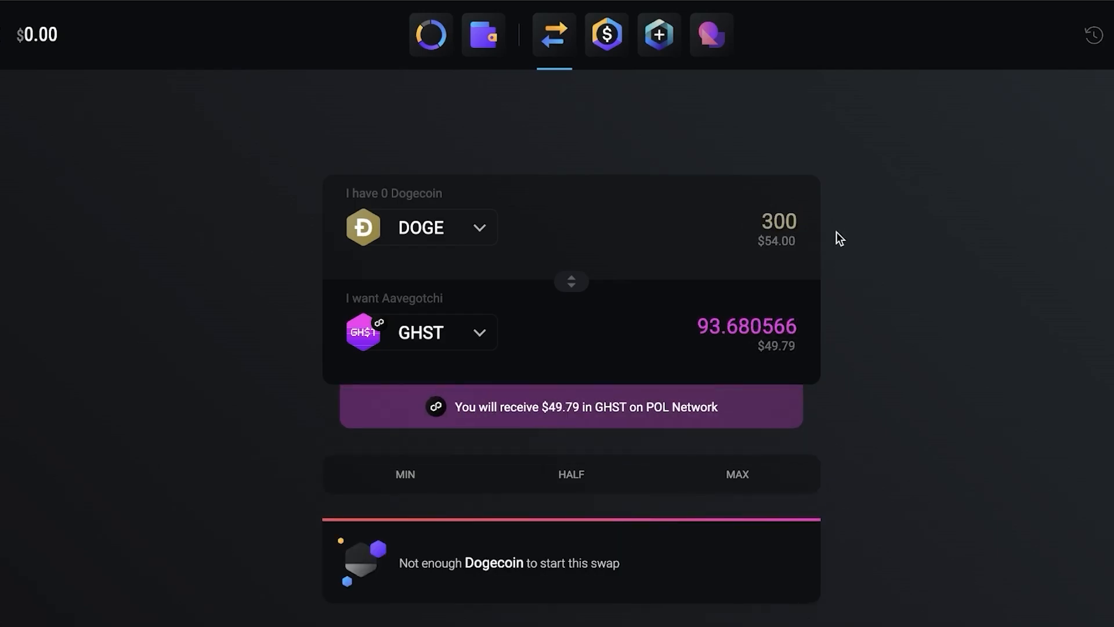
pyautogui.moveTo(838, 254)
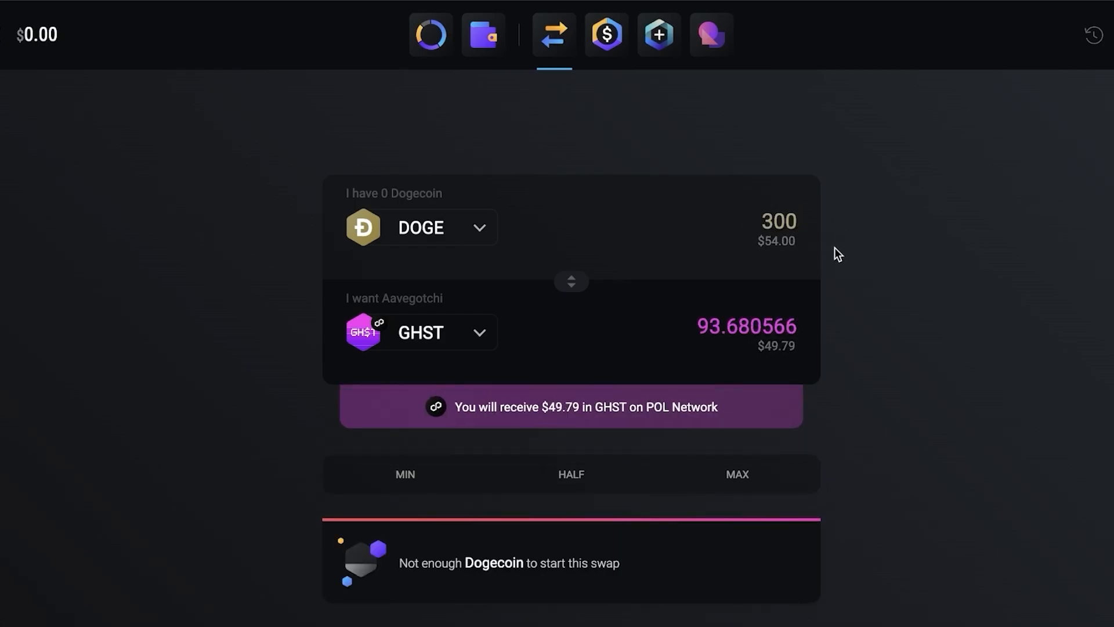
pyautogui.moveTo(897, 260)
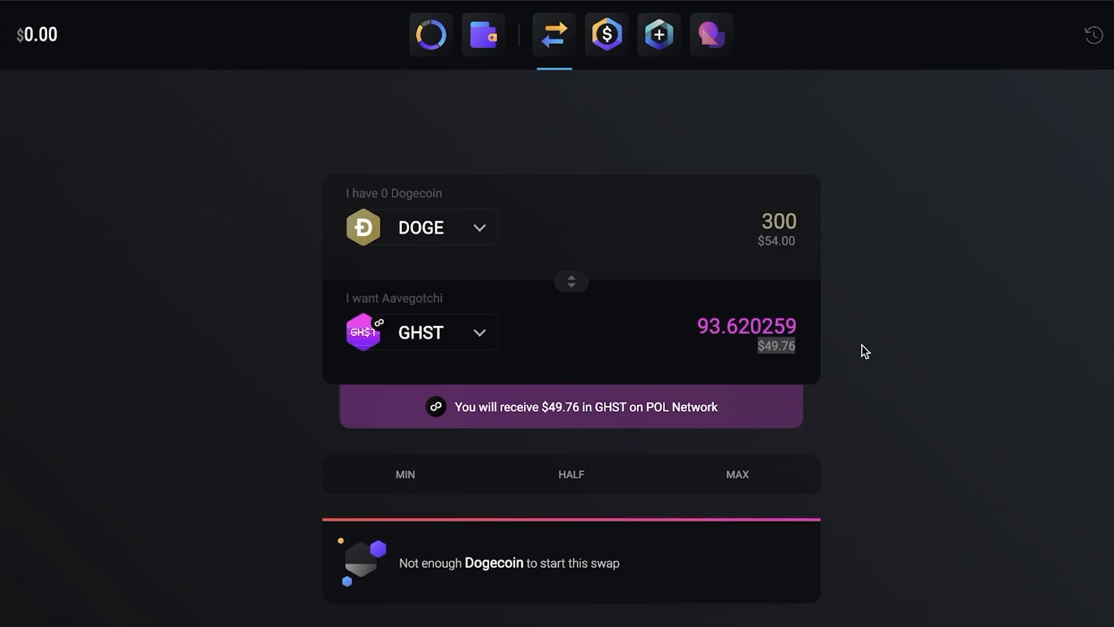
pyautogui.moveTo(823, 268)
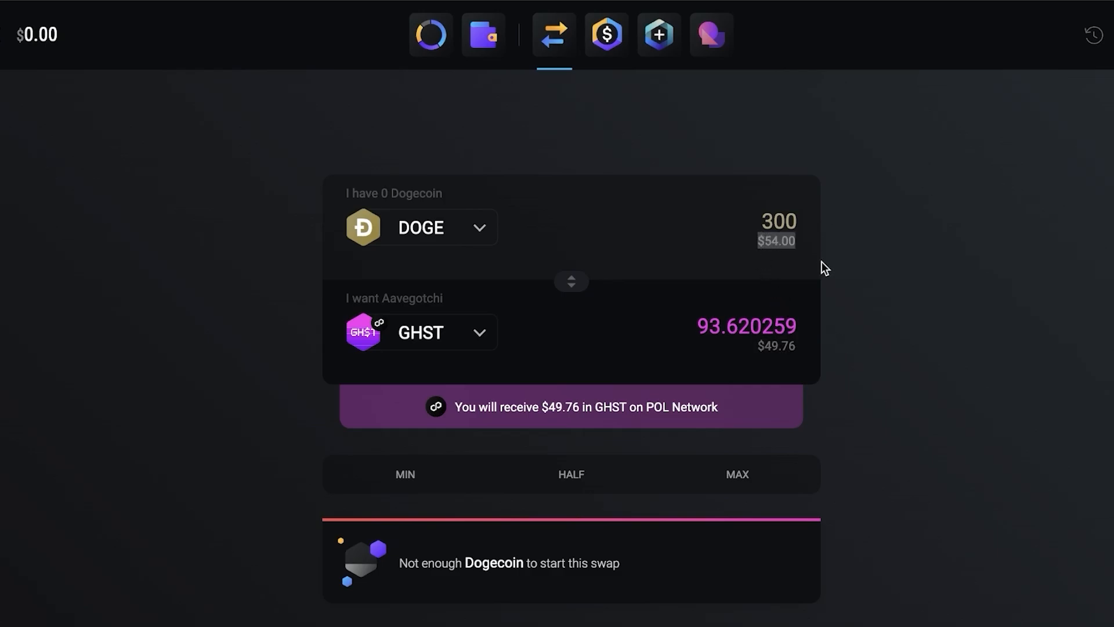
pyautogui.moveTo(881, 354)
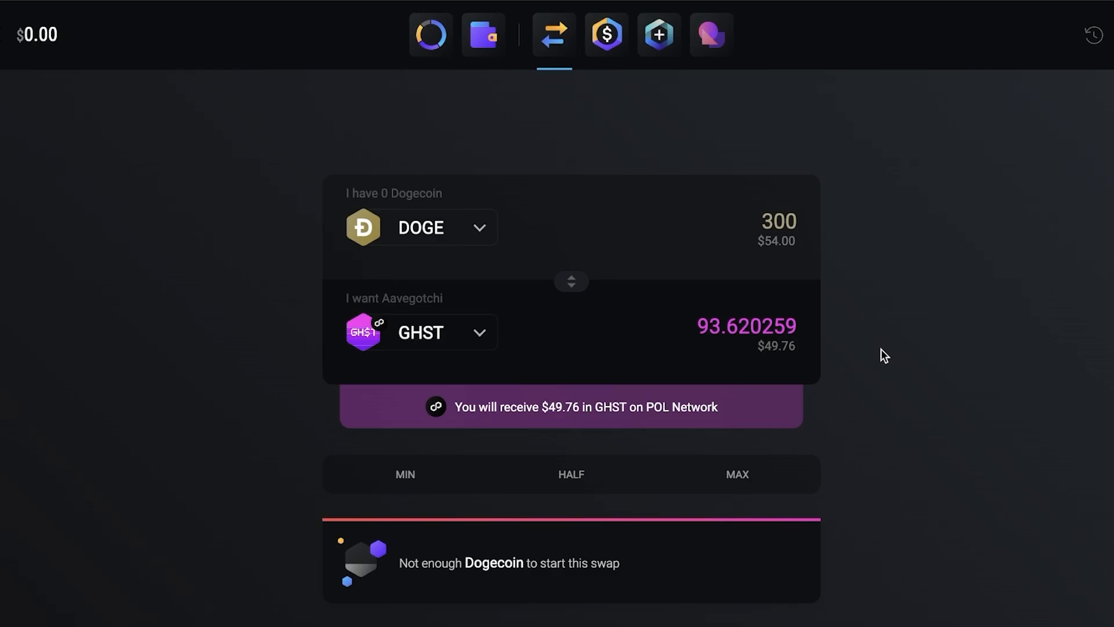
pyautogui.moveTo(541, 477)
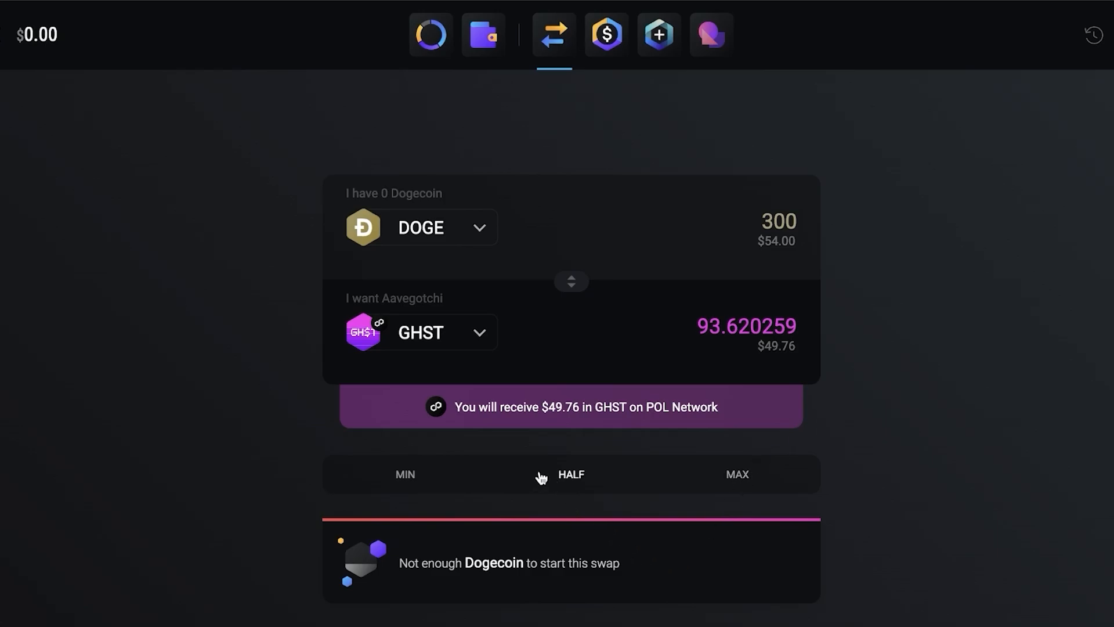
pyautogui.click(571, 473)
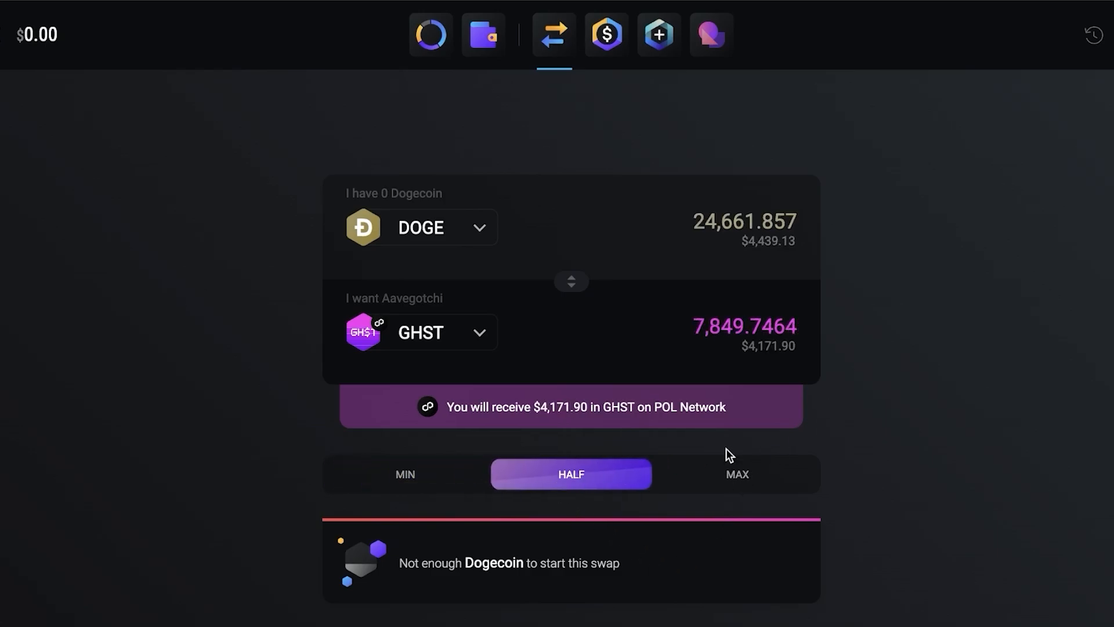
pyautogui.click(482, 34)
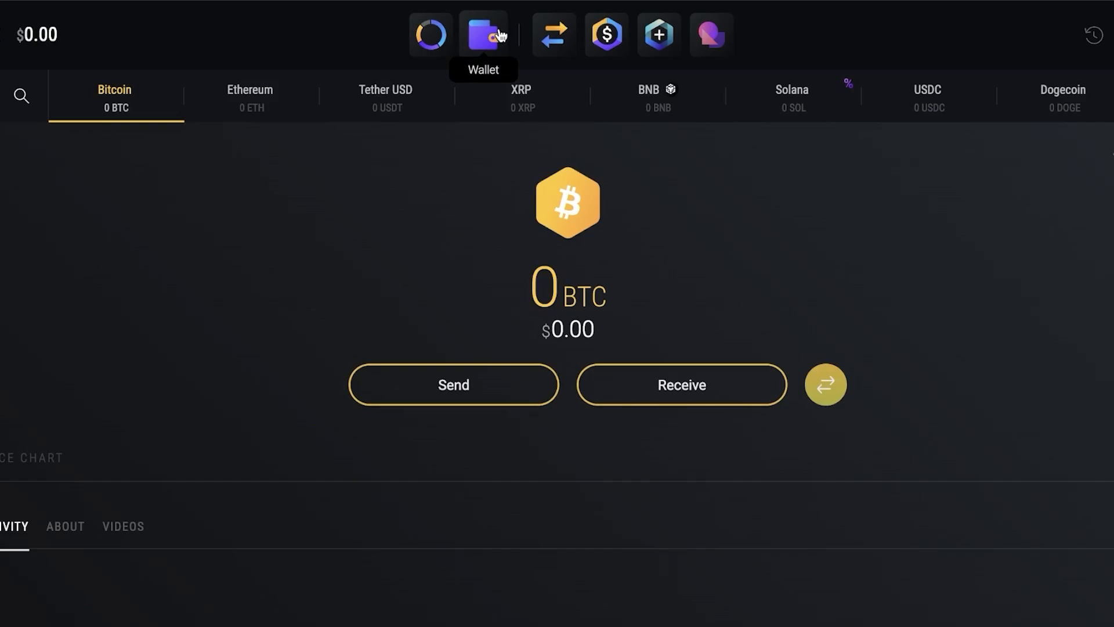
# View the BNB wallet on BSC with its low-balance warning, then reach the buying-and-selling unavailable notice.
pyautogui.click(538, 34)
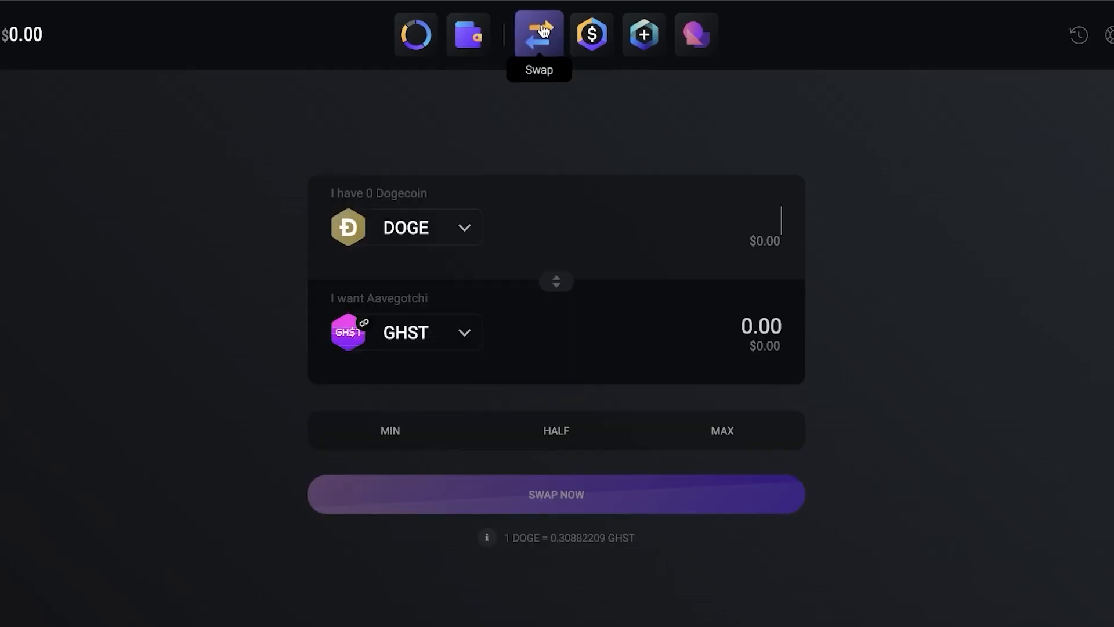
pyautogui.click(468, 34)
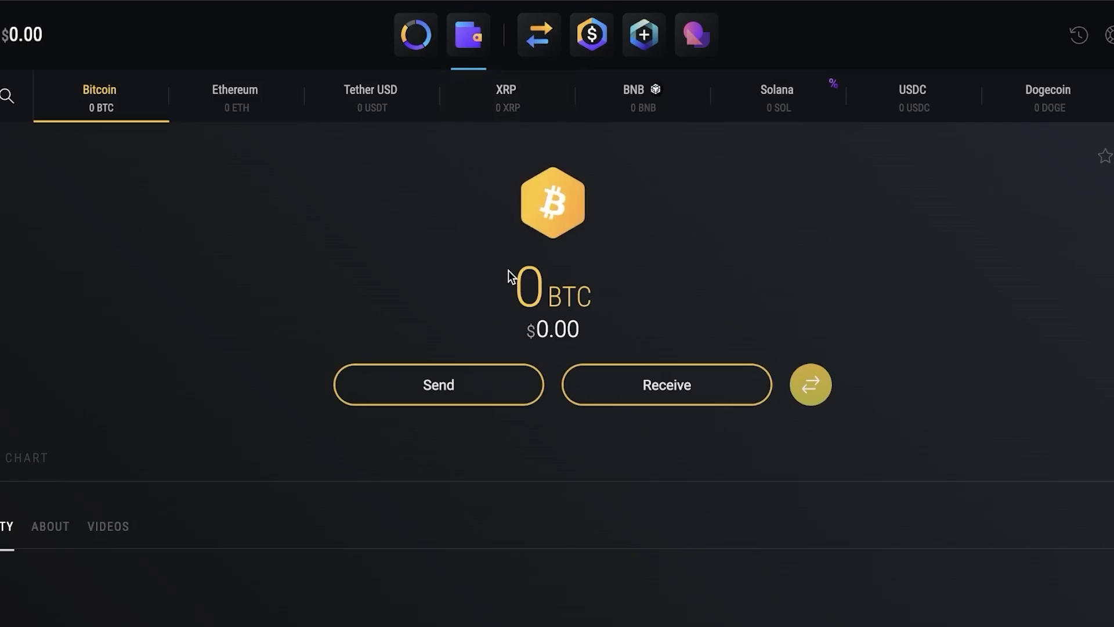
pyautogui.click(371, 97)
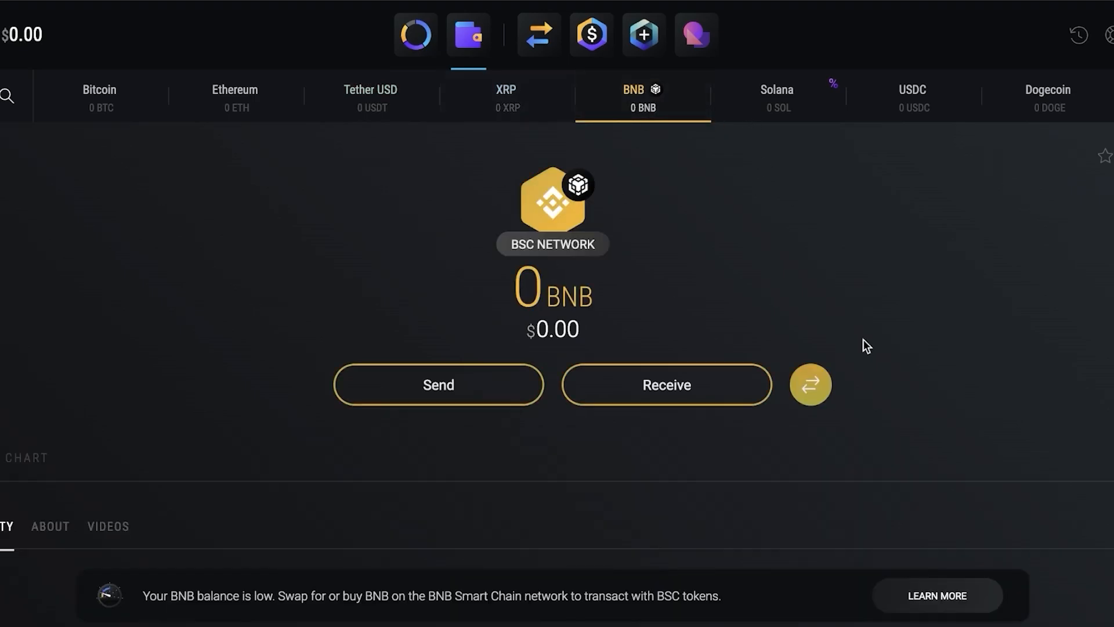
pyautogui.moveTo(753, 291)
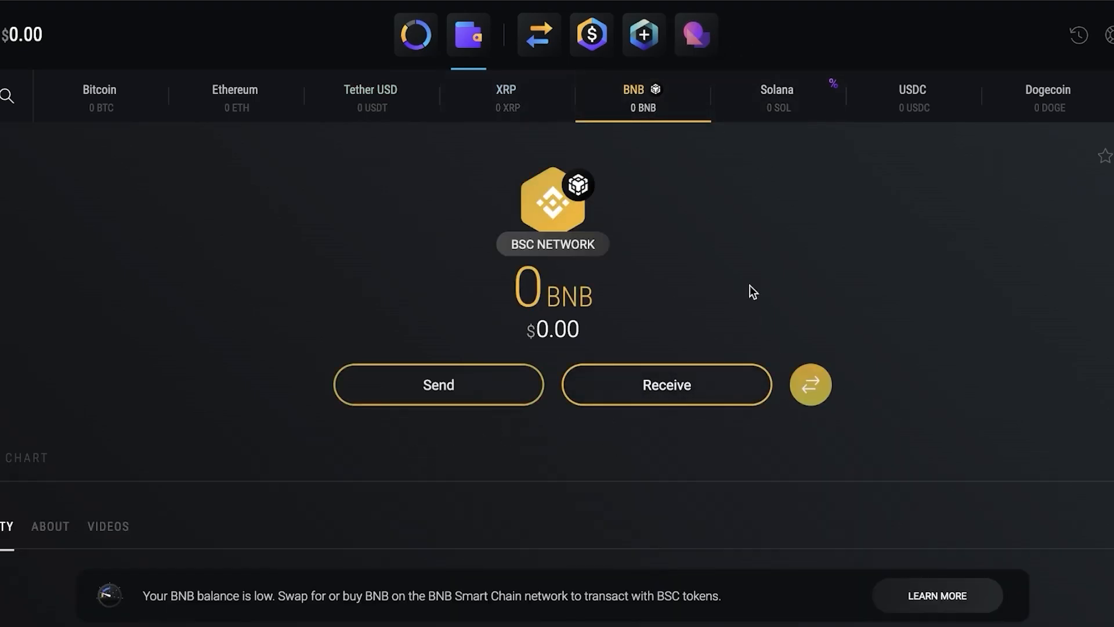
pyautogui.click(537, 33)
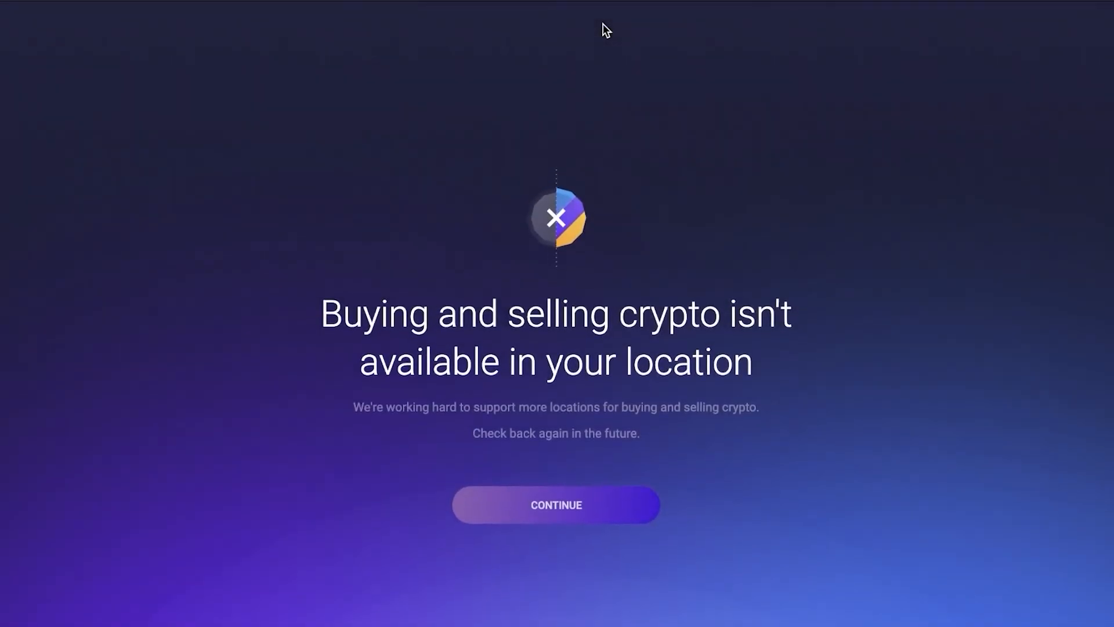
pyautogui.moveTo(646, 567)
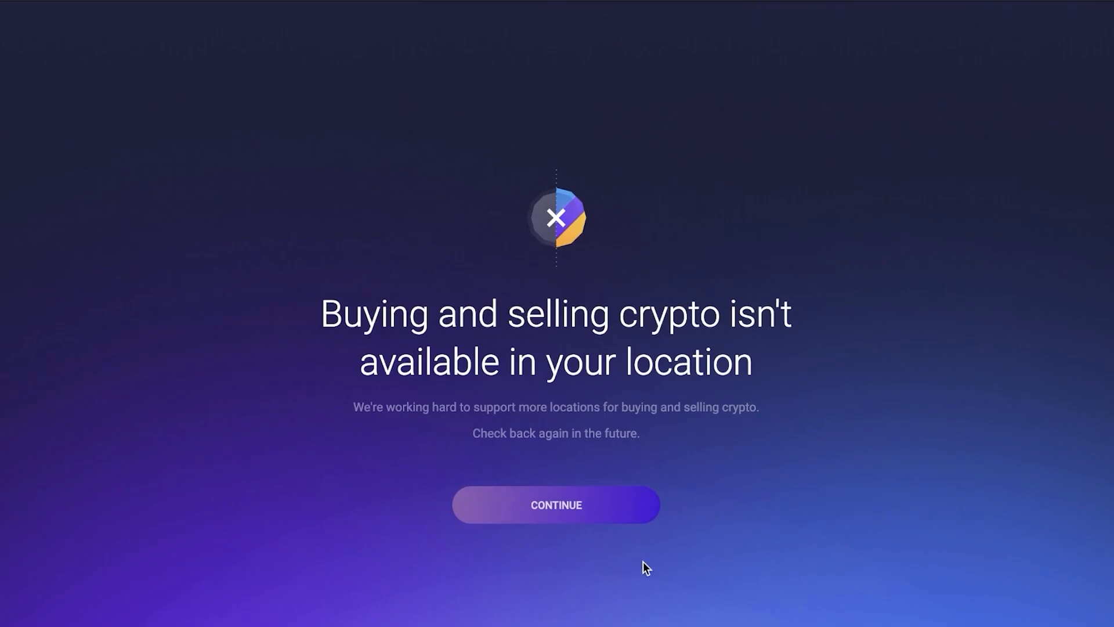
# Continue past the buying-and-selling unavailable notice to the Staking Rewards page.
pyautogui.click(556, 505)
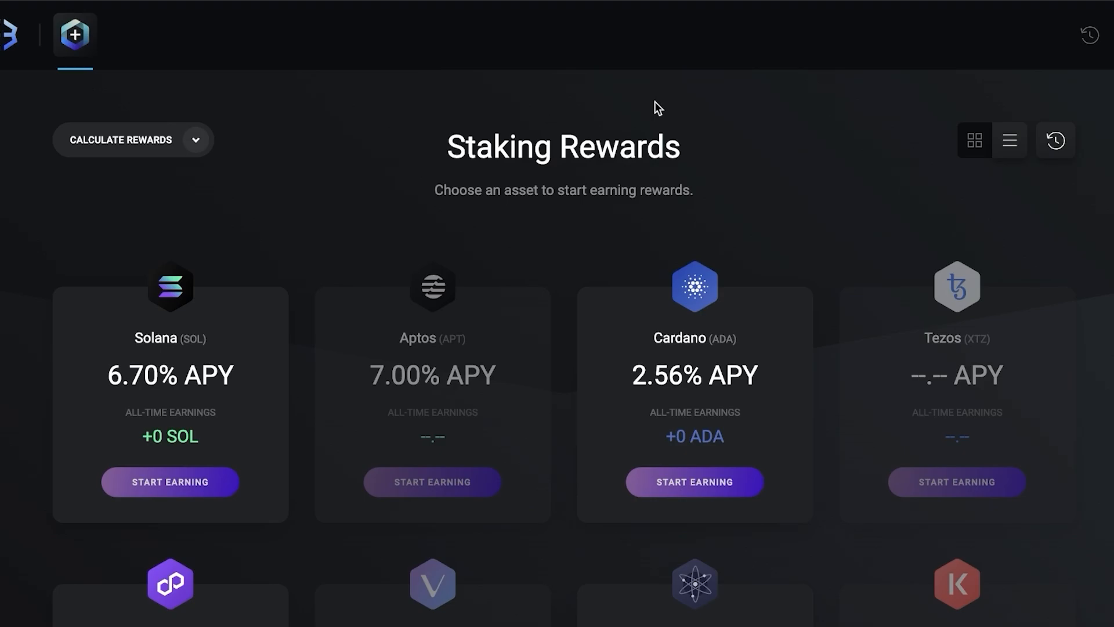
pyautogui.moveTo(778, 220)
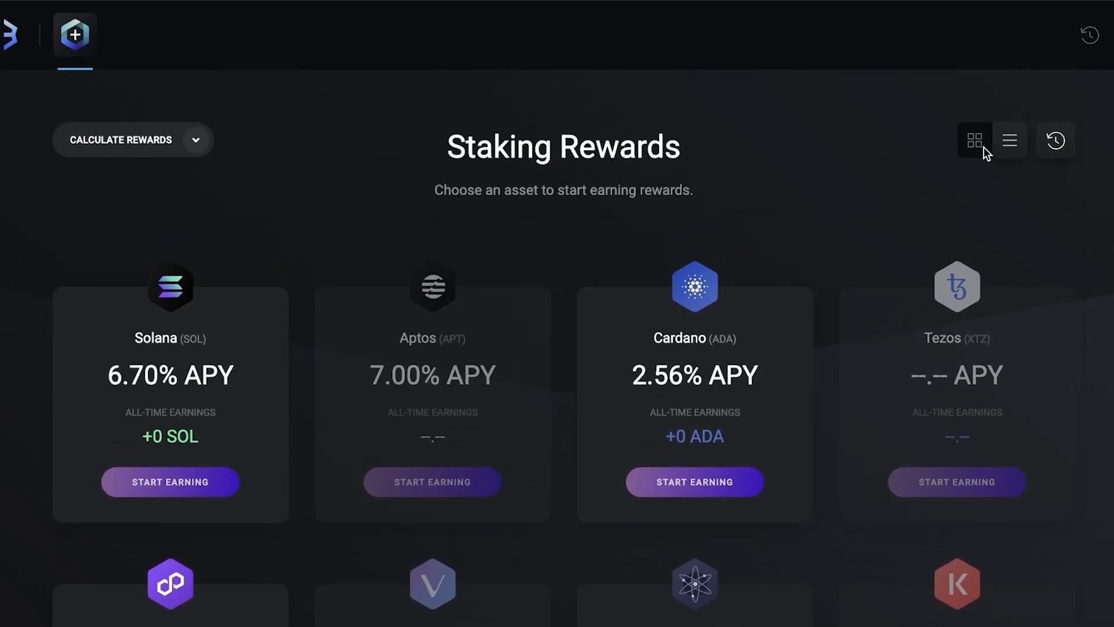
pyautogui.moveTo(227, 259)
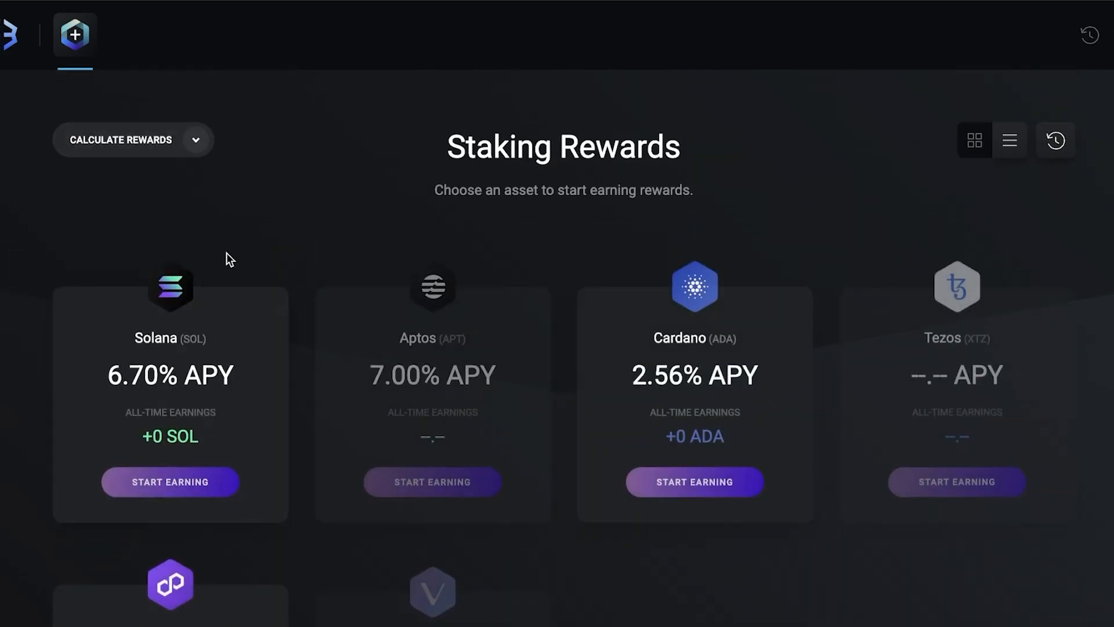
pyautogui.scroll(-3)
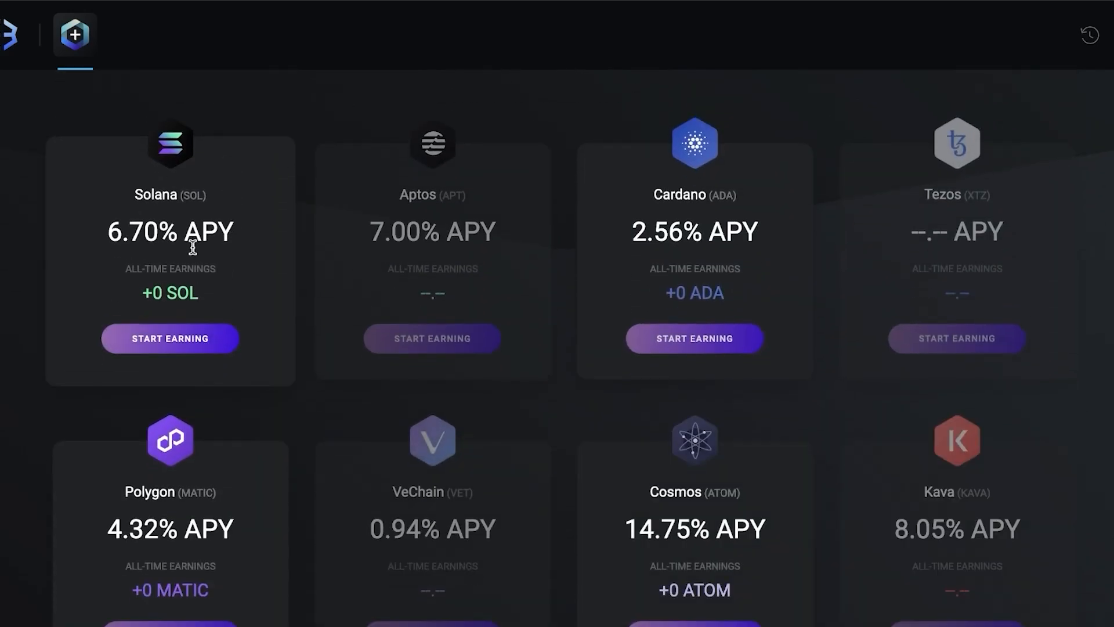
pyautogui.moveTo(232, 381)
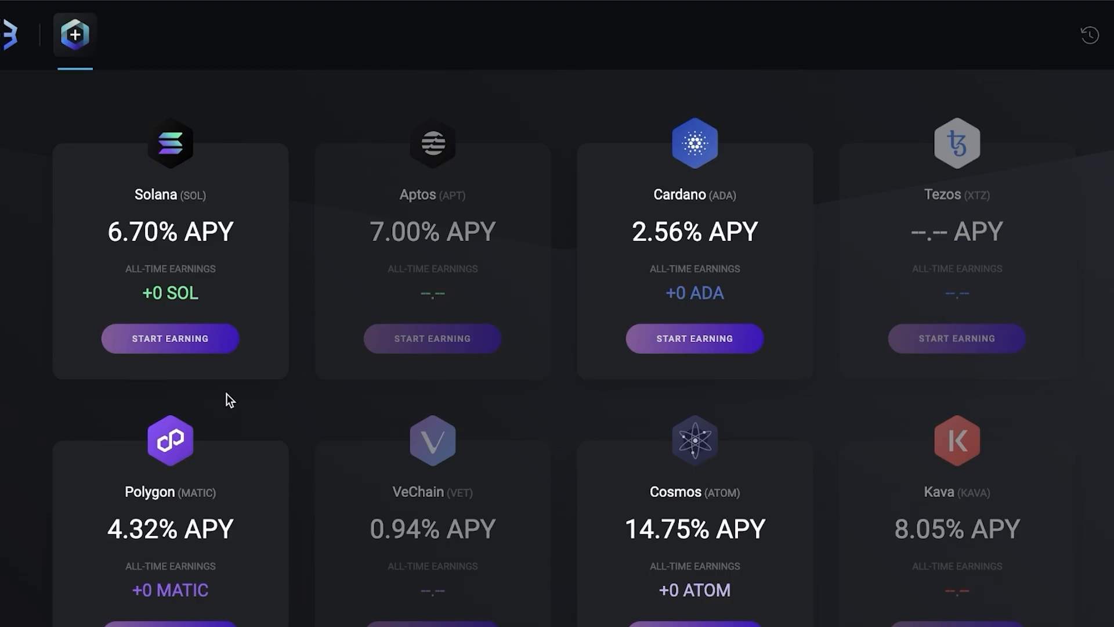
pyautogui.moveTo(169, 347)
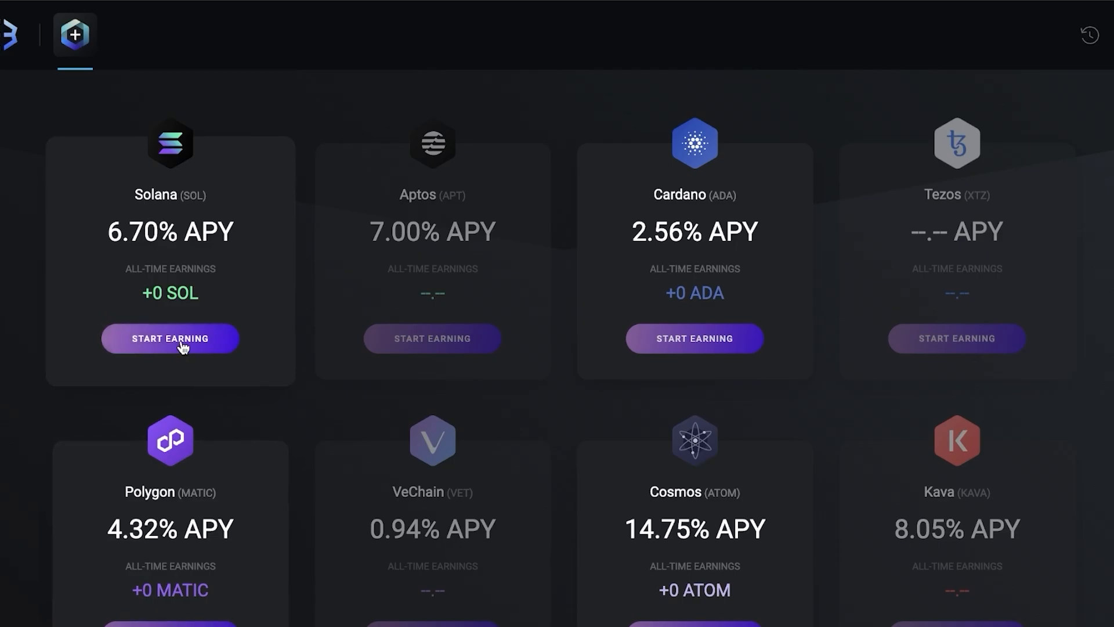
pyautogui.moveTo(237, 246)
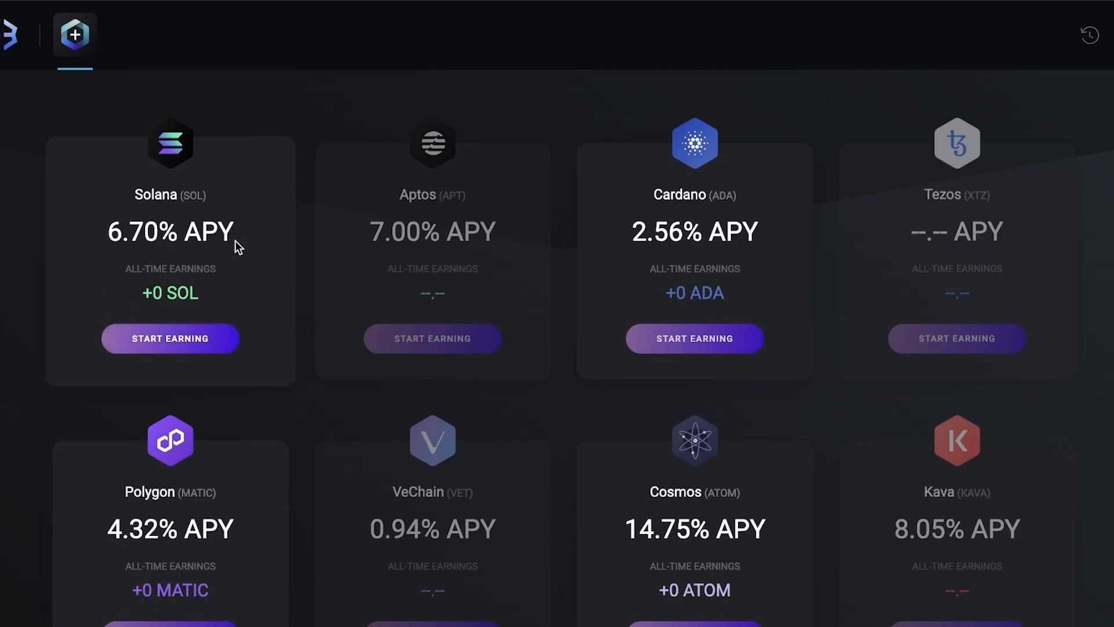
pyautogui.scroll(-3)
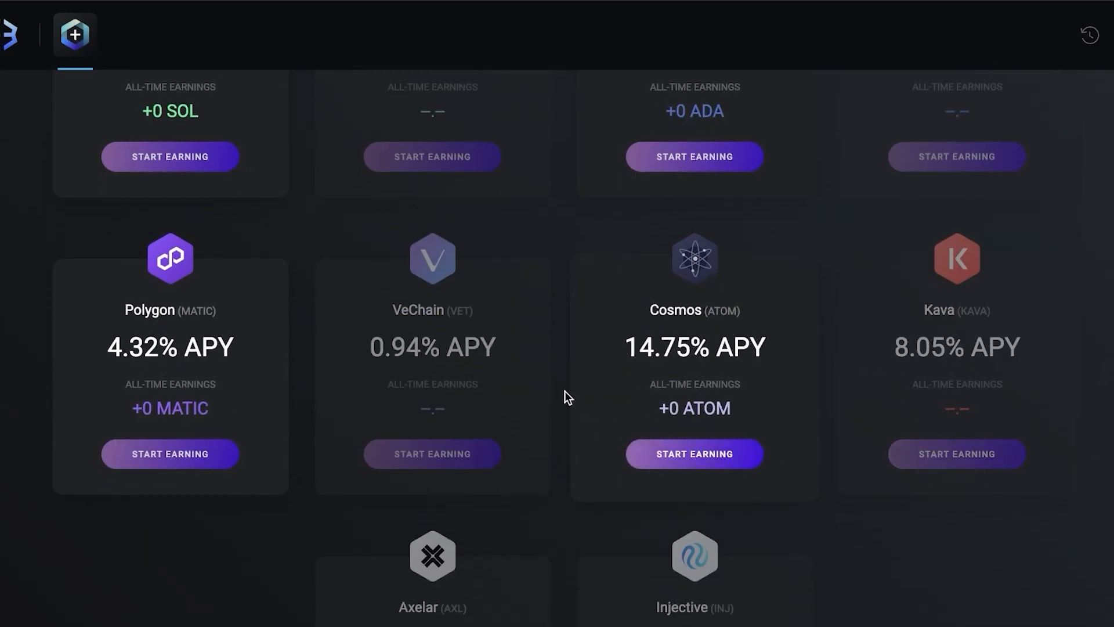
pyautogui.scroll(3)
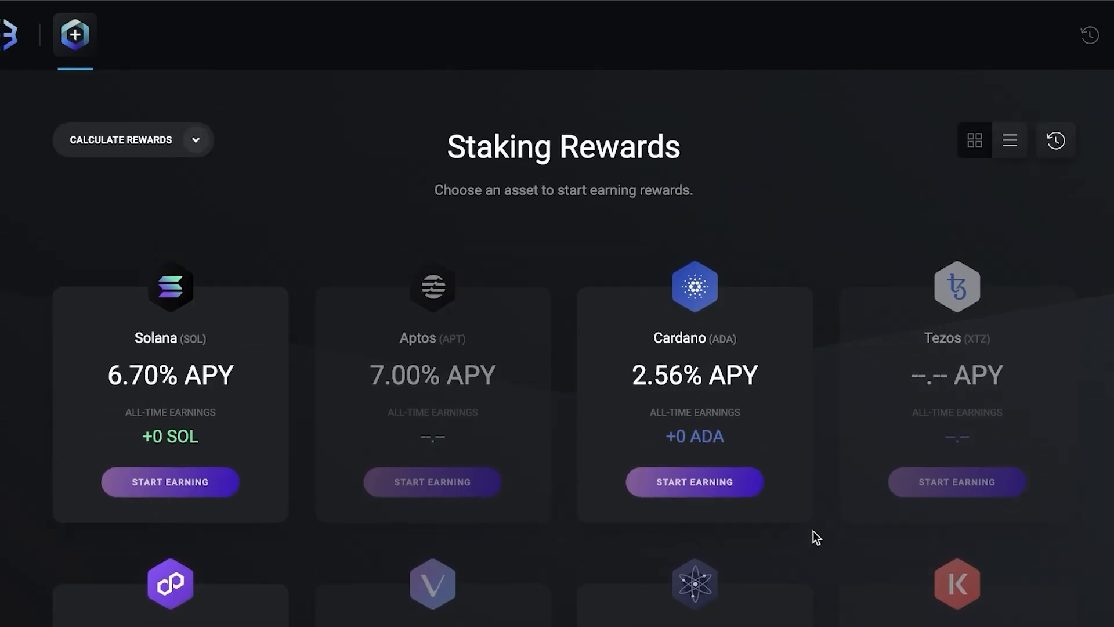
pyautogui.moveTo(810, 539)
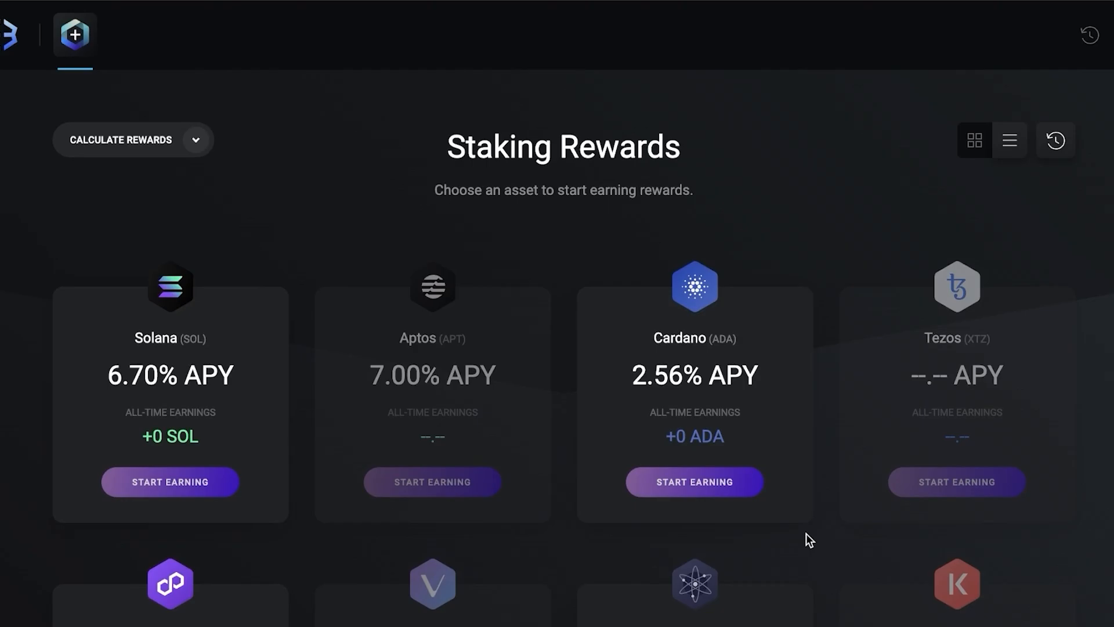
pyautogui.scroll(-3)
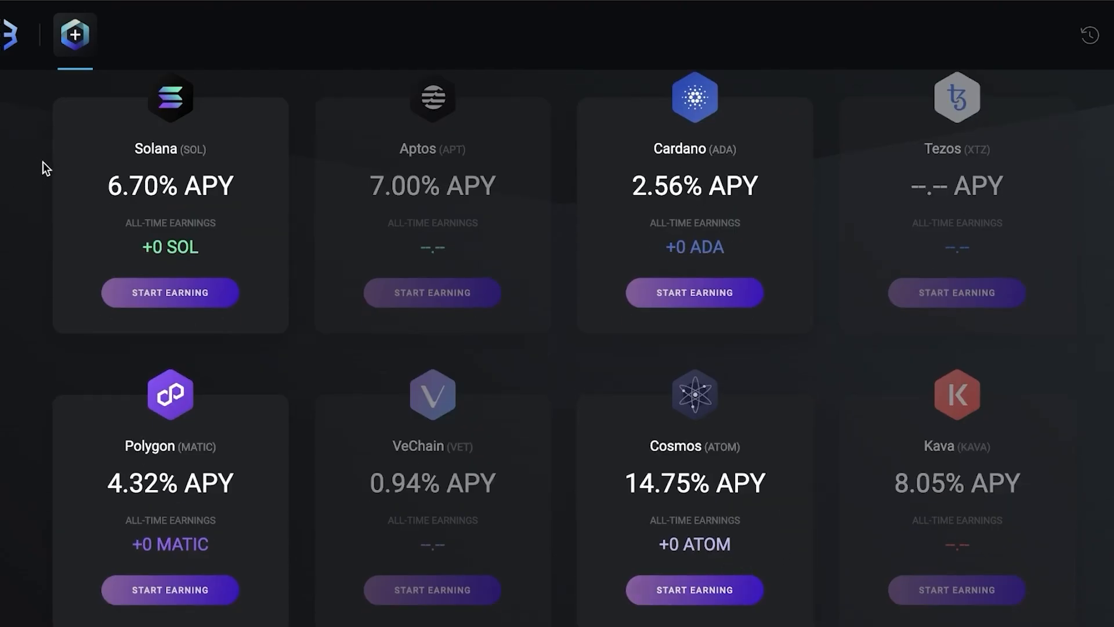
pyautogui.moveTo(564, 147)
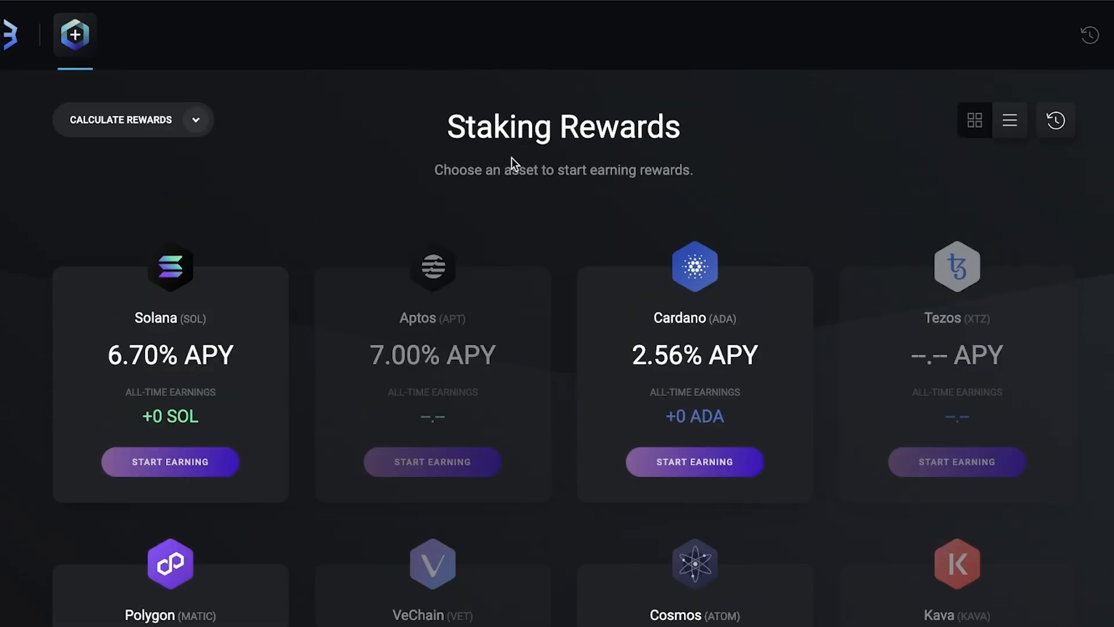
pyautogui.scroll(-3)
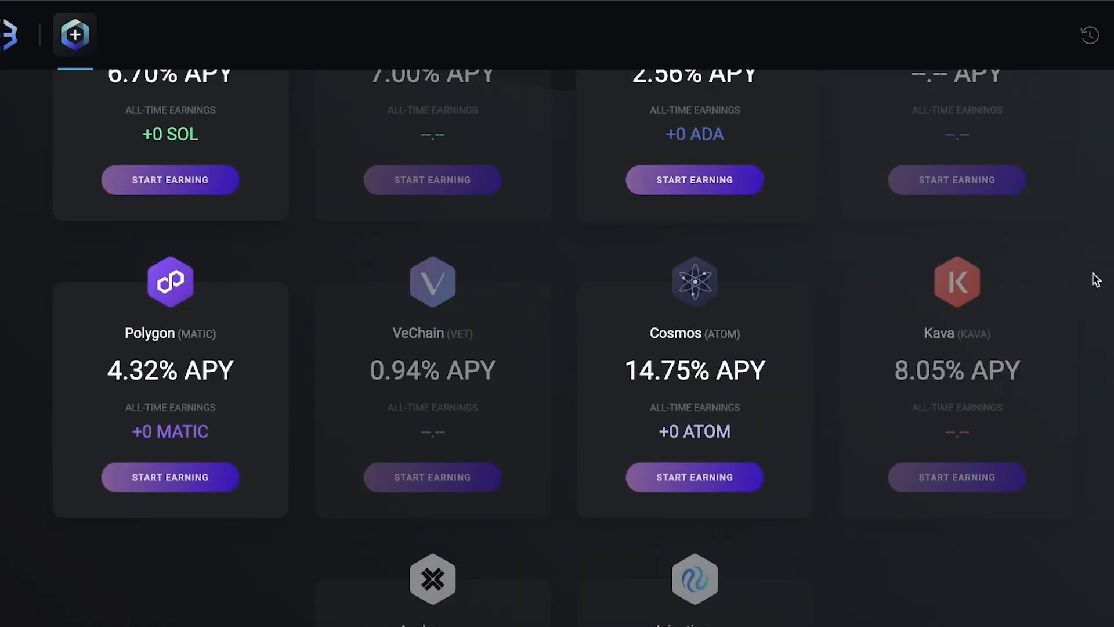
pyautogui.click(121, 139)
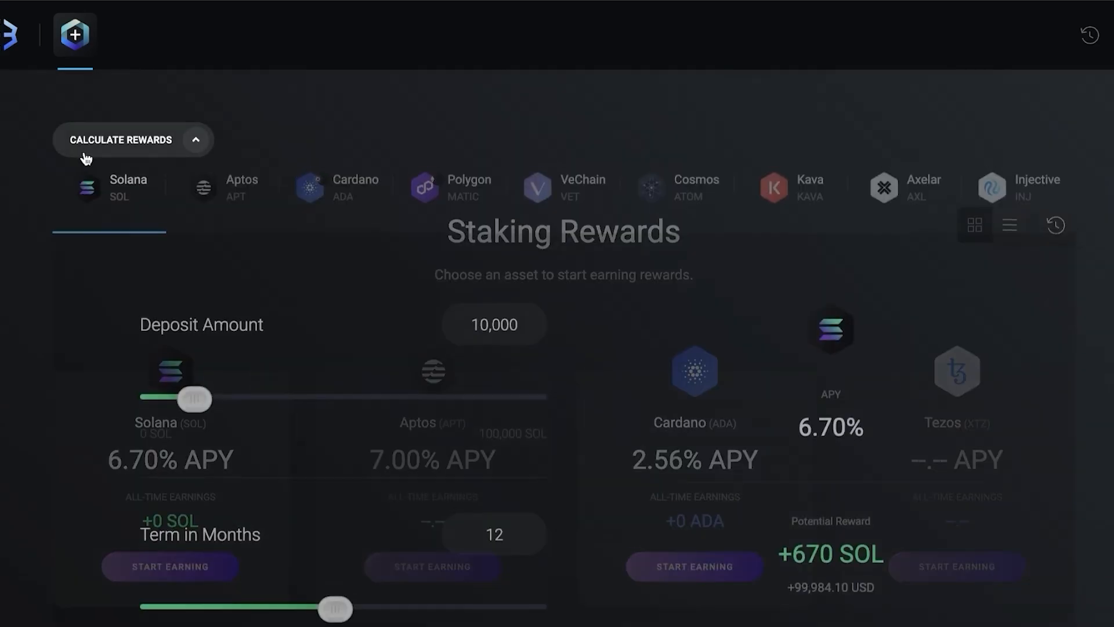
pyautogui.click(132, 139)
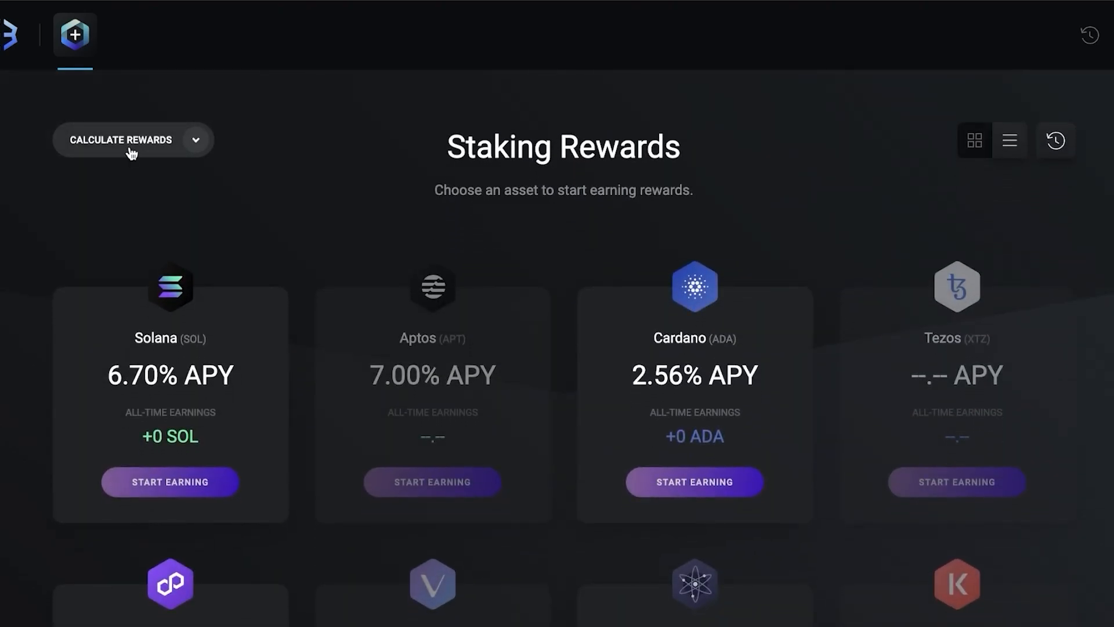
pyautogui.moveTo(970, 380)
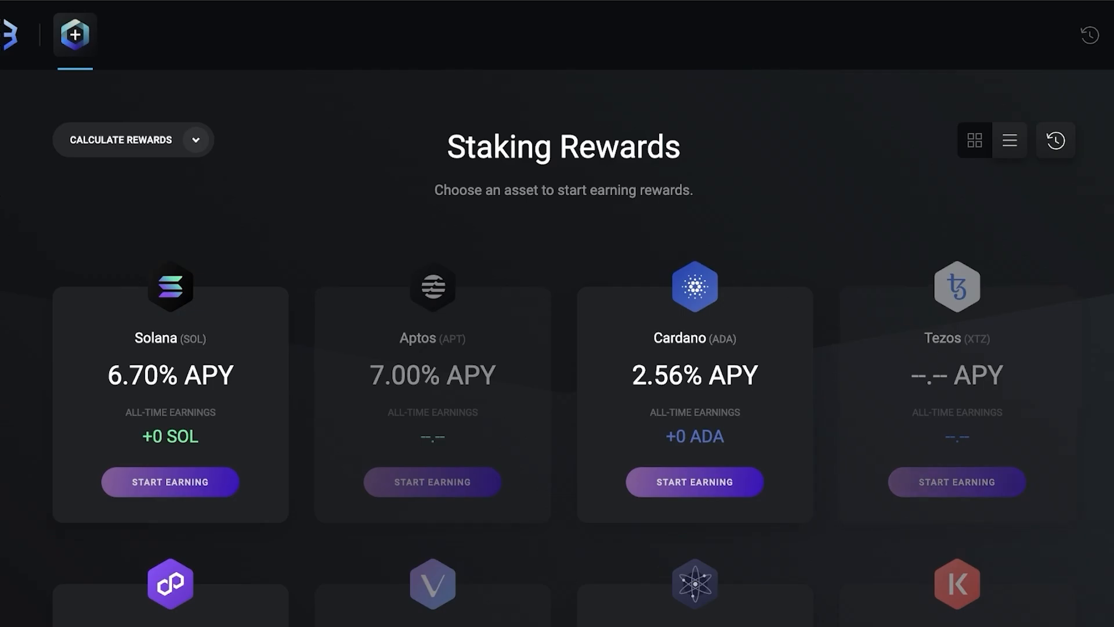
pyautogui.click(133, 139)
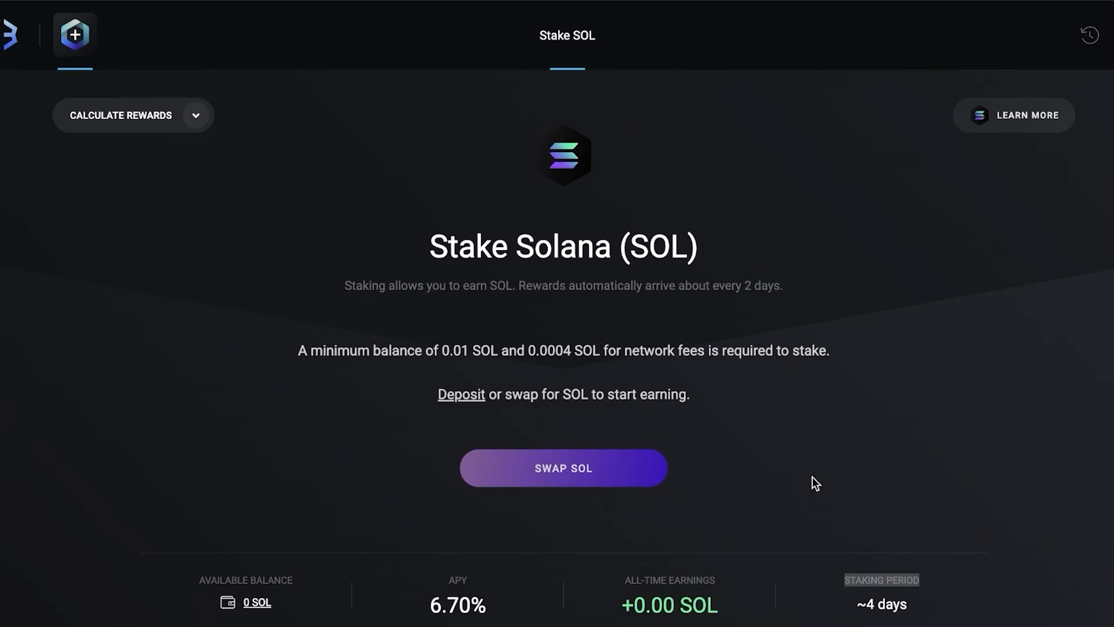
pyautogui.moveTo(900, 607)
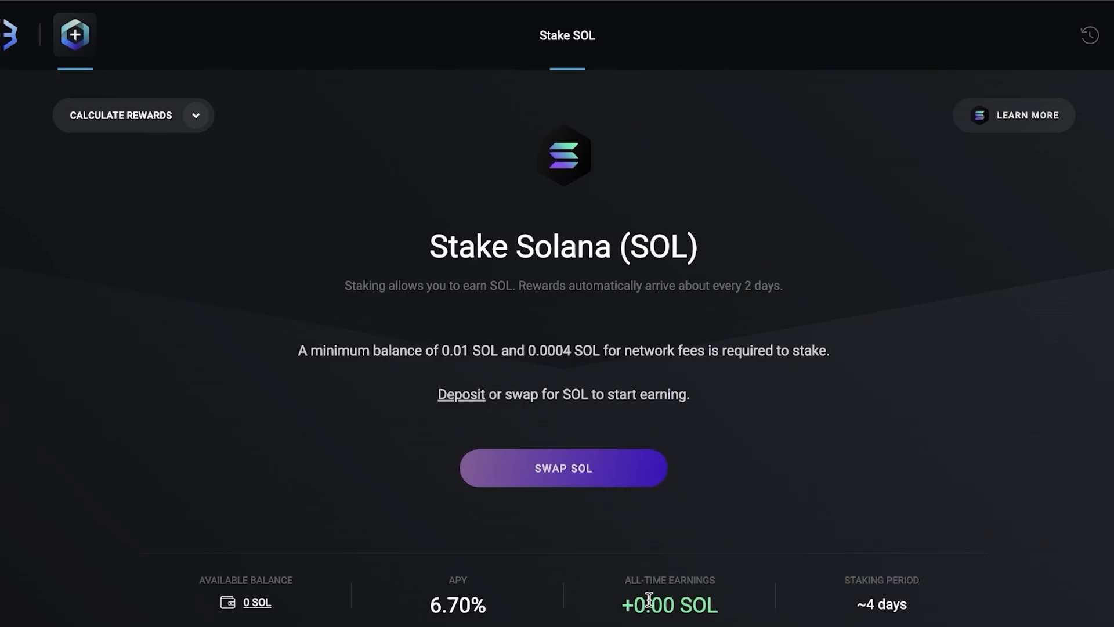
pyautogui.moveTo(958, 616)
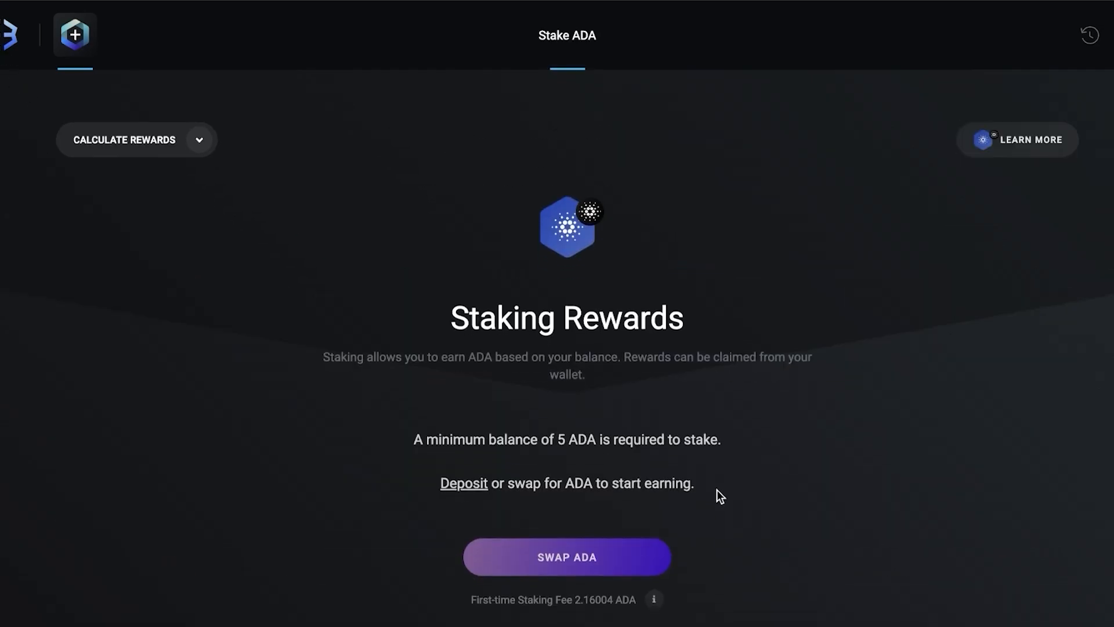
# Scroll the Staking Rewards list and view the Stake Cosmos (ATOM) requirements page.
pyautogui.scroll(-3)
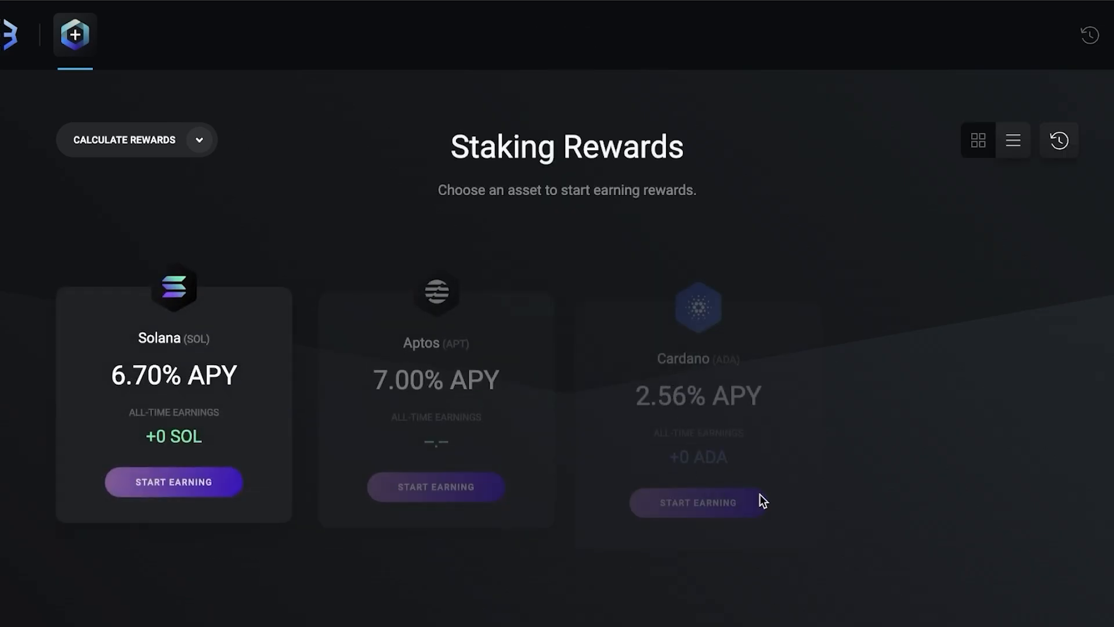
pyautogui.click(697, 501)
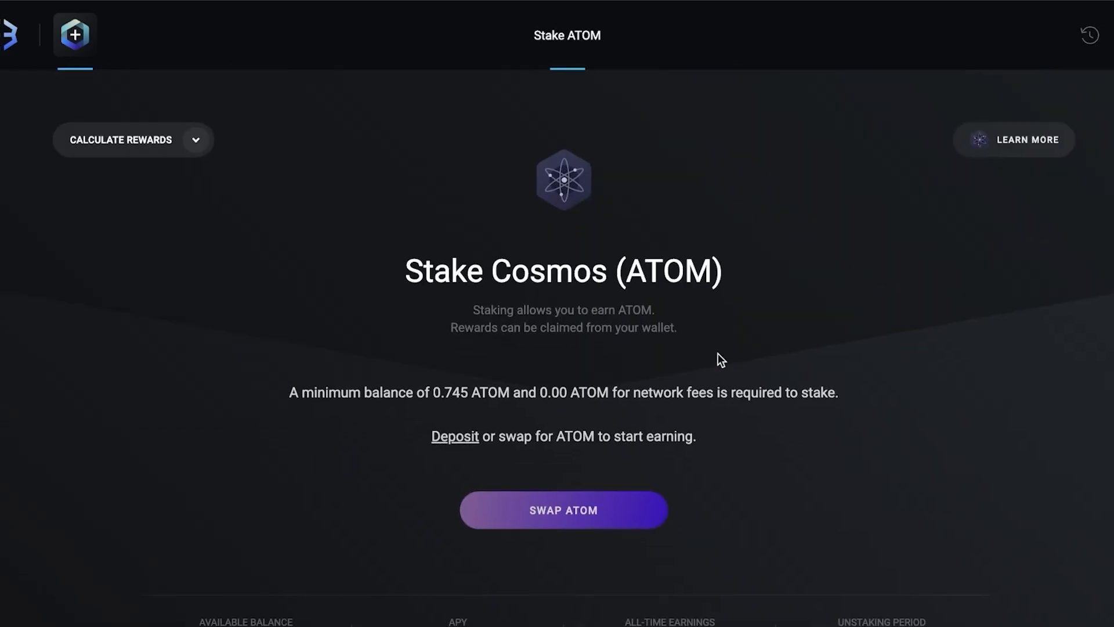
pyautogui.moveTo(706, 381)
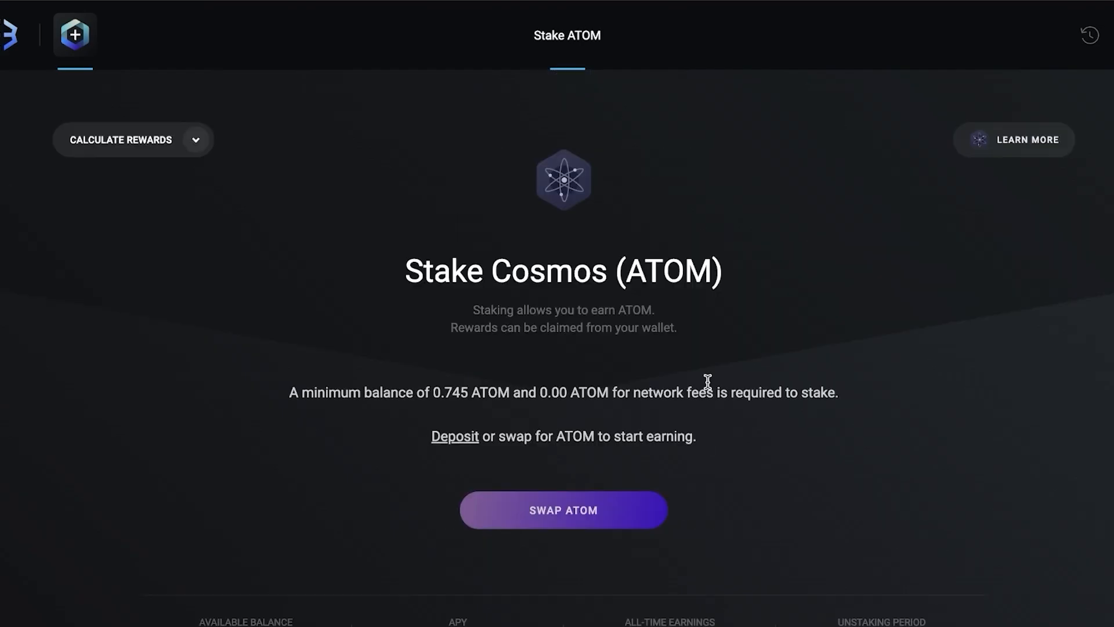
pyautogui.moveTo(33, 90)
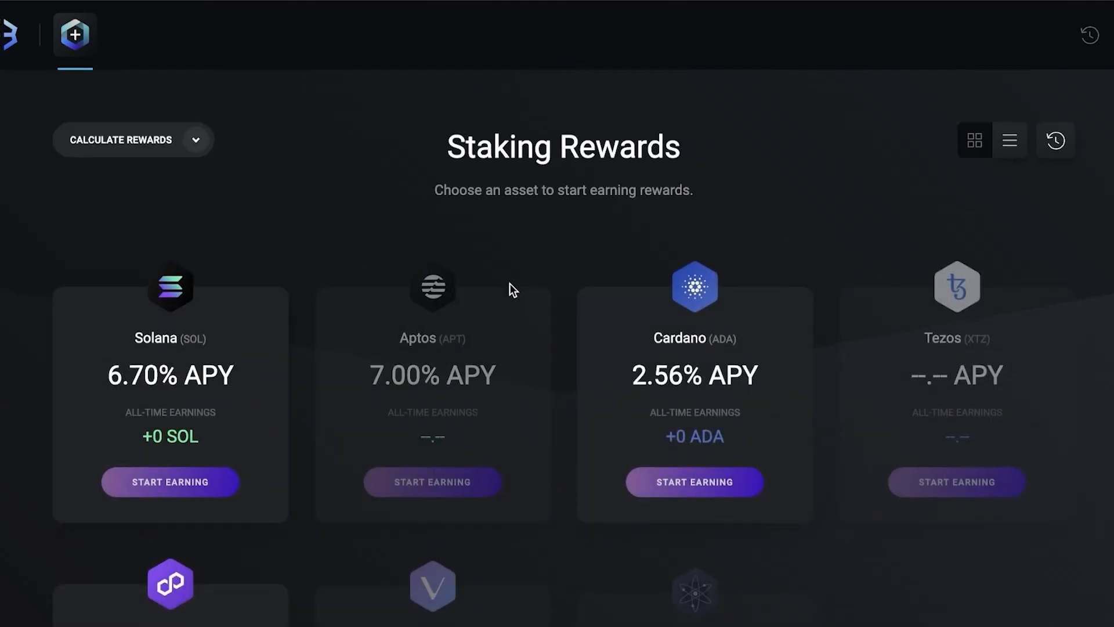
pyautogui.moveTo(573, 223)
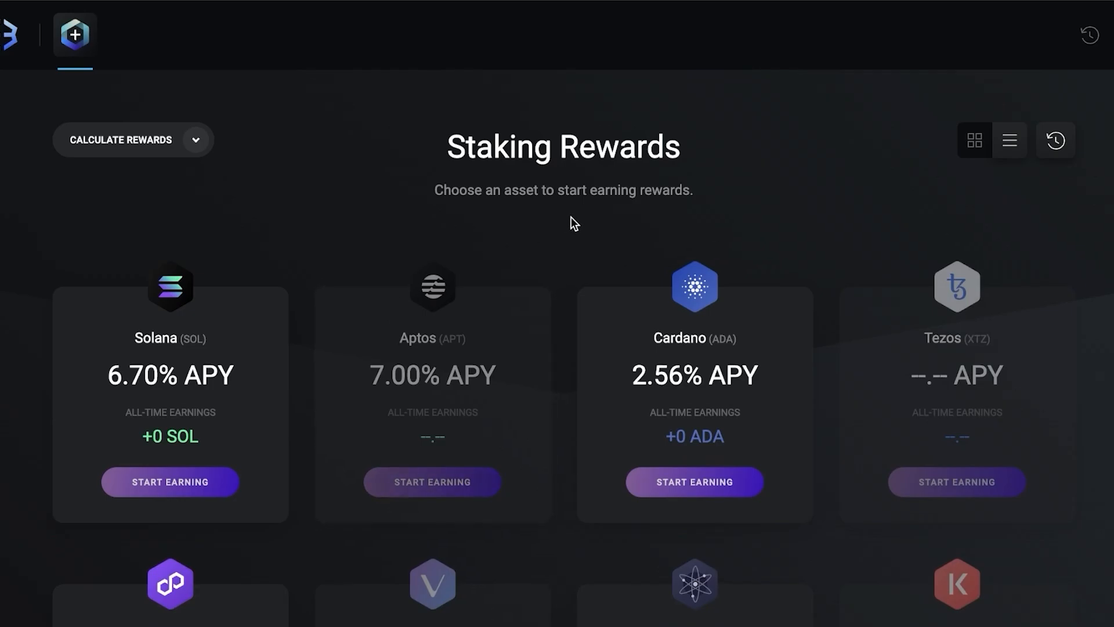
pyautogui.moveTo(574, 199)
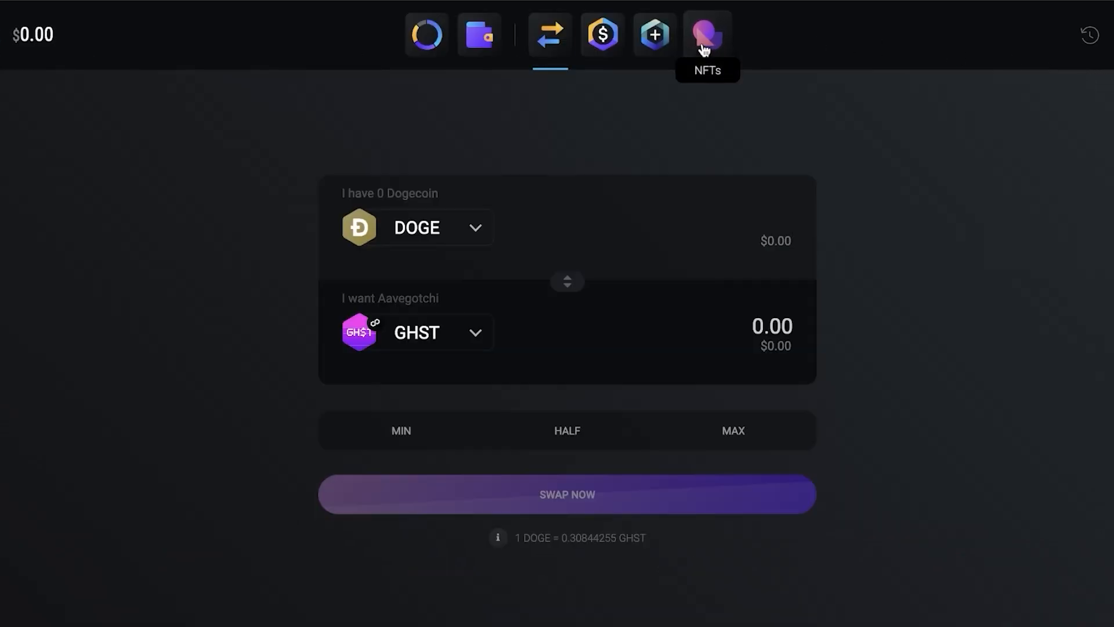
# View the empty NFT Gallery, show and hide its NFT receiving addresses, then return to the portfolio overview.
pyautogui.click(706, 34)
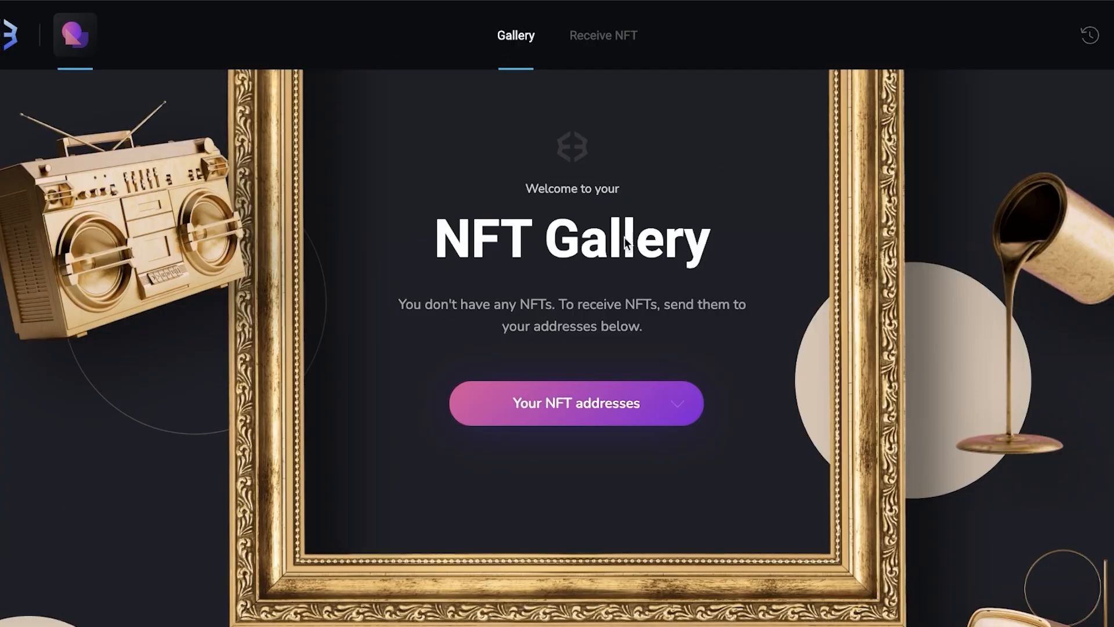
pyautogui.click(604, 34)
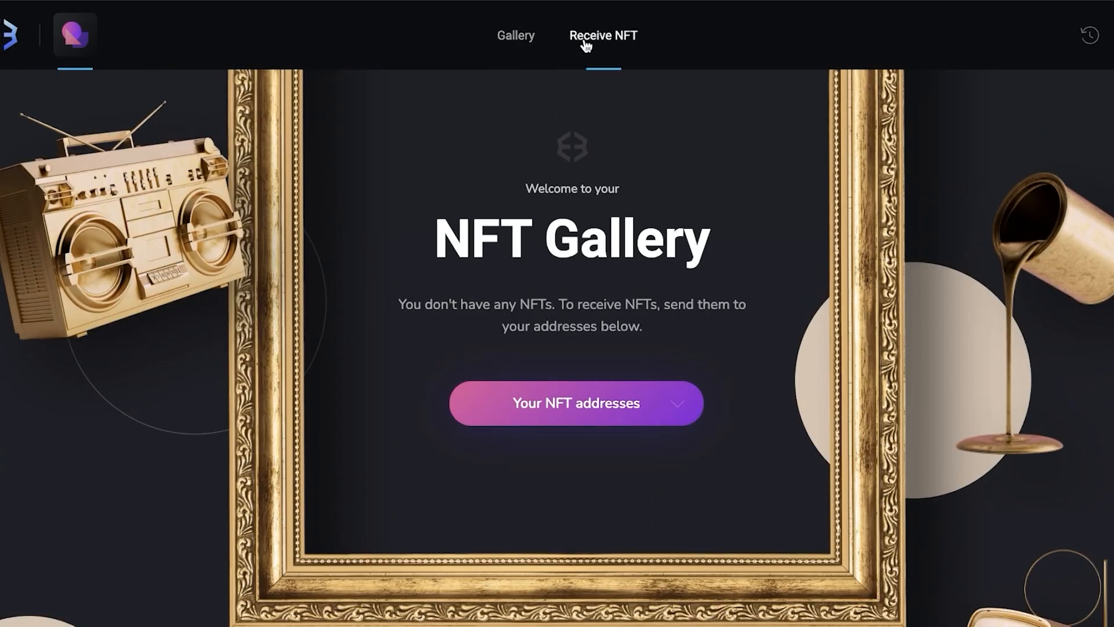
pyautogui.click(574, 403)
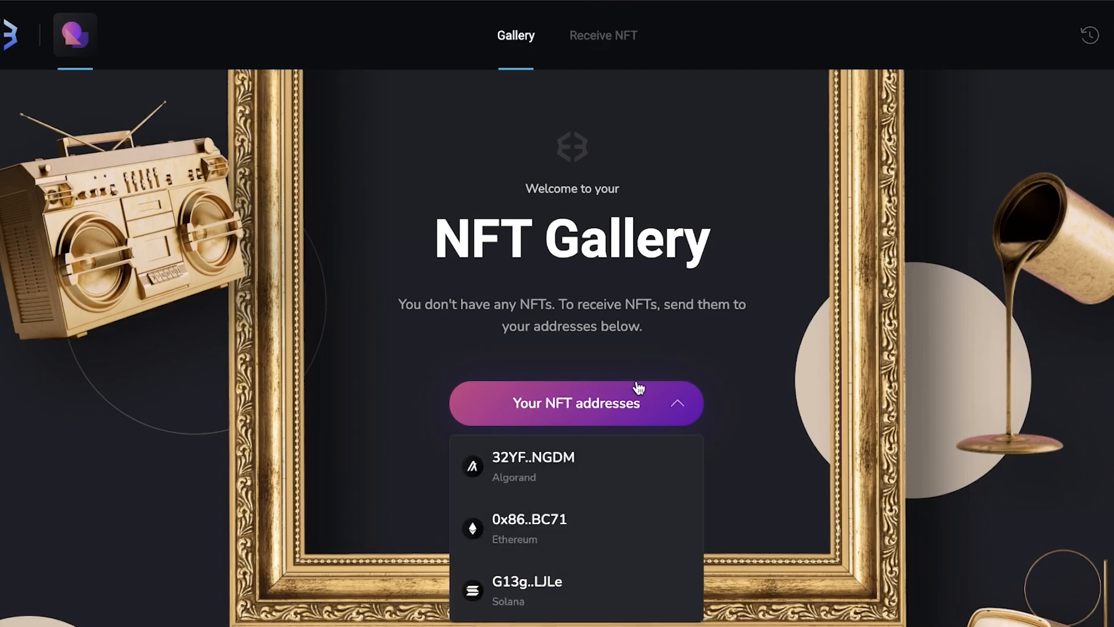
pyautogui.click(576, 402)
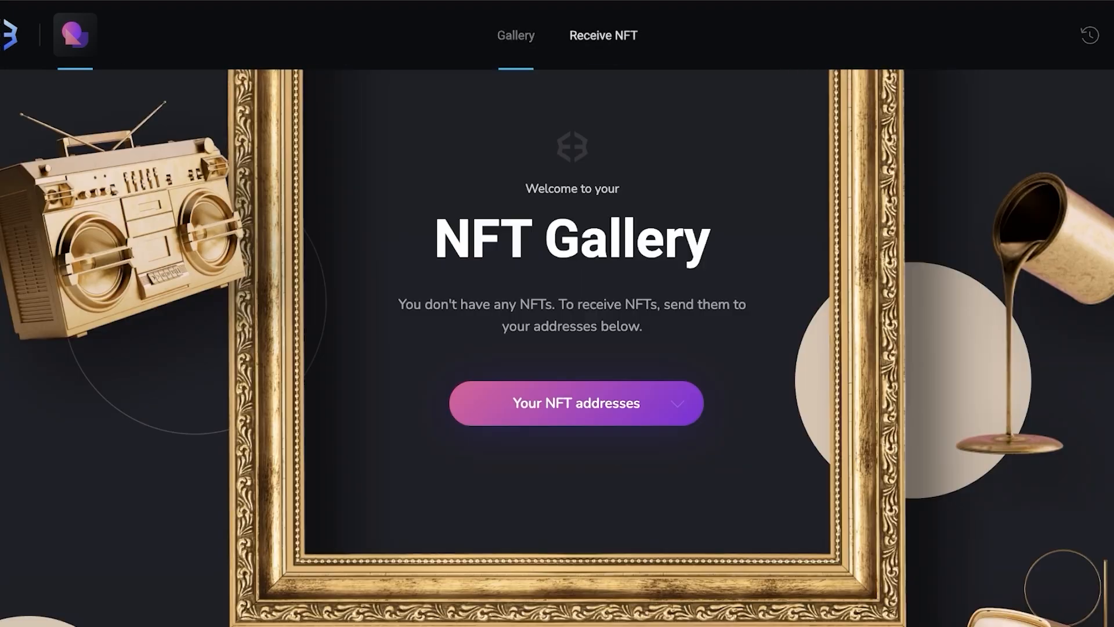
pyautogui.click(425, 34)
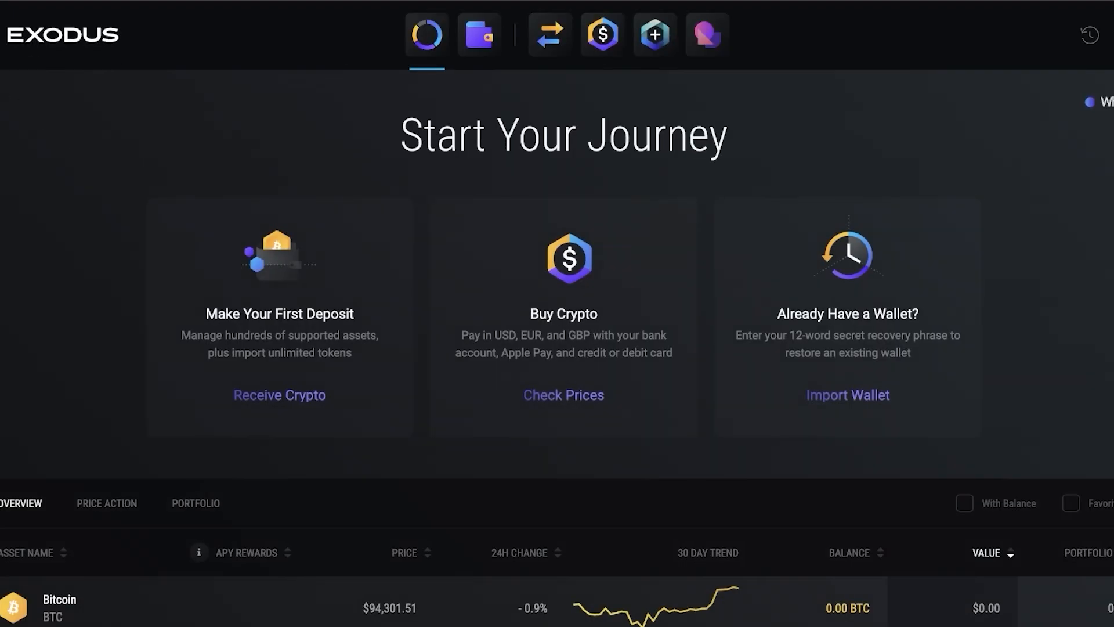